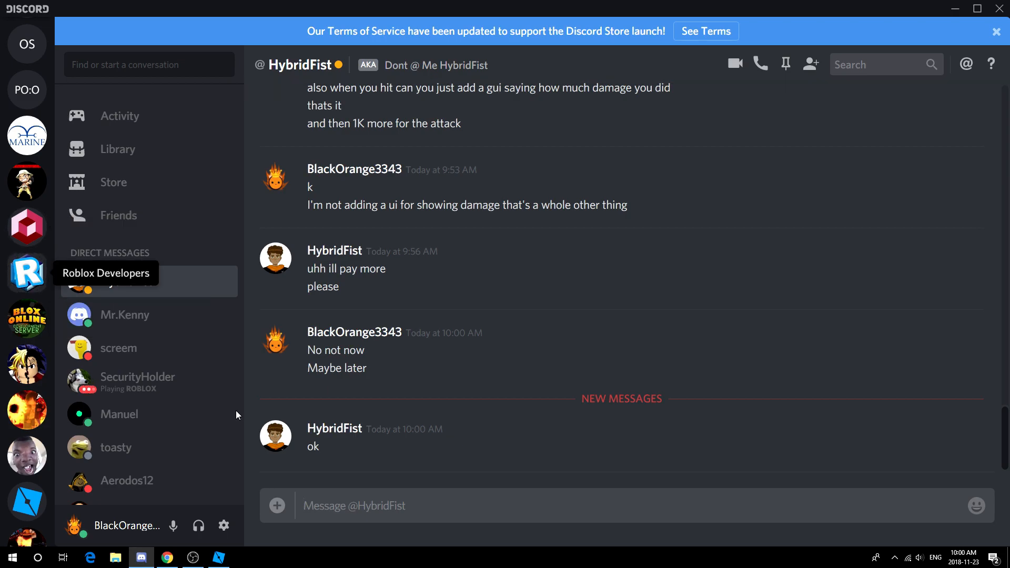
Step: Open the Roblox Developers server and its scripting-tutorial-suggestions channel
click(26, 272)
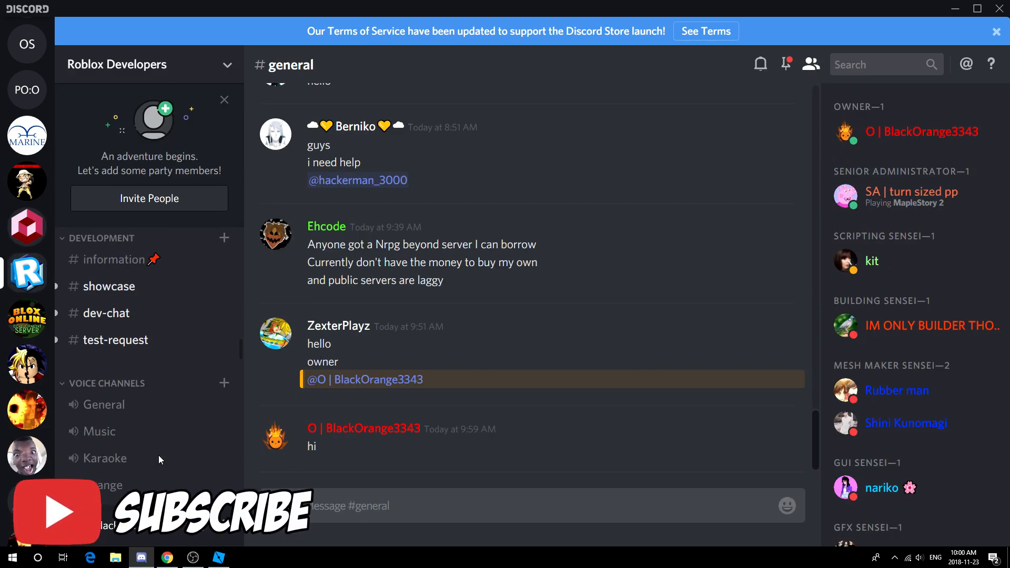
scroll(down, 3)
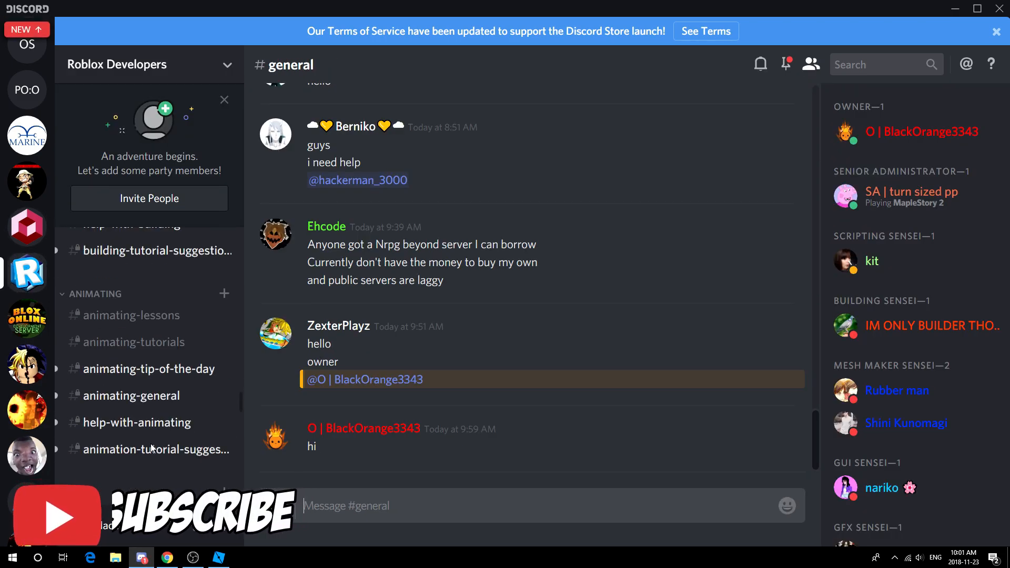
scroll(down, 3)
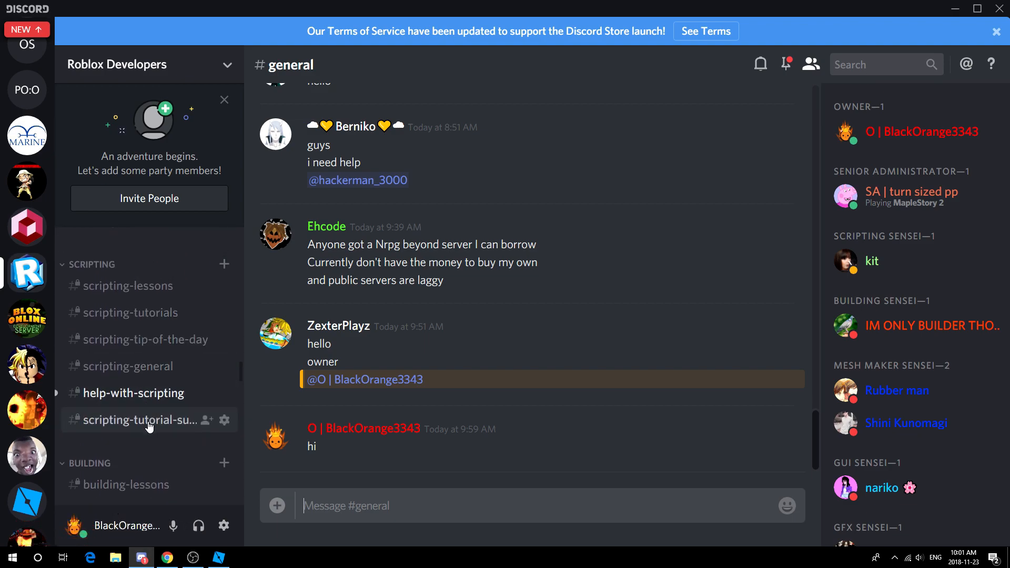
click(133, 420)
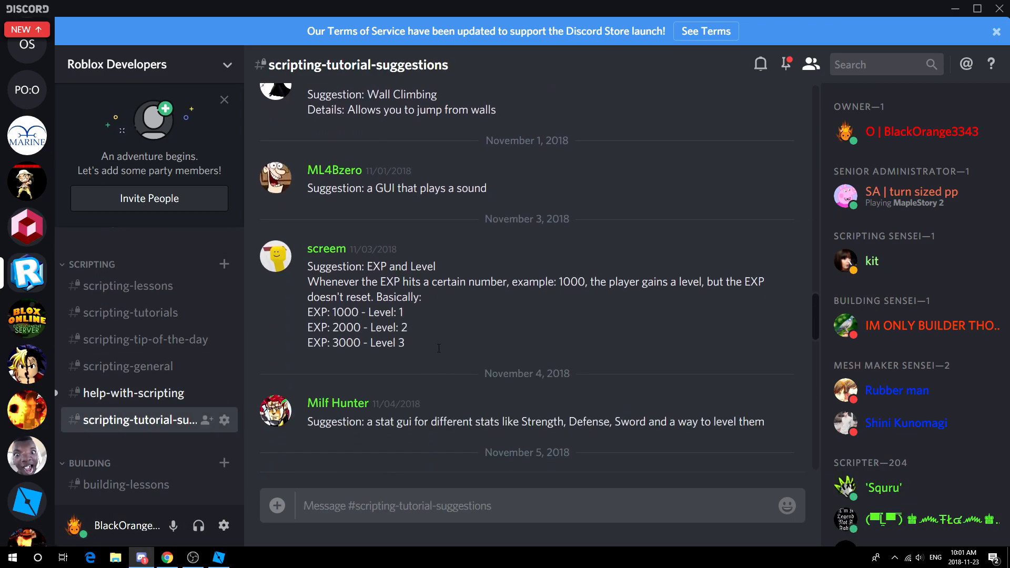
mouse_move(166, 556)
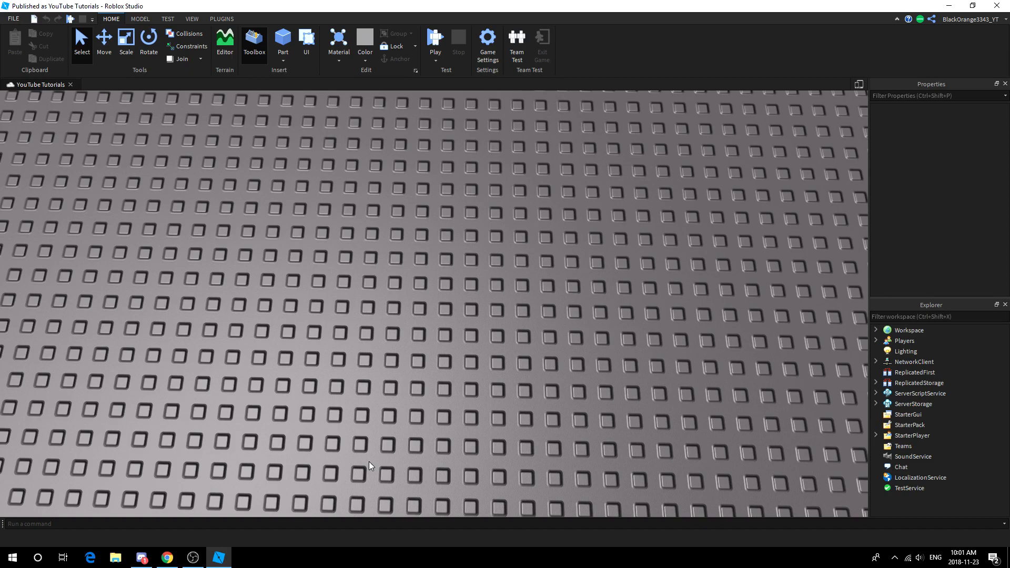
mouse_move(307, 386)
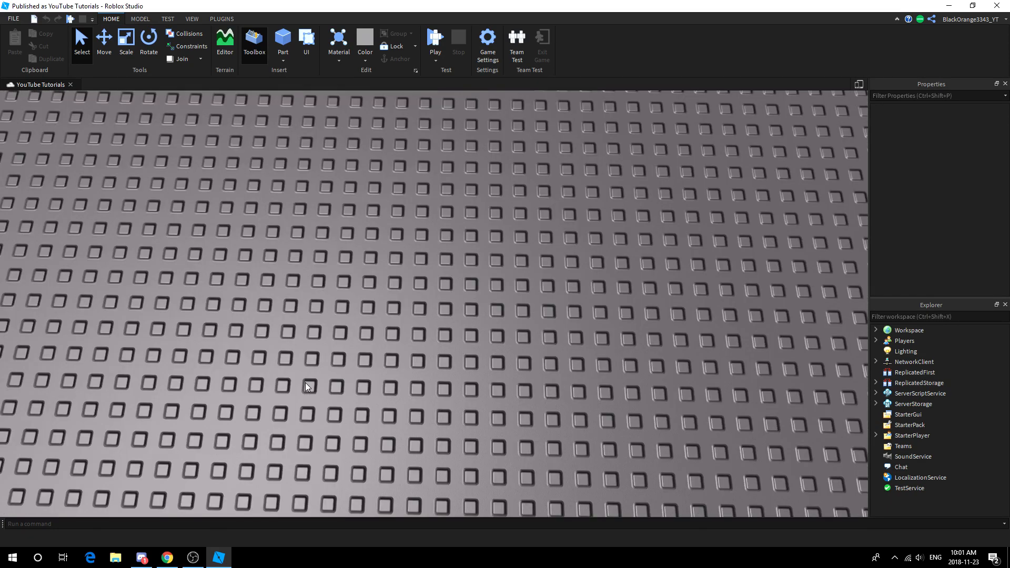
mouse_move(208, 460)
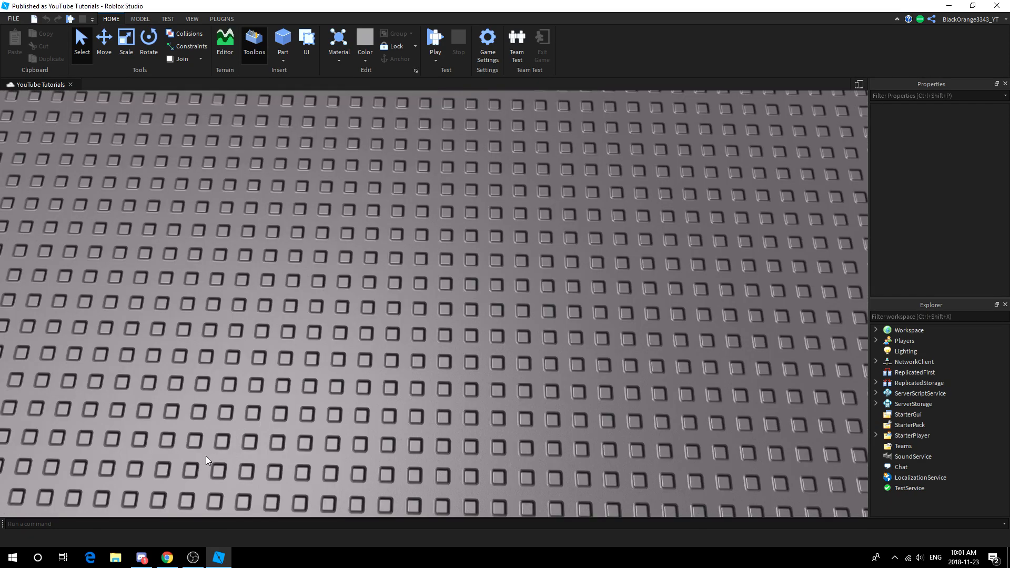
mouse_move(914, 371)
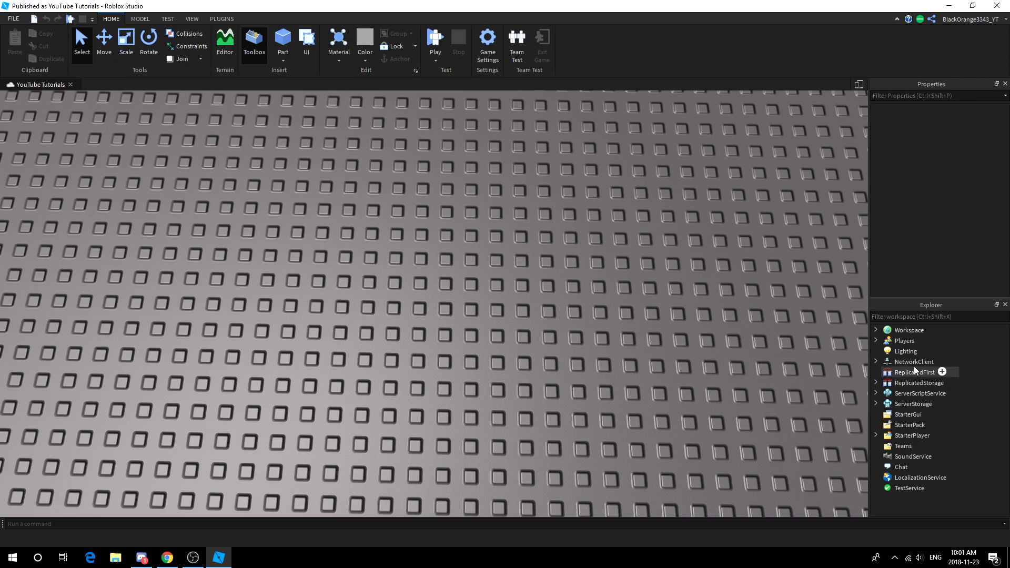
mouse_move(874, 388)
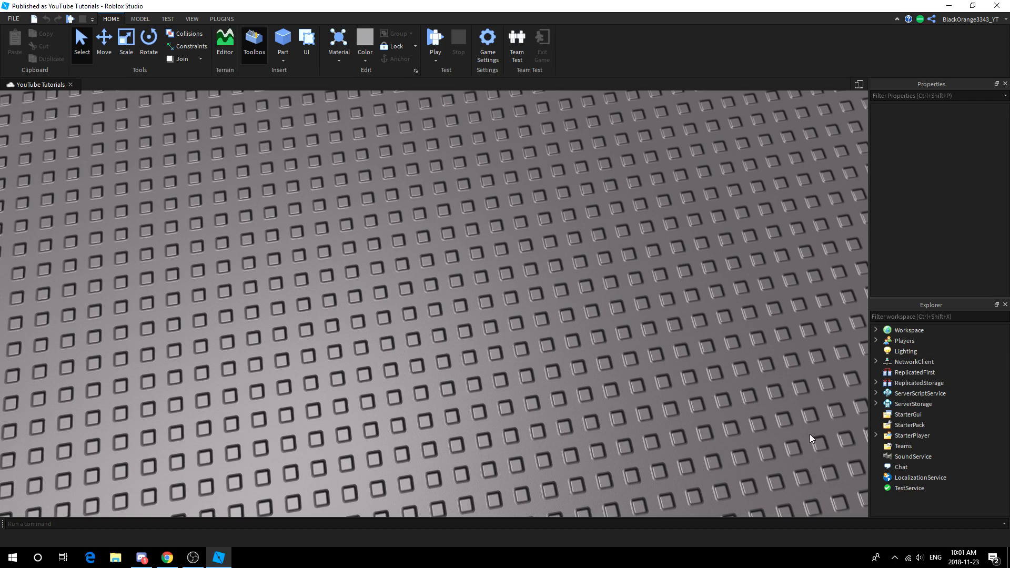
mouse_move(876, 395)
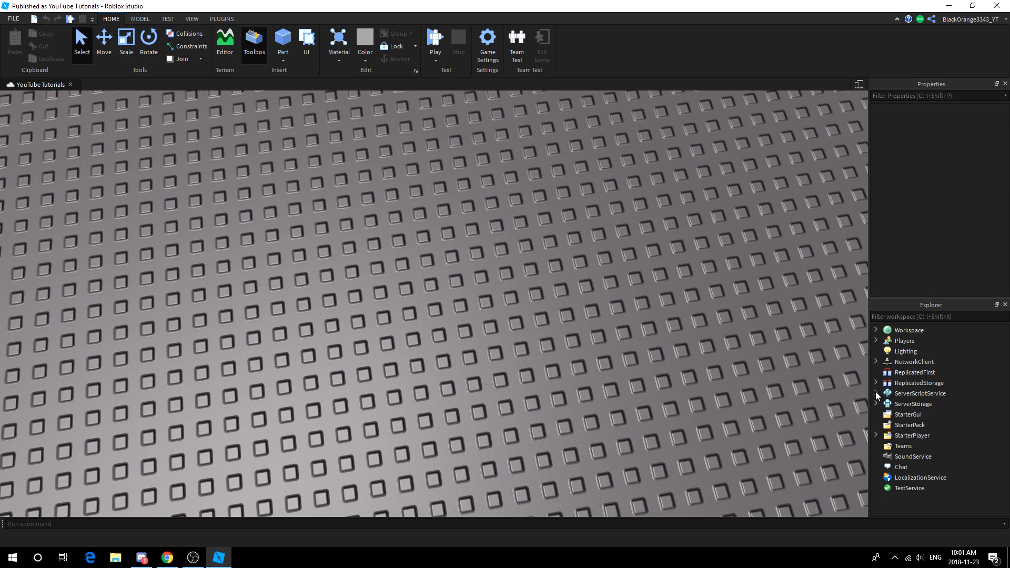
Step: Expand StarterPlayer and add a ScreenGui inside StarterGui
click(876, 436)
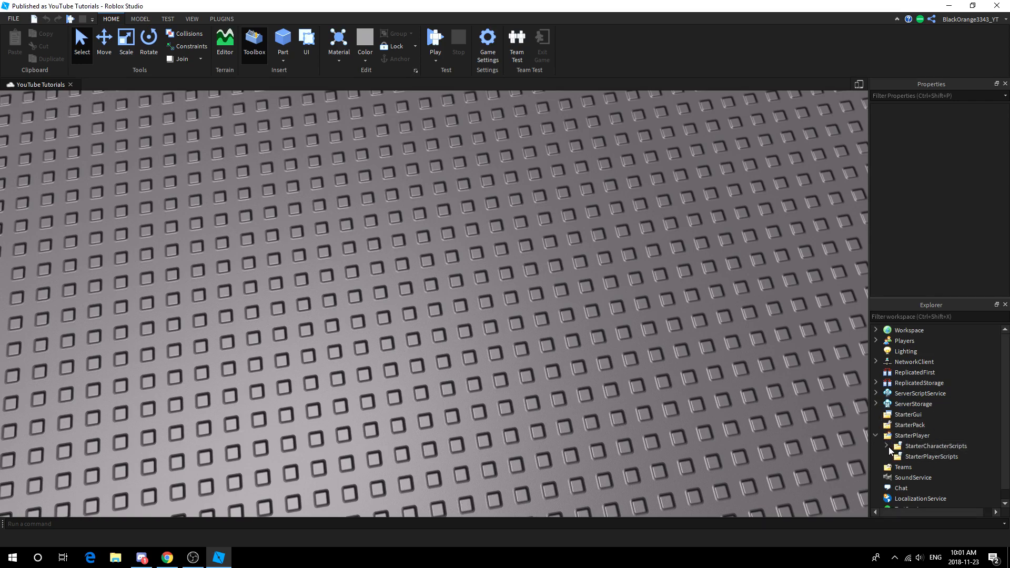
click(908, 415)
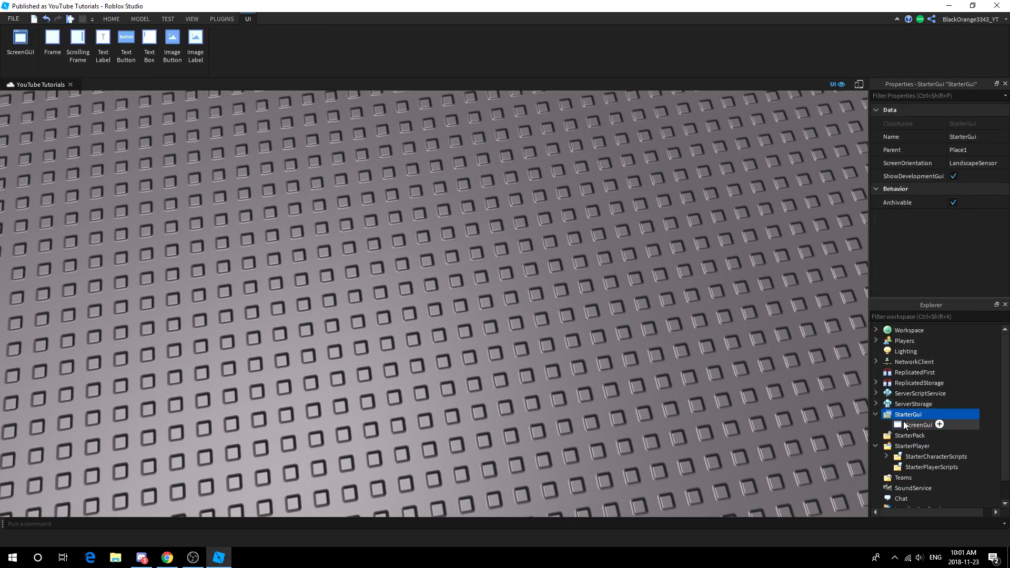
Step: Add a TextLabel to the ScreenGui reading 'Level: 1, Exp: 0, MaxExp: 0'
click(939, 424)
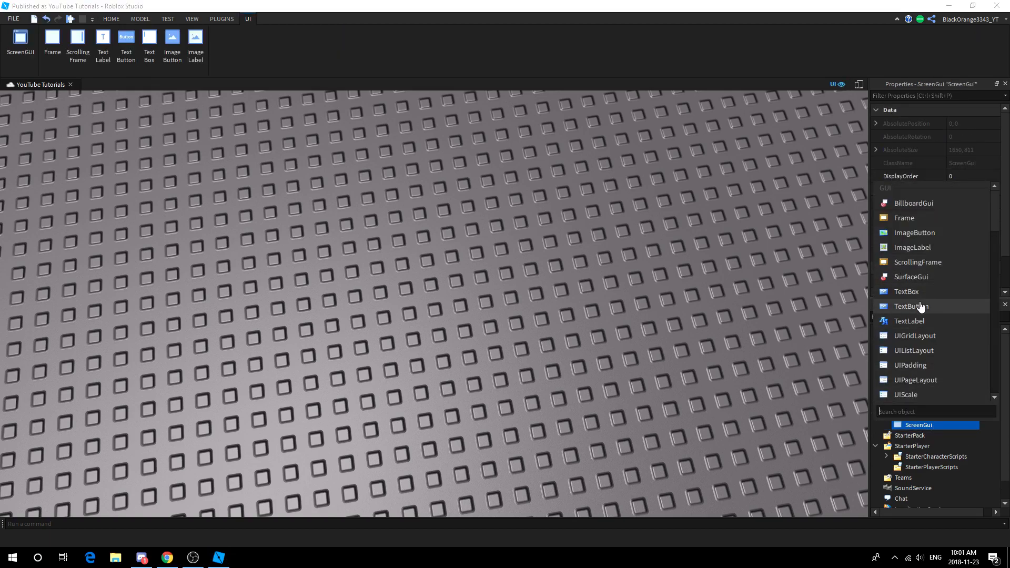
click(909, 321)
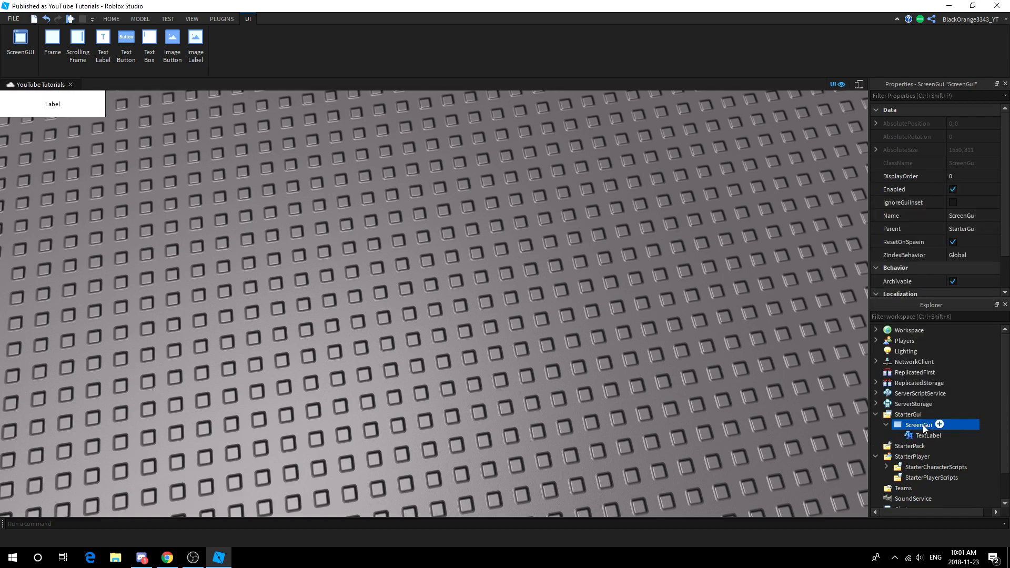
click(927, 435)
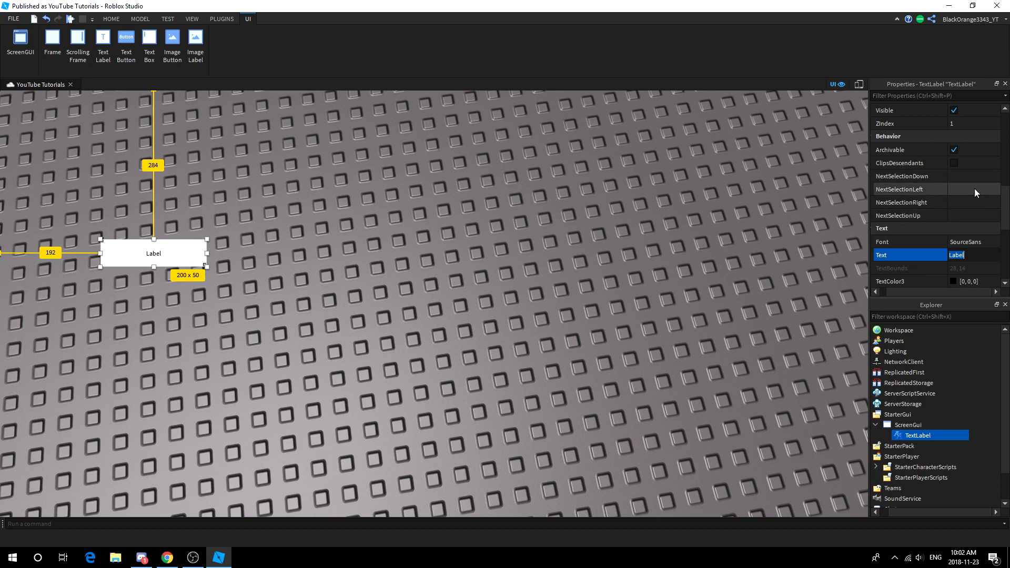
text(Level)
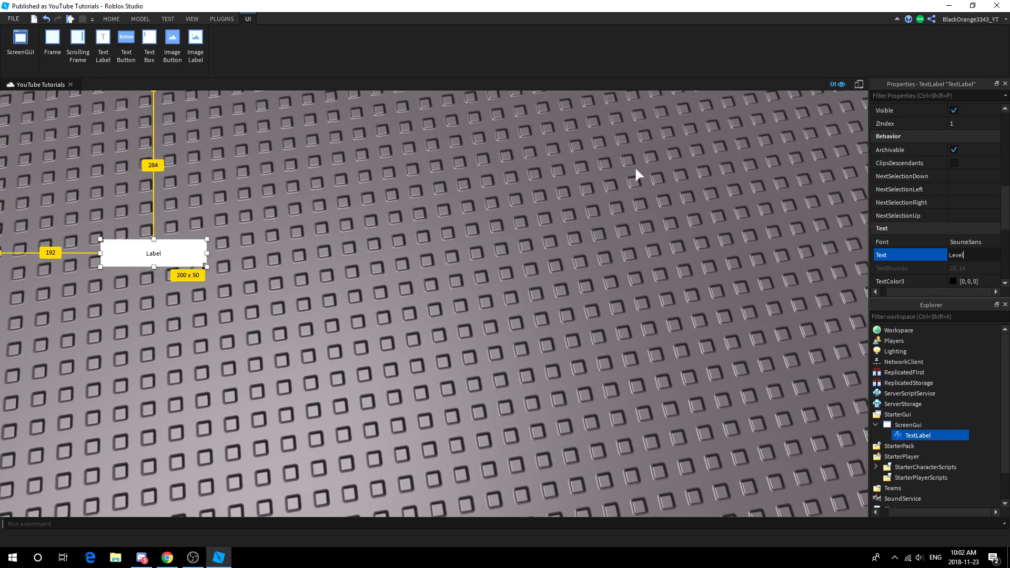
text(: 1)
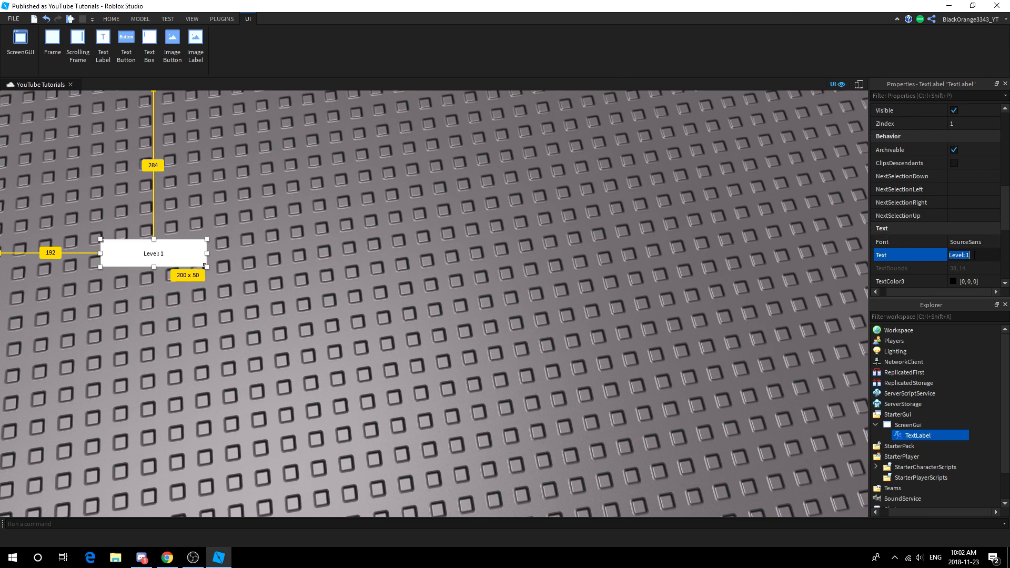
text(, Exp)
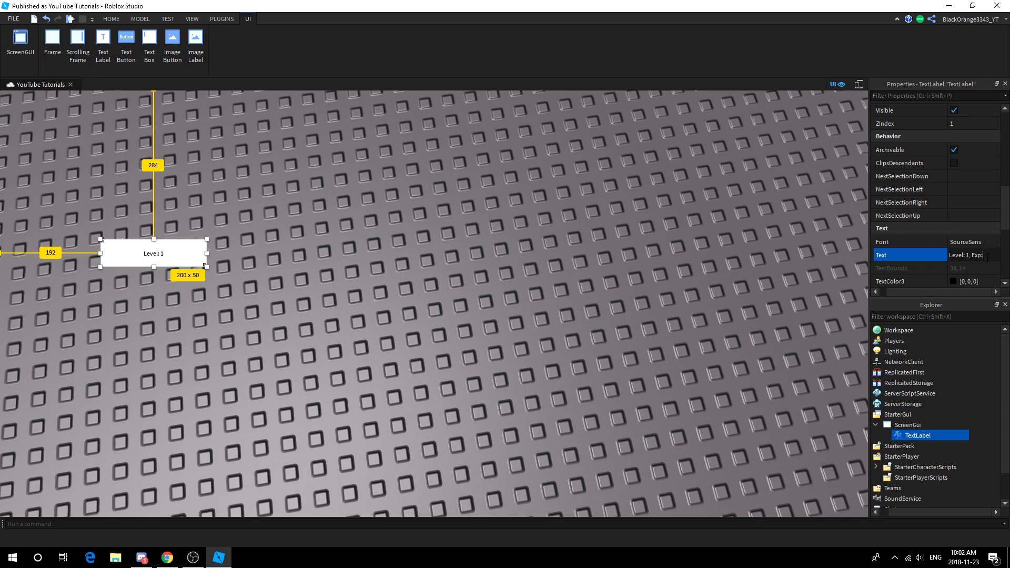
text(0, Haxe)
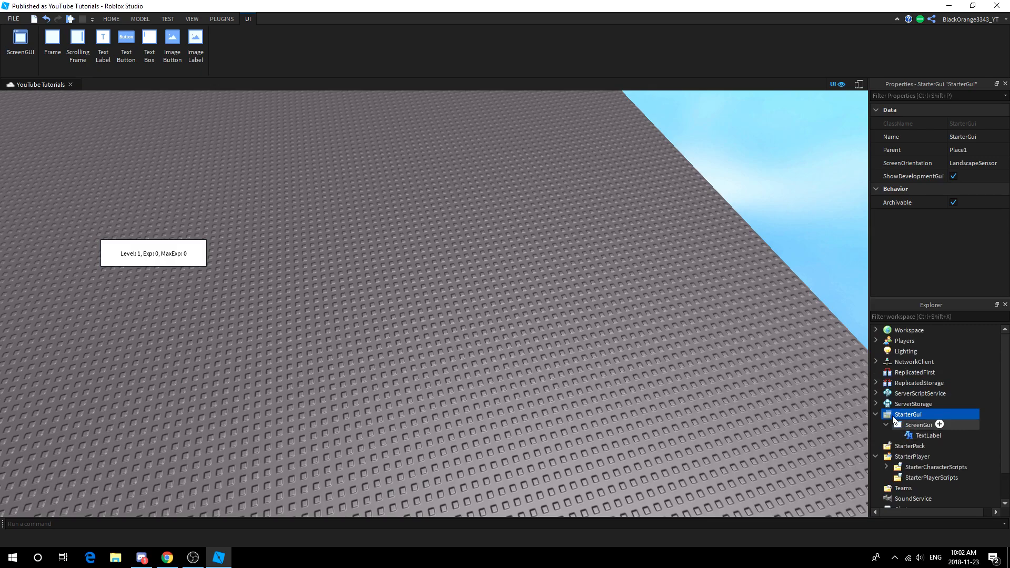
Step: Add a new Script under ServerScriptService and open it
click(920, 394)
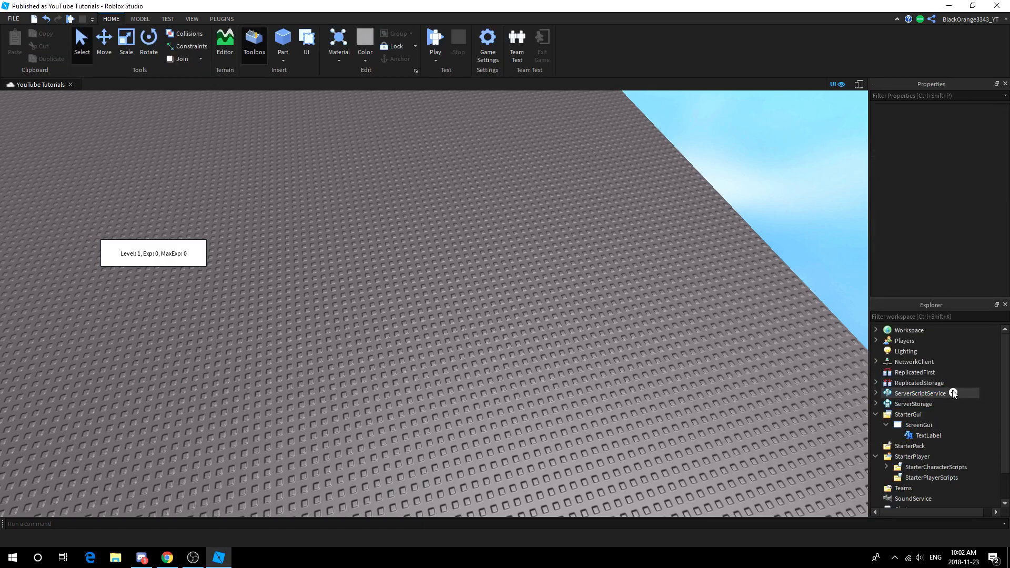
double_click(931, 393)
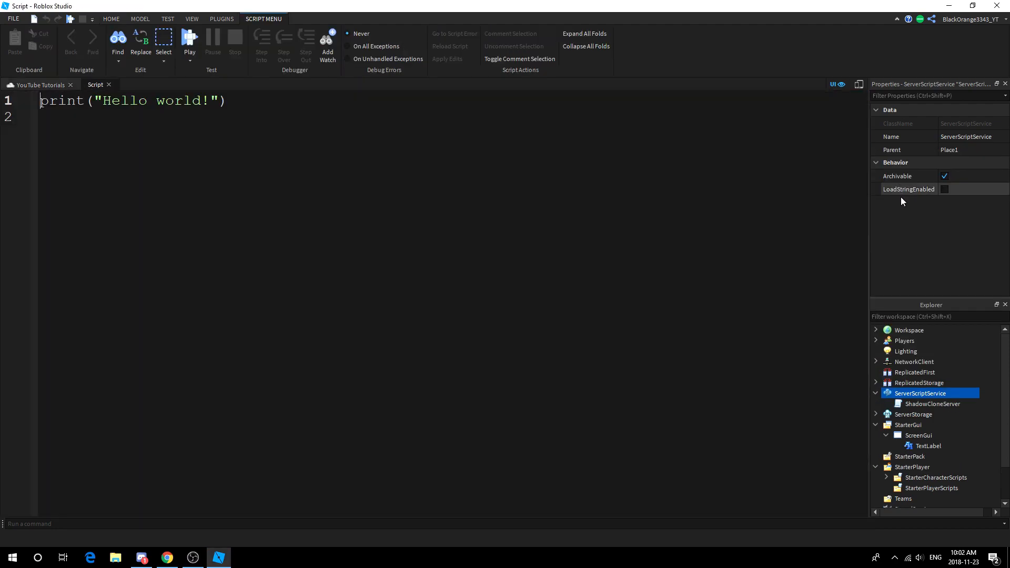
Step: Write a game.Players.PlayerAdded:Connect(function(player)) handler
click(912, 403)
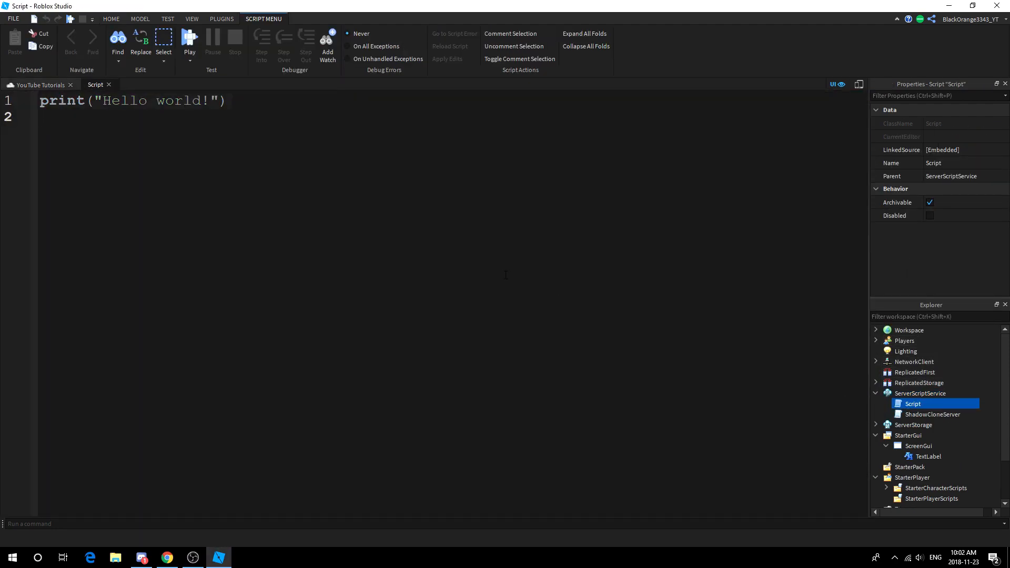
text(game.Players)
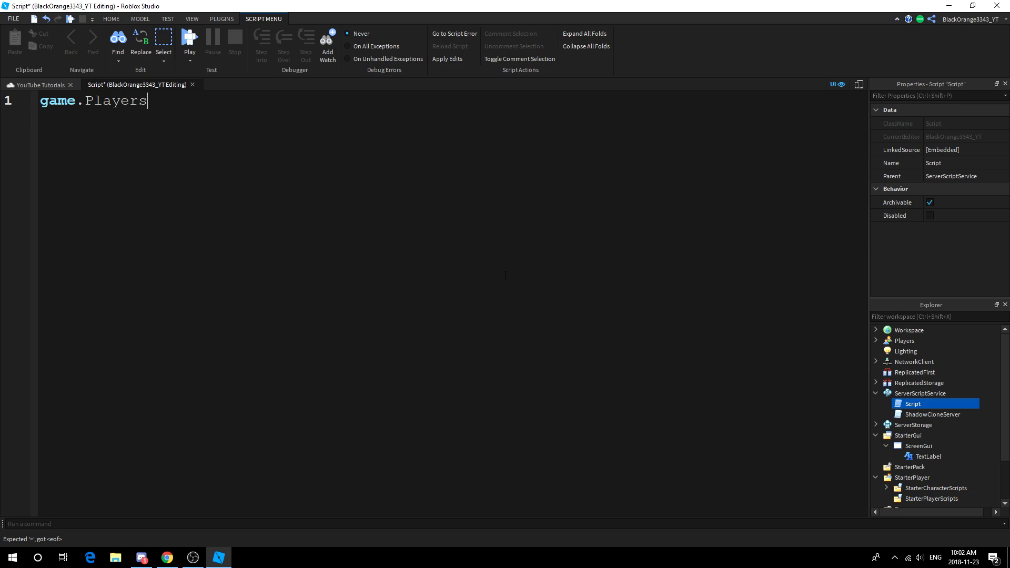
text(.PlayerAdded:Connect()
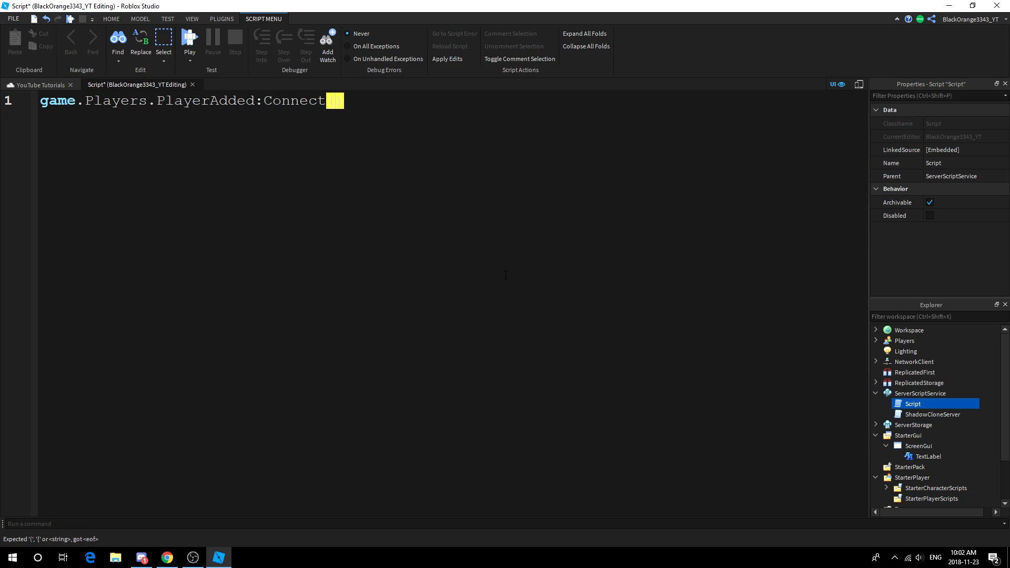
text((function()
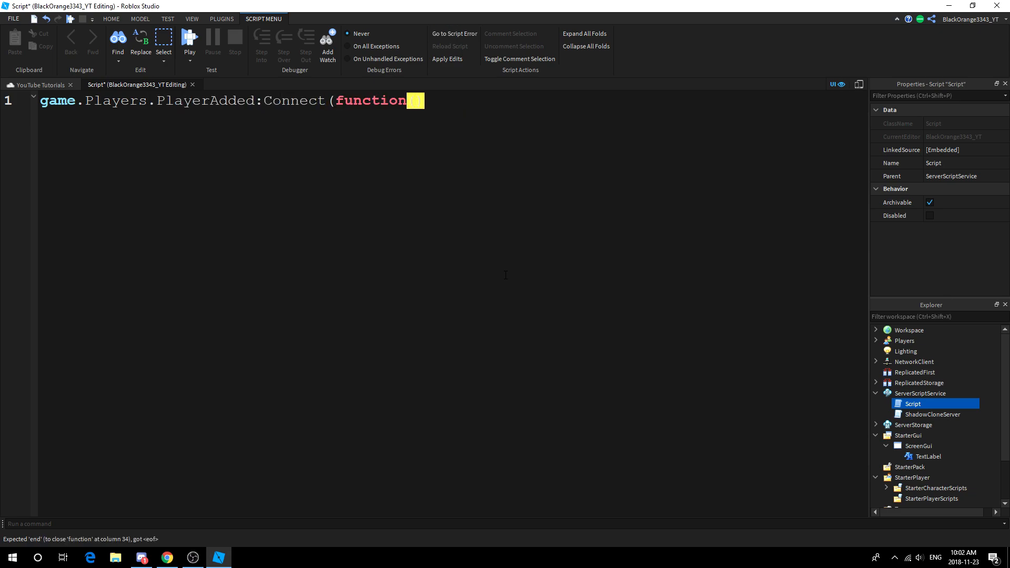
text(player))
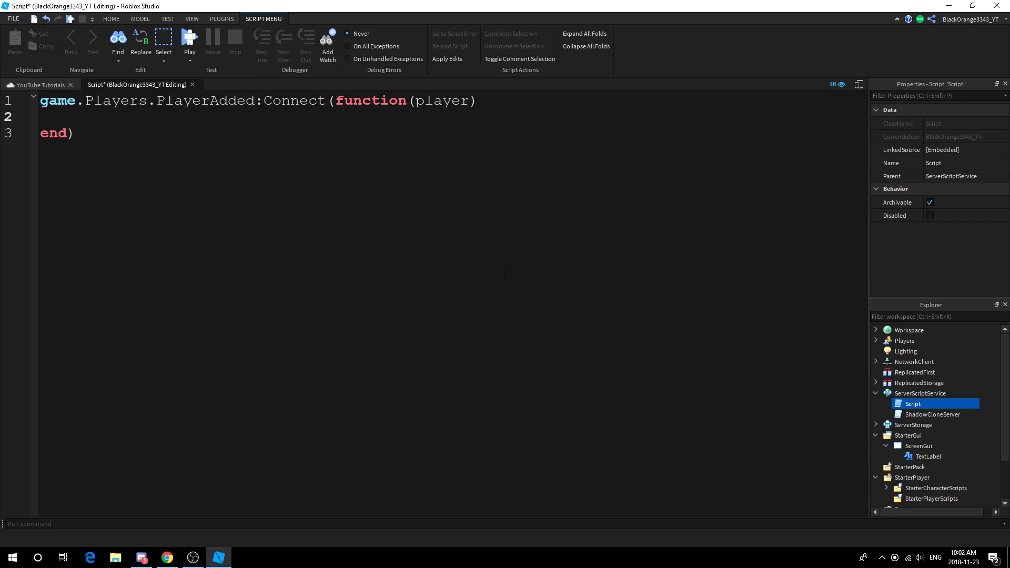
Step: Create a Folder named 'Stats' and parent it to the joining player
text(local)
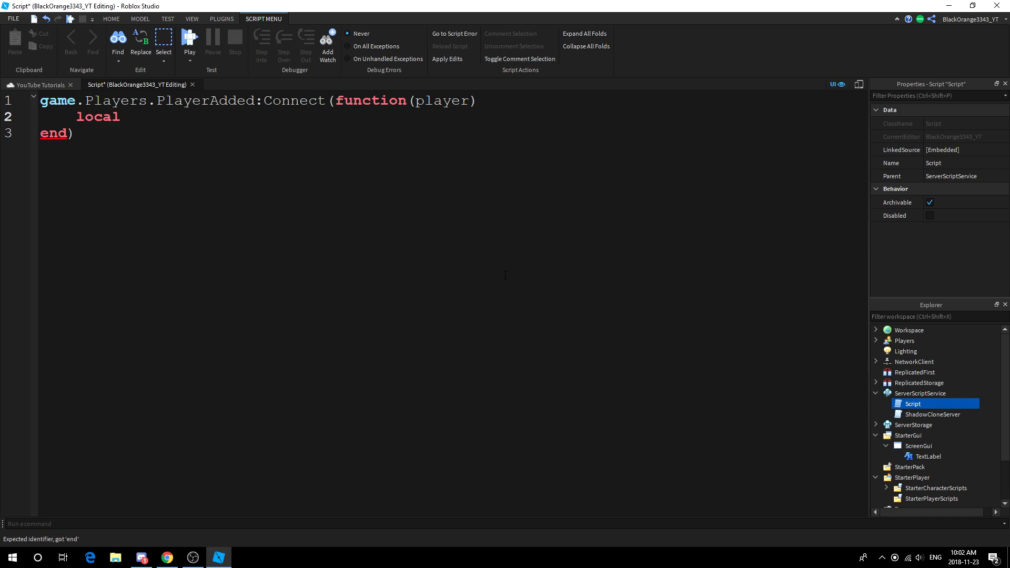
text(Folder = u)
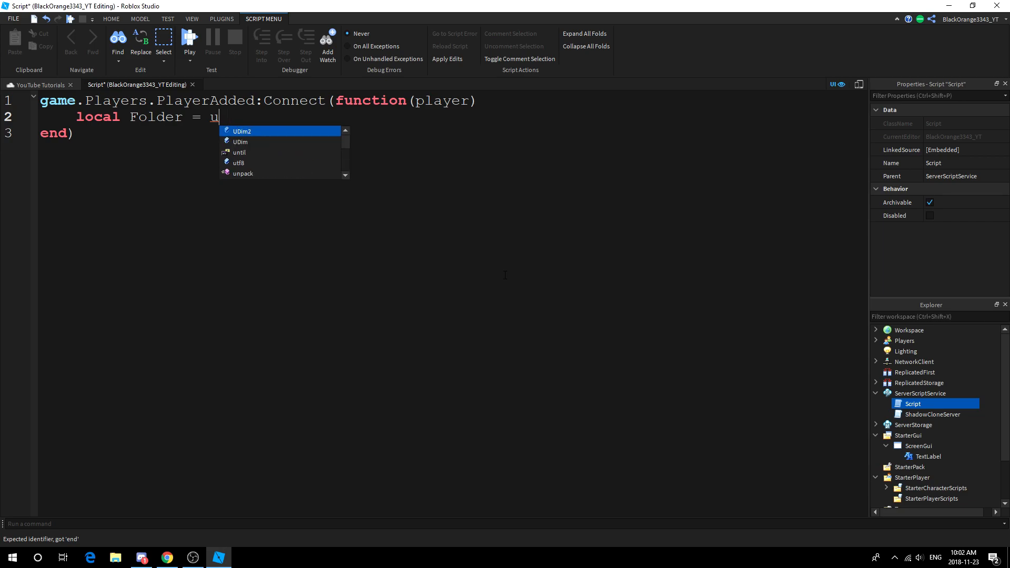
text(Instance.new("fo)
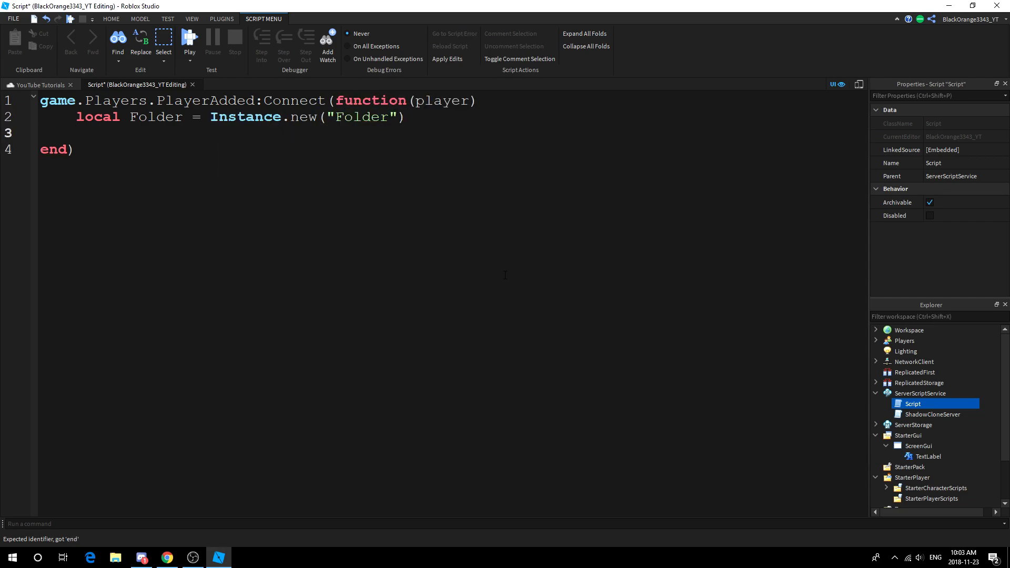
text(Folder.)
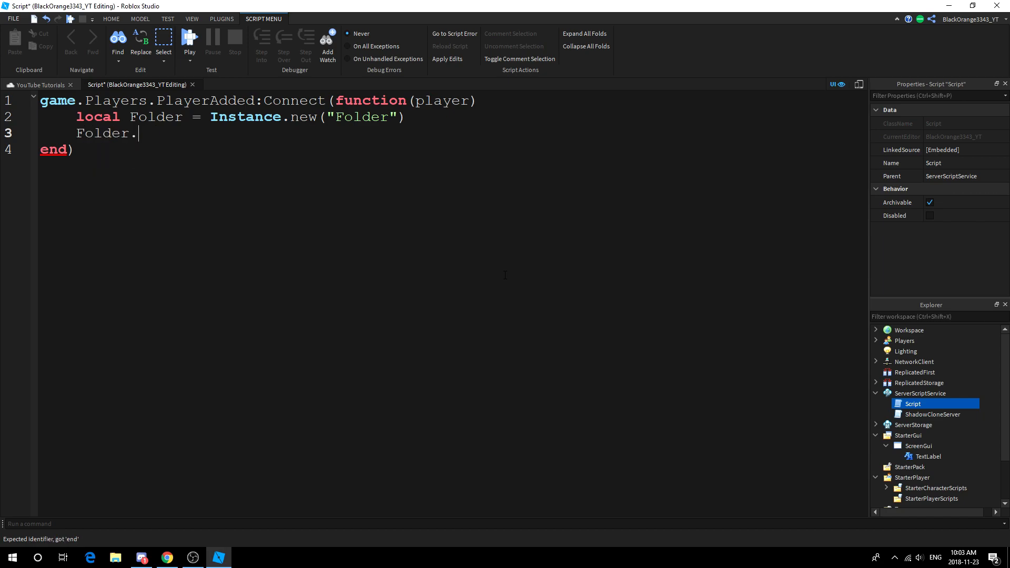
text(Name = '')
text(fol)
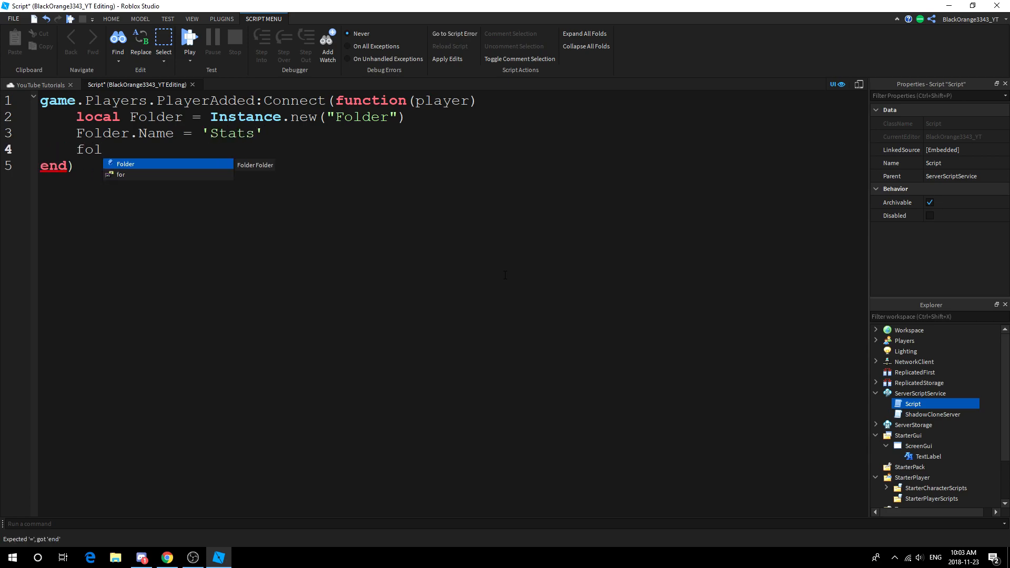
text(Folder.Parent = player)
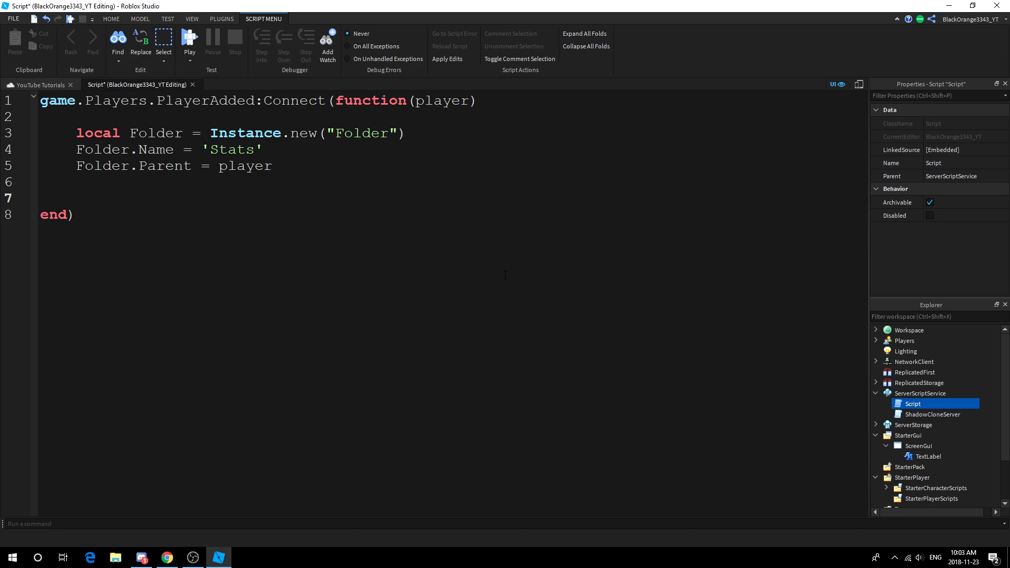
Step: Create a 'Level' IntValue parented to the Stats folder with its value set
text(fold)
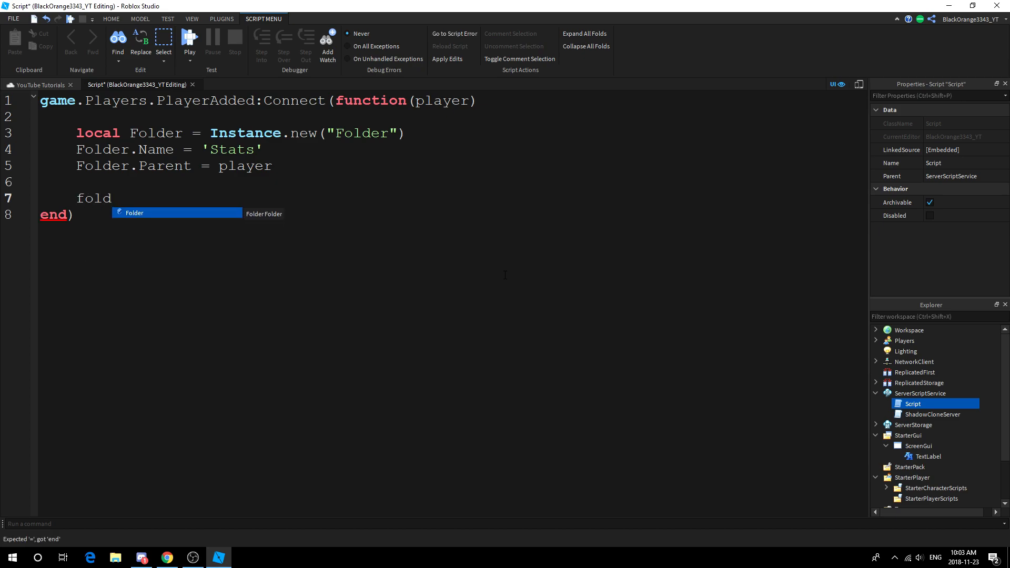
key(BackSpace)
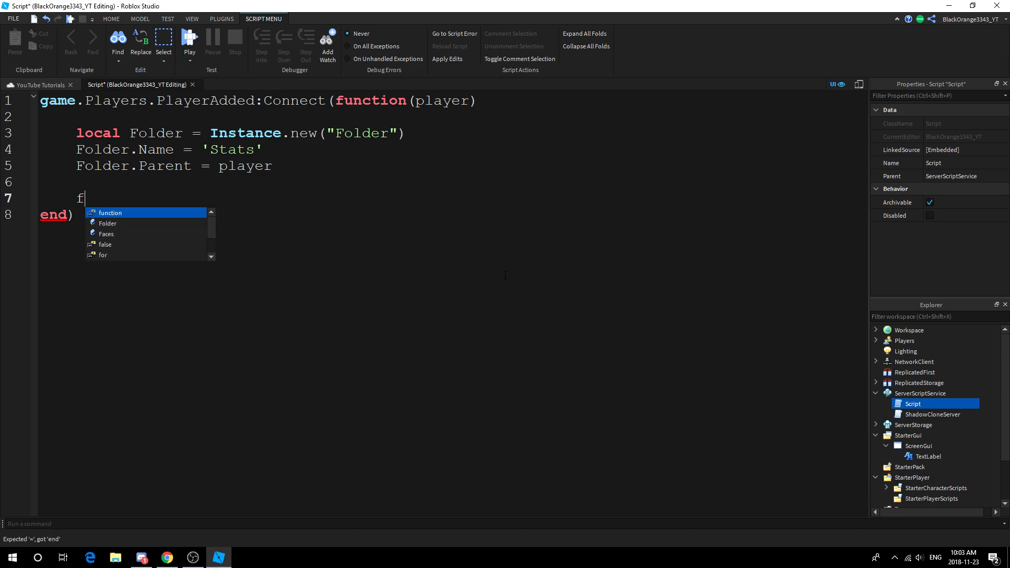
text(local Leve)
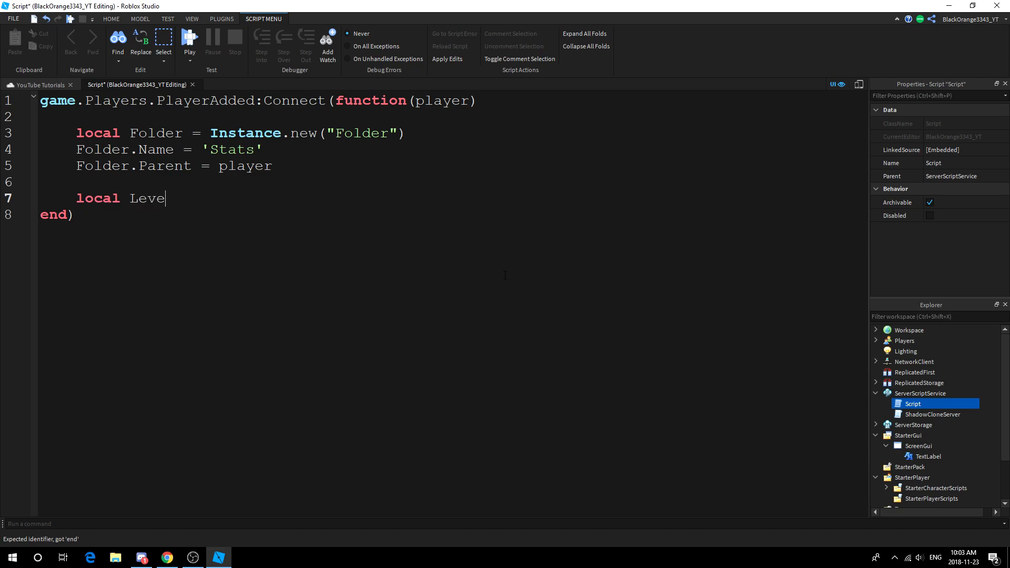
text(l = Instance.new("IntValue)
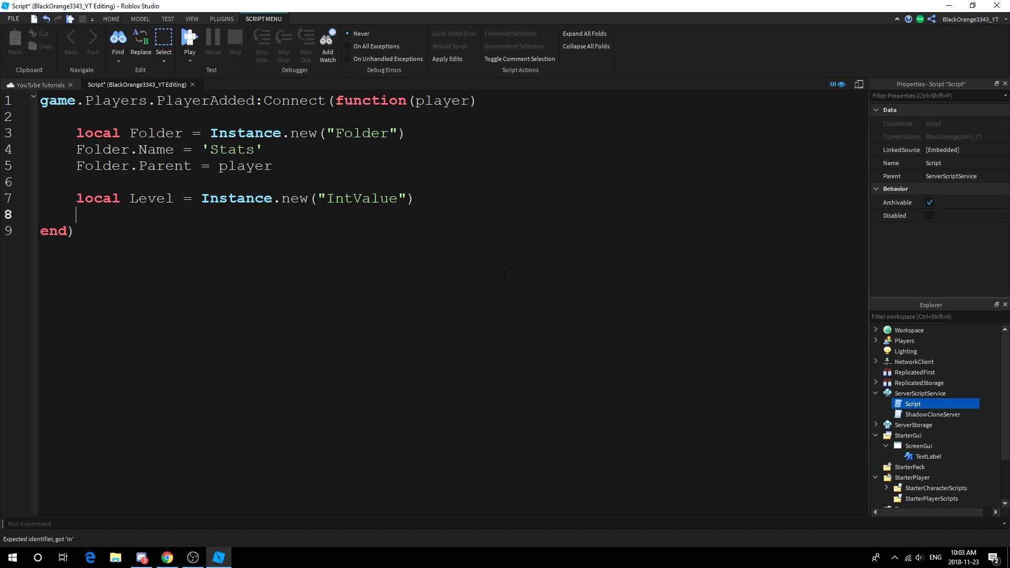
text(Level)
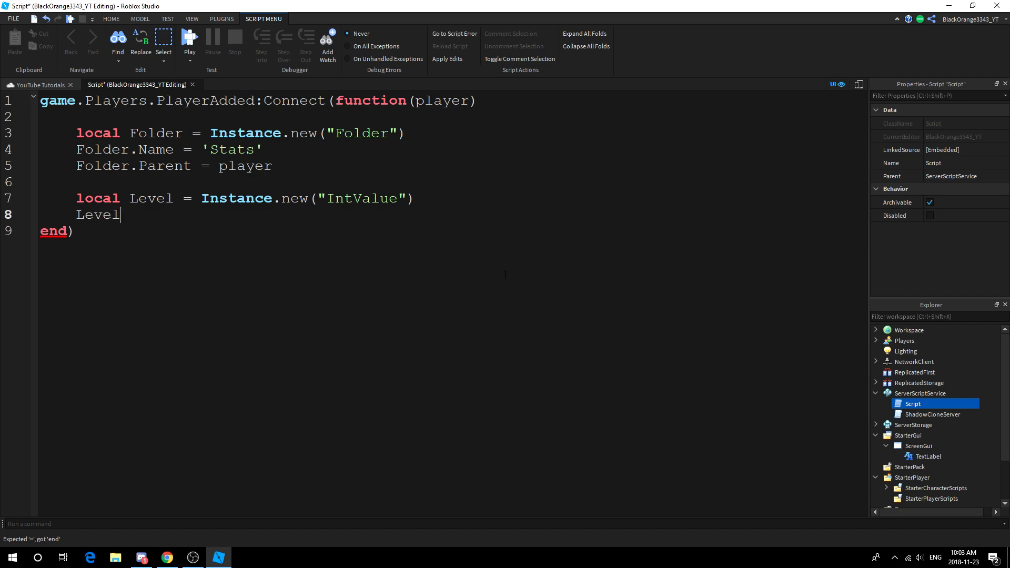
text(.)
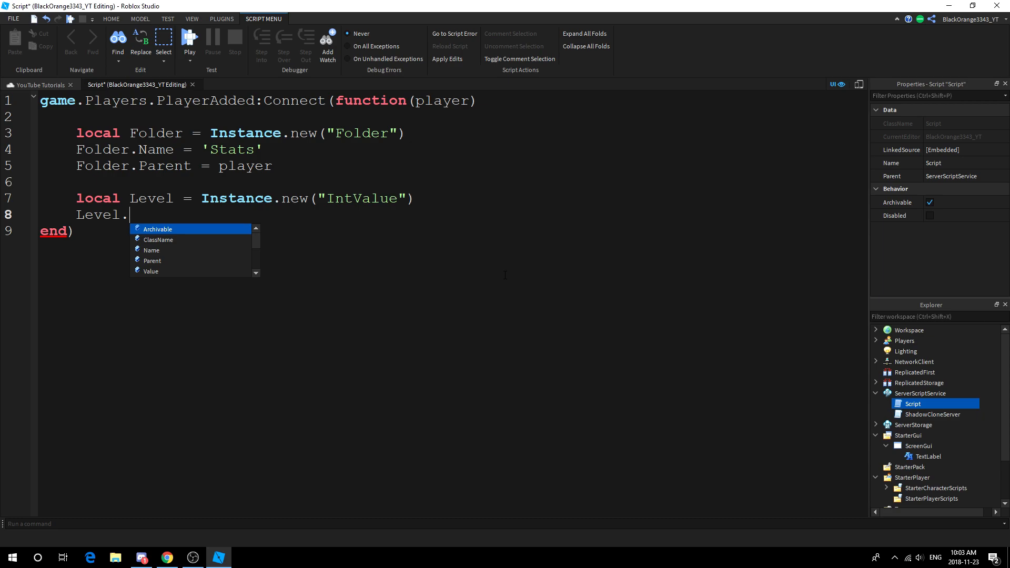
text(Name = 'Level')
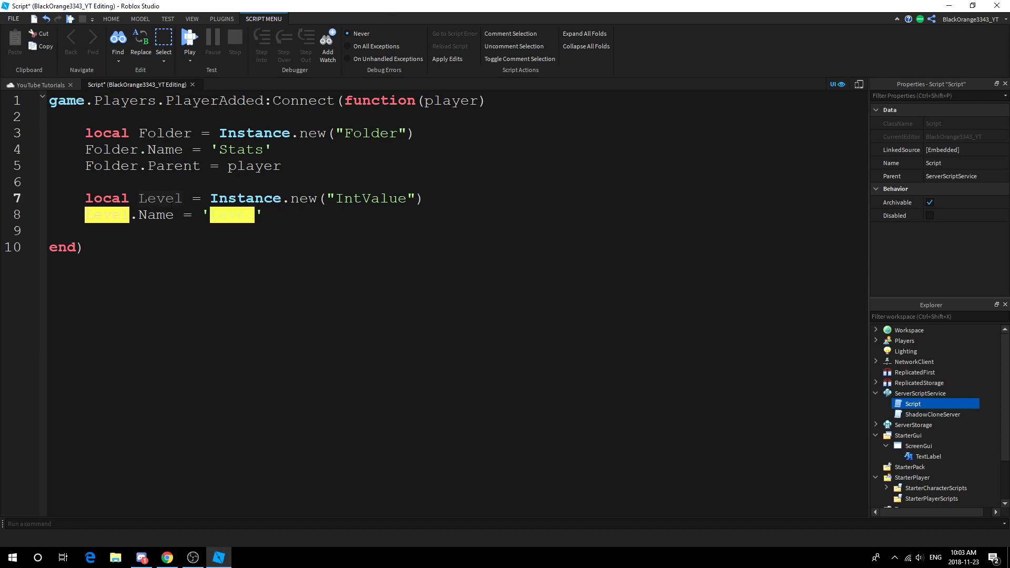
text(Level)
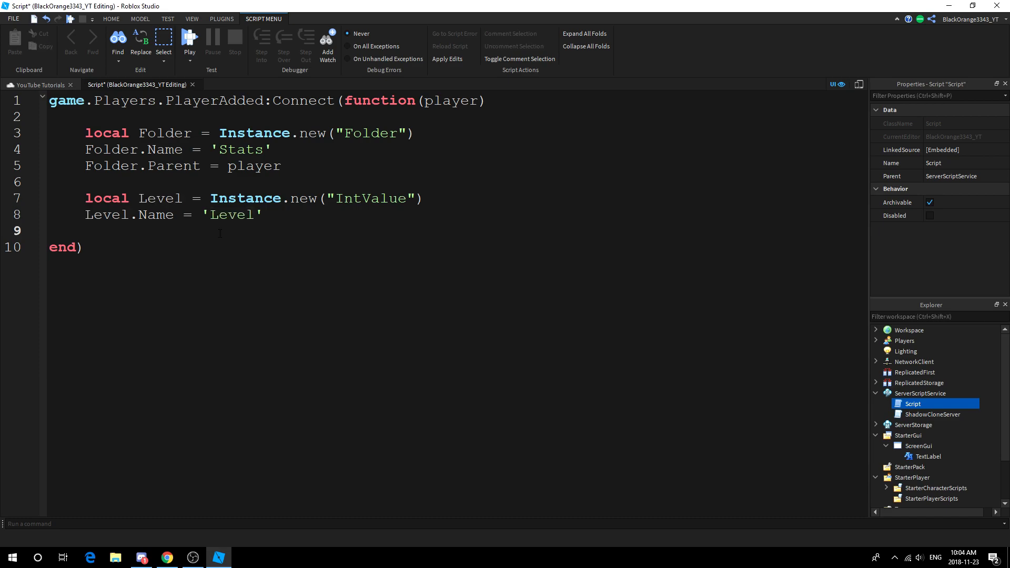
click(85, 231)
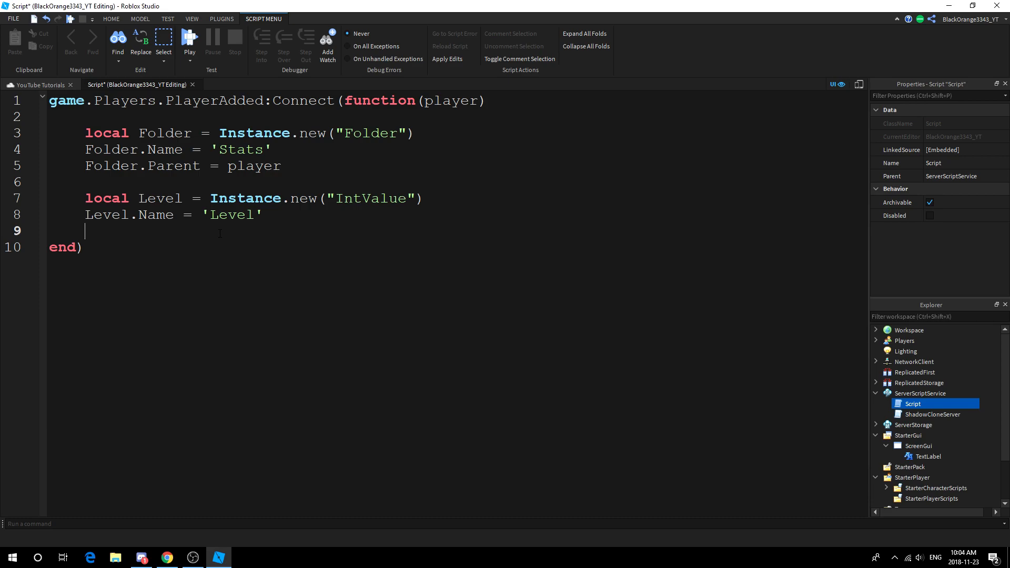
text(leve)
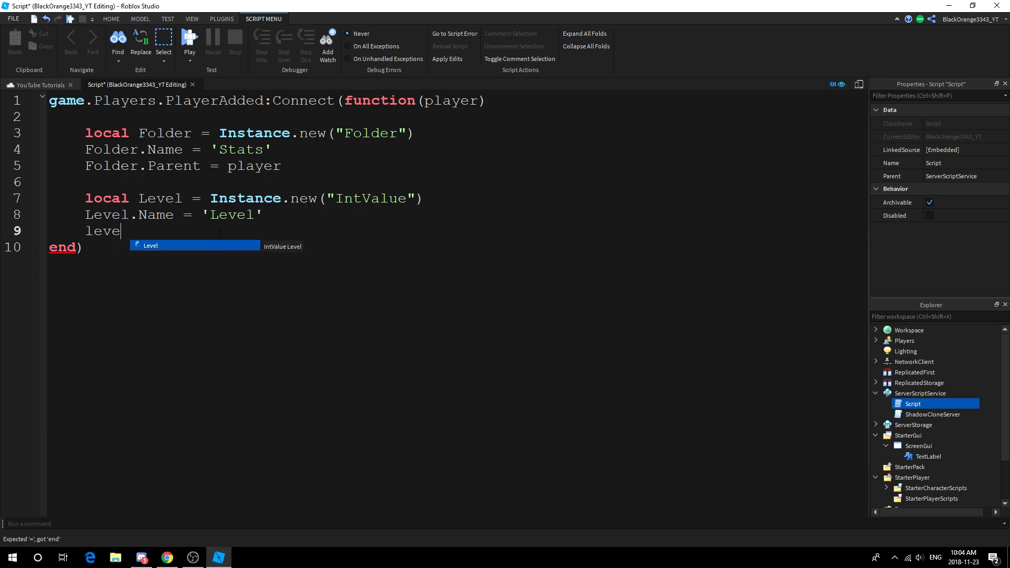
text(Level.Value = 0)
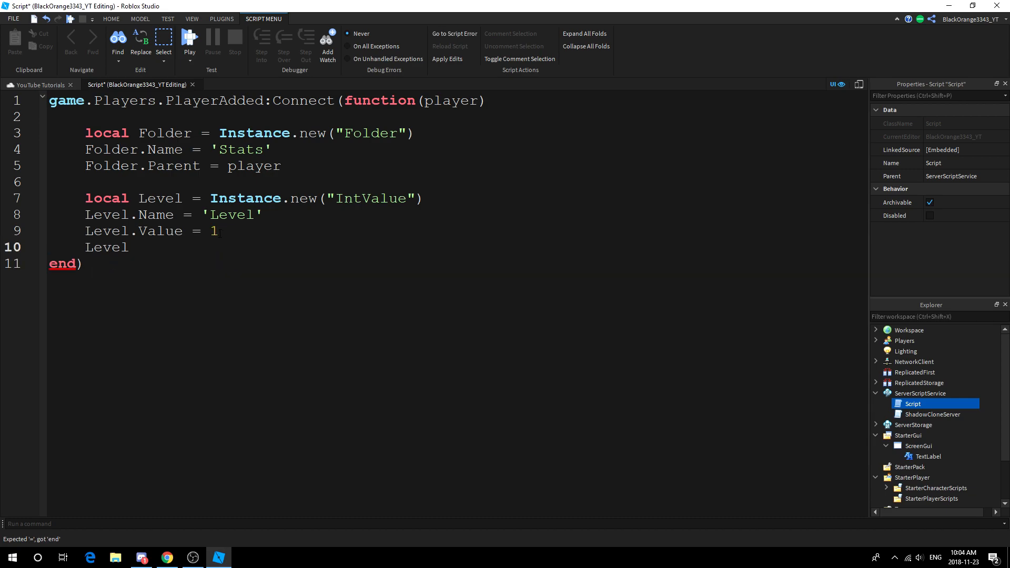
text(.Parent =)
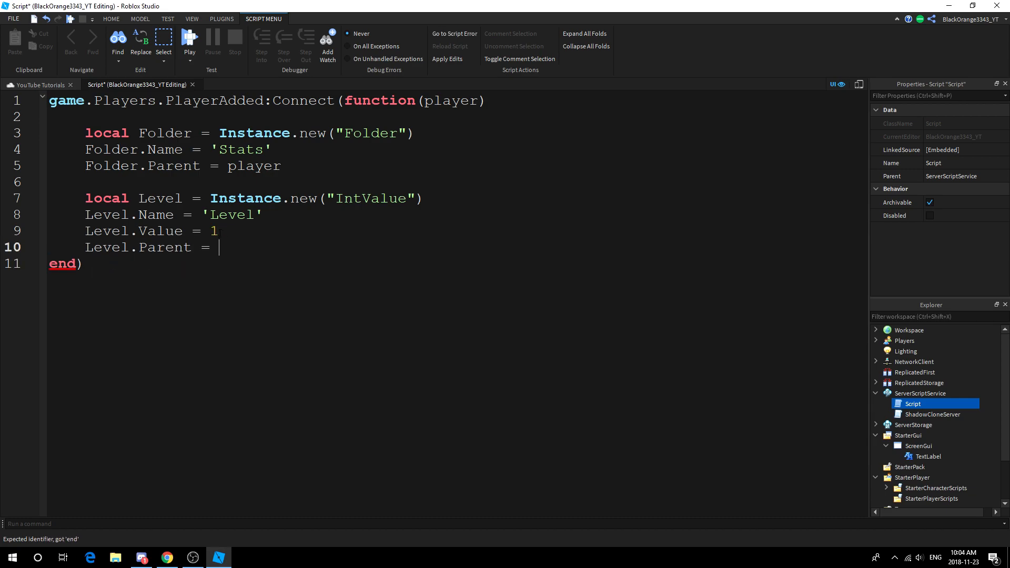
text(Folder)
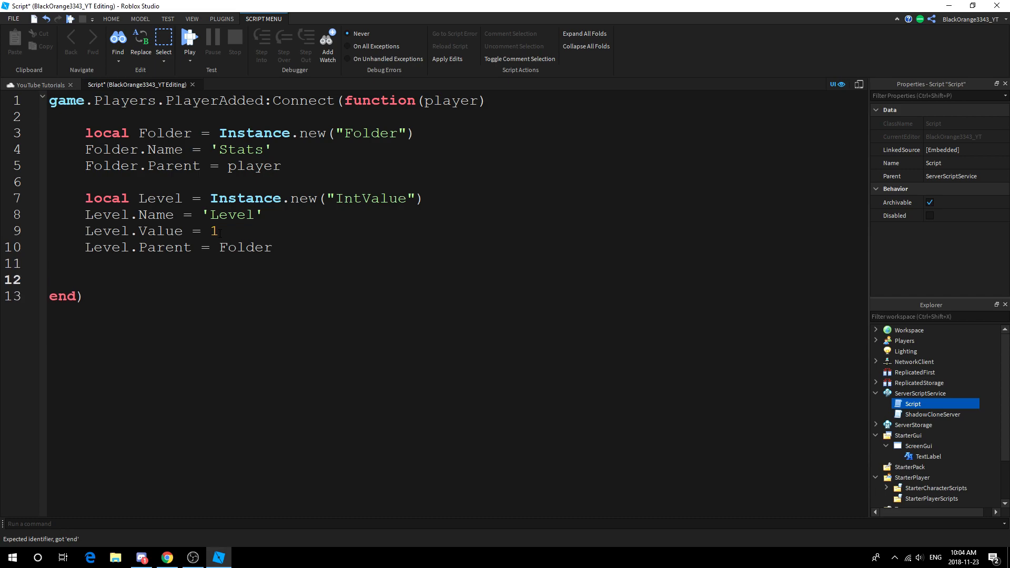
Step: Start an 'Exp' IntValue block and duplicate it below for reuse
text(kica)
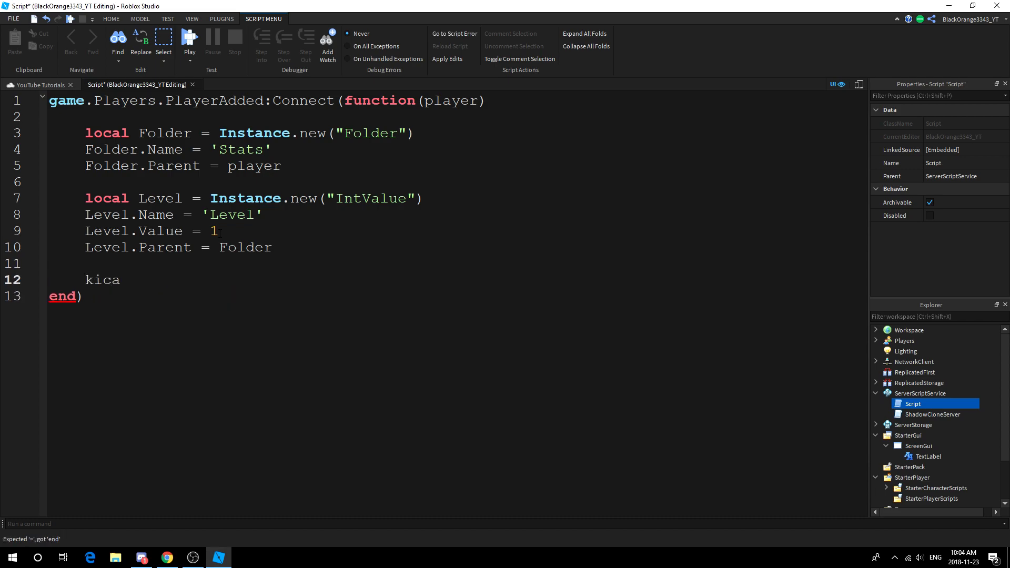
text(local E)
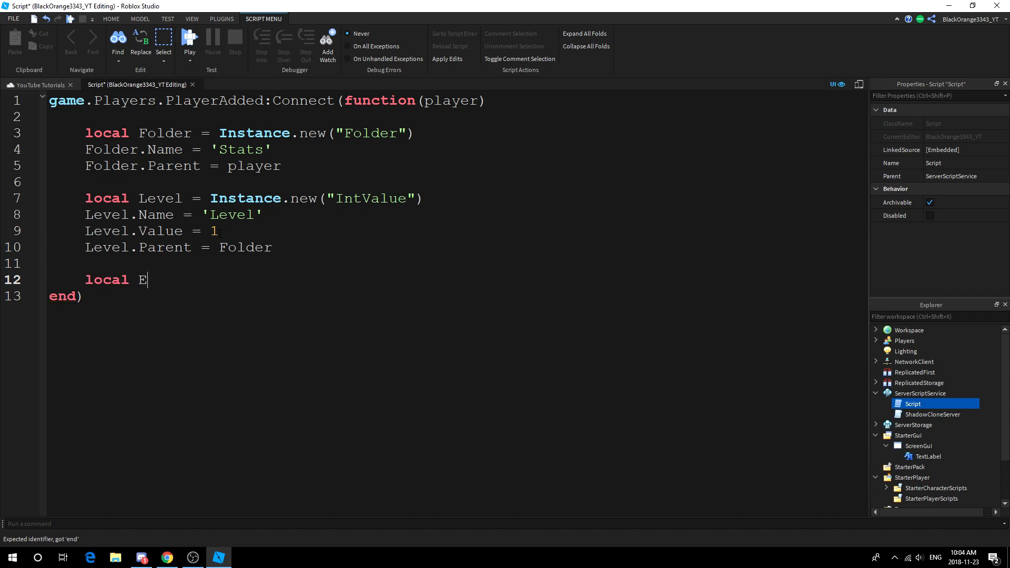
text(x)
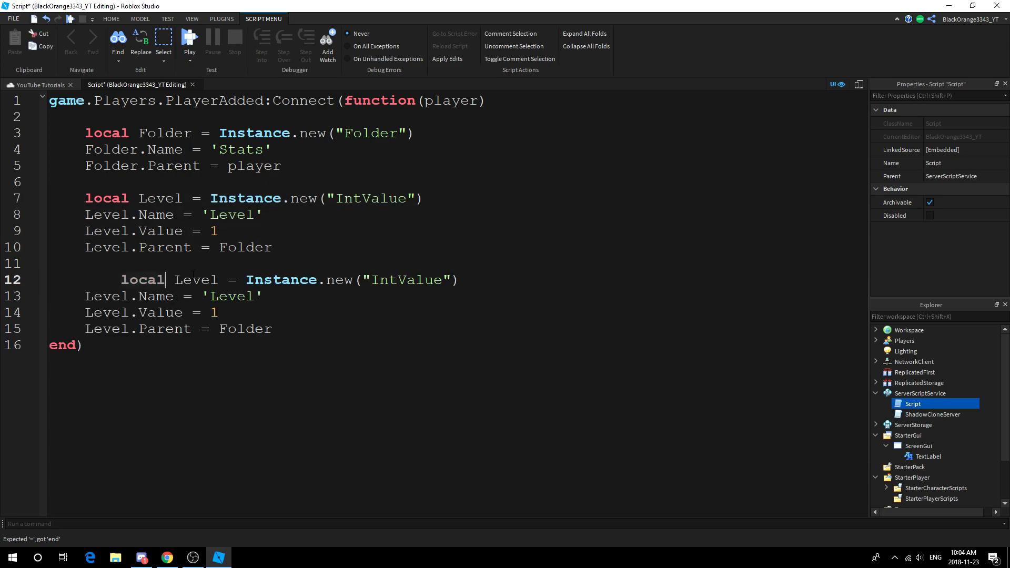
key(Backspace)
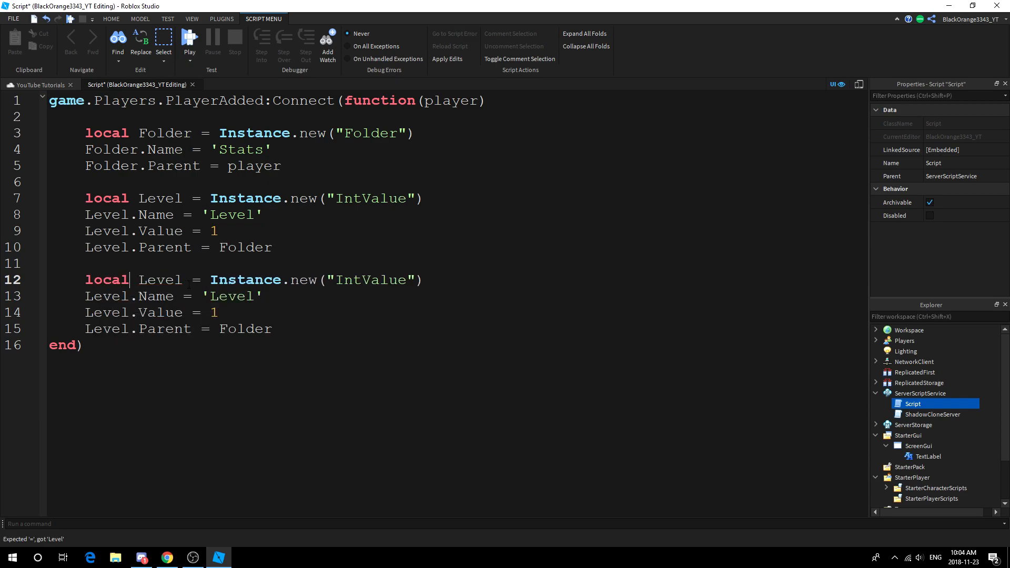
text(Exp)
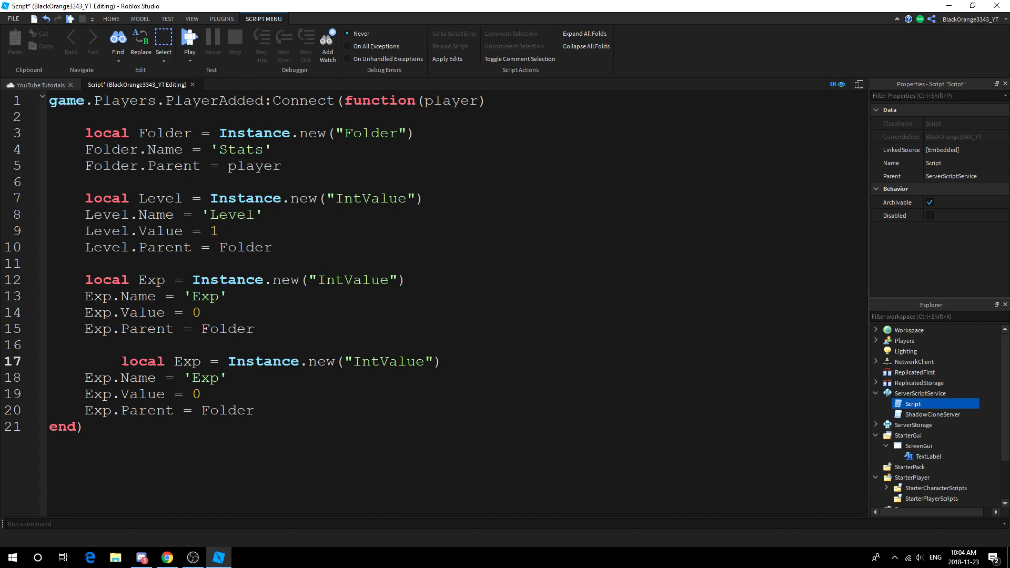
Step: Rename the duplicate to MaxExp and set MaxExp.Value = Level.Value*1000
double_click(151, 280)
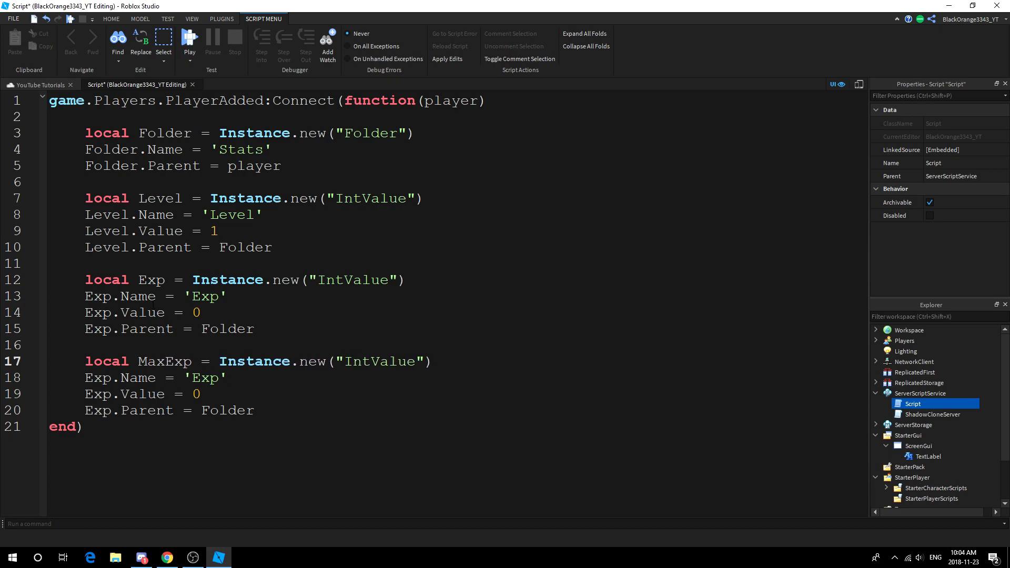
text(MaxExp)
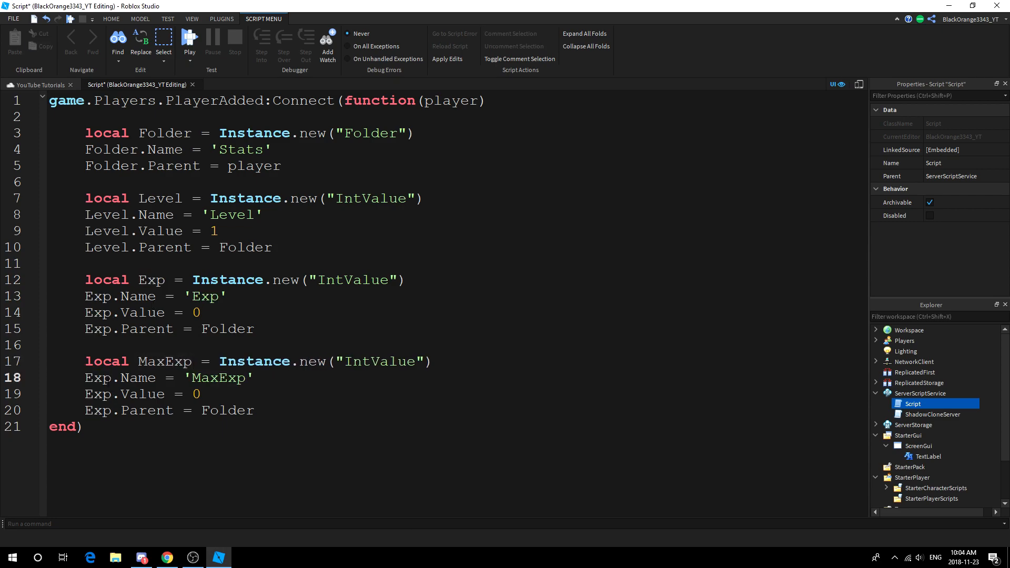
text(MaxExp)
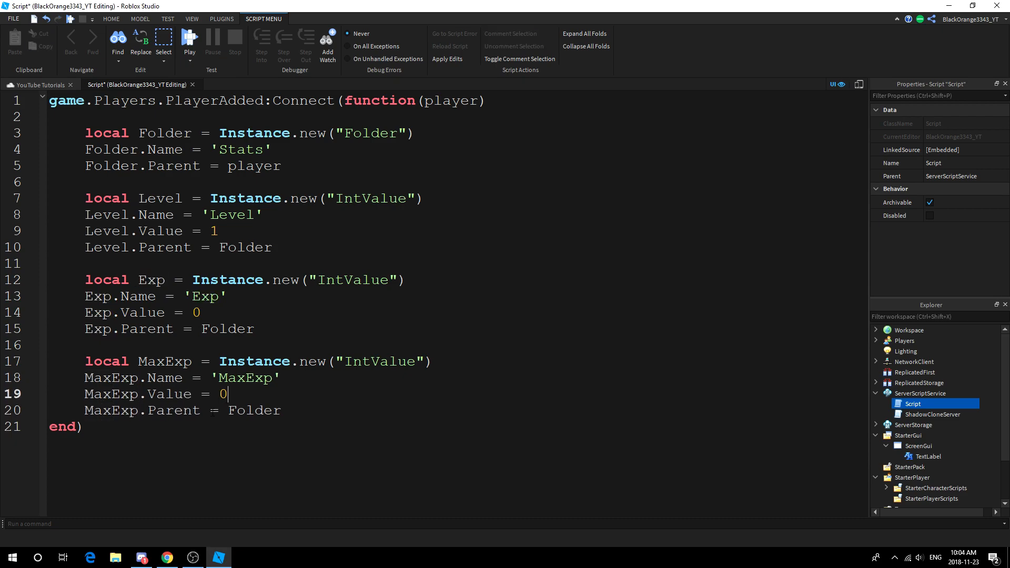
text(LK)
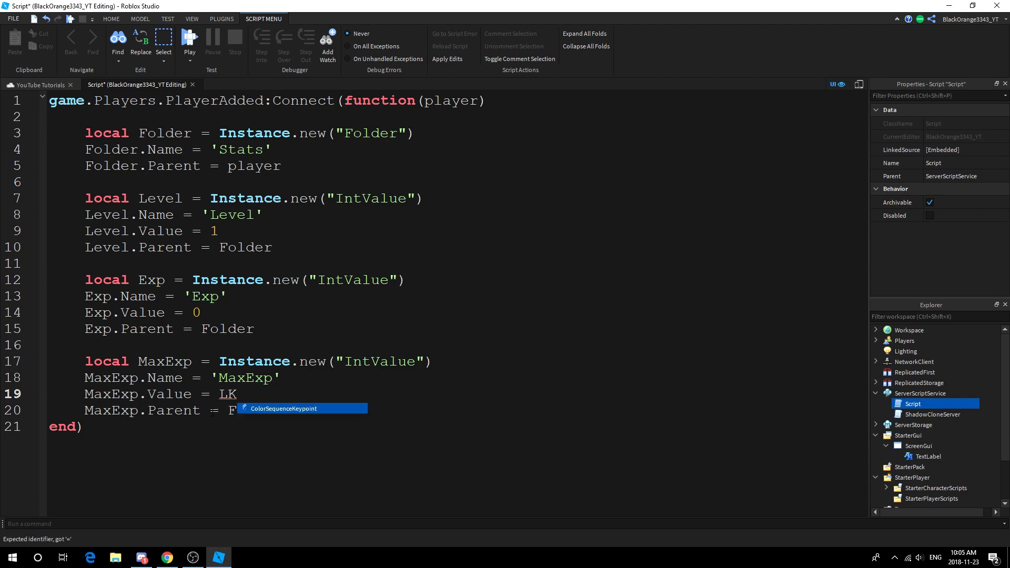
key(Backspace)
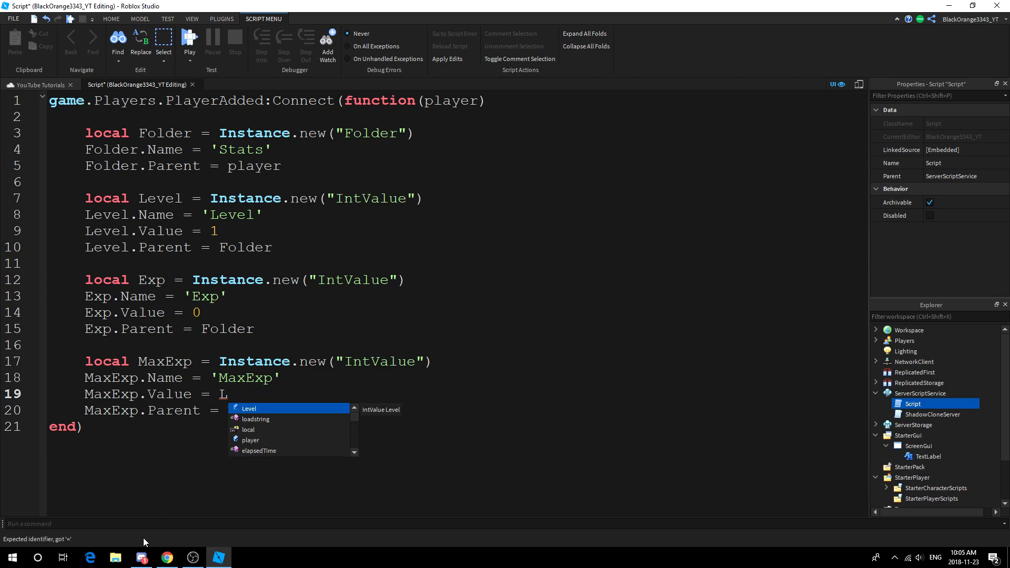
click(140, 558)
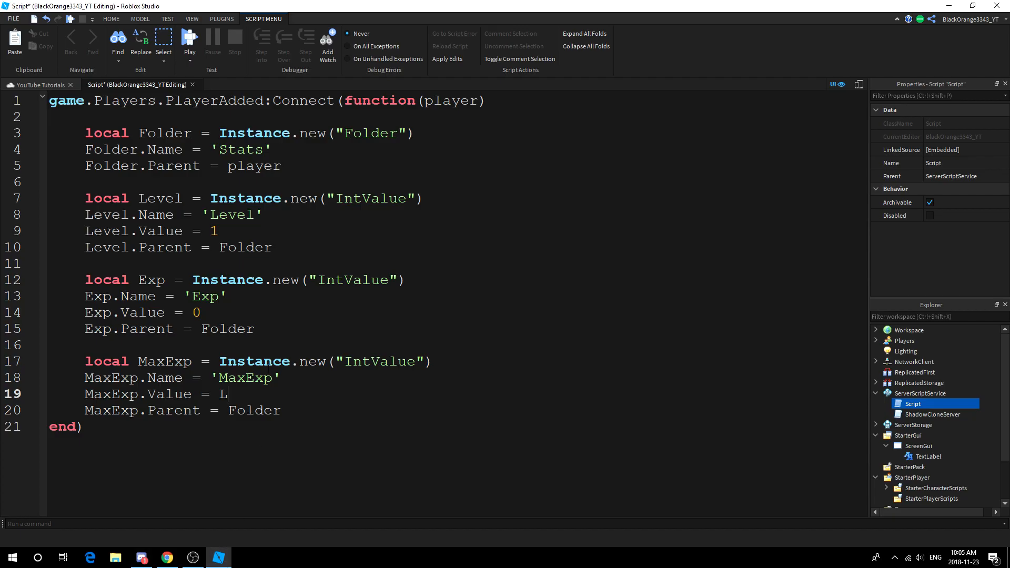
mouse_move(225, 393)
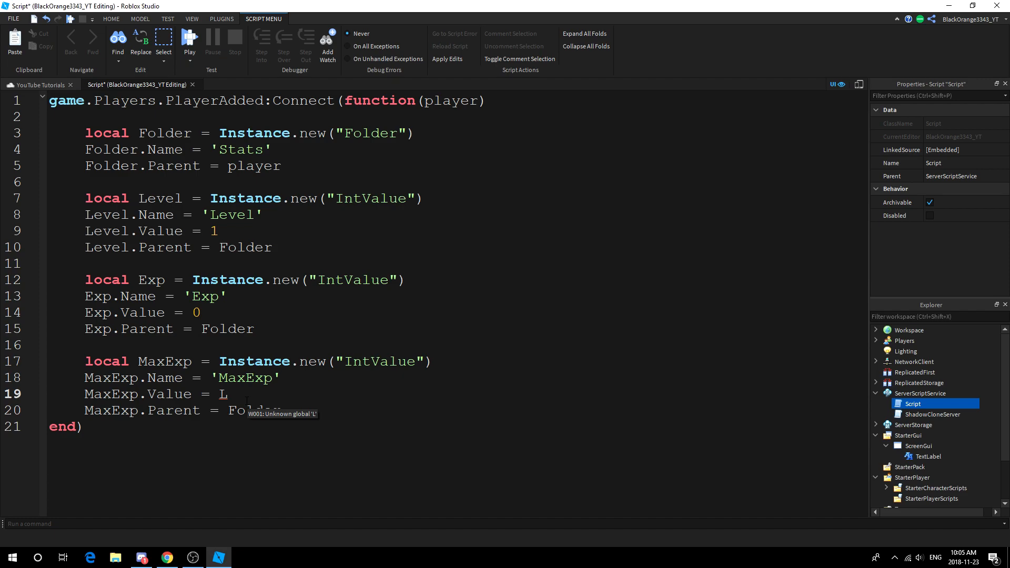
text(evel.Value)
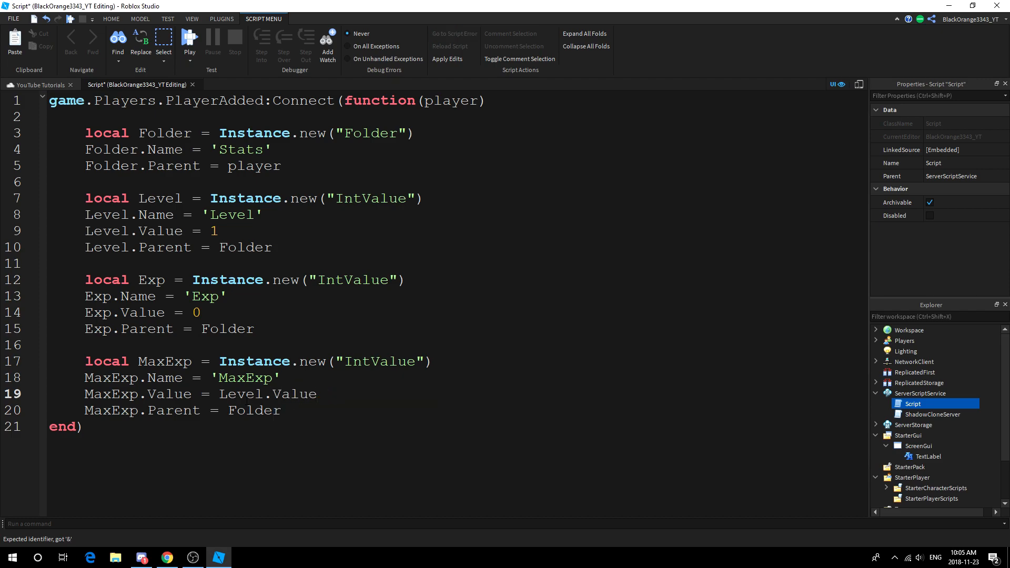
text(*1000)
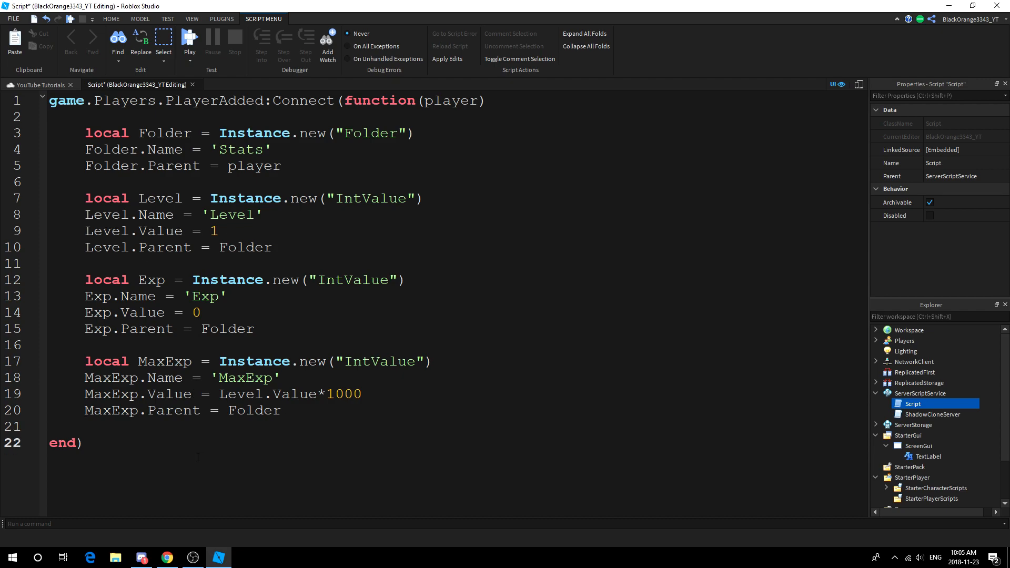
Step: Insert a LocalScript inside the TextLabel and open it for editing
scroll(down, 3)
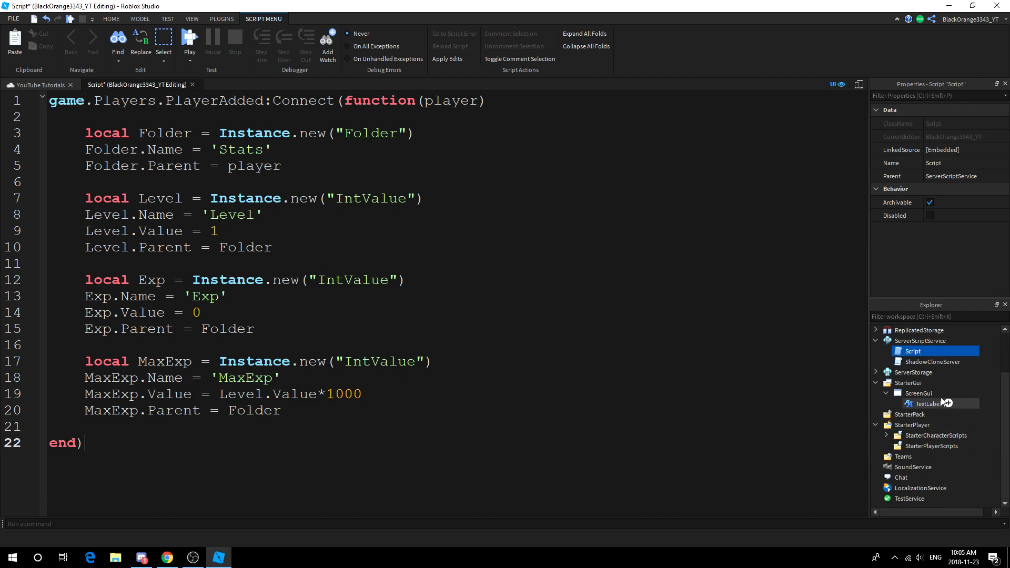
click(928, 403)
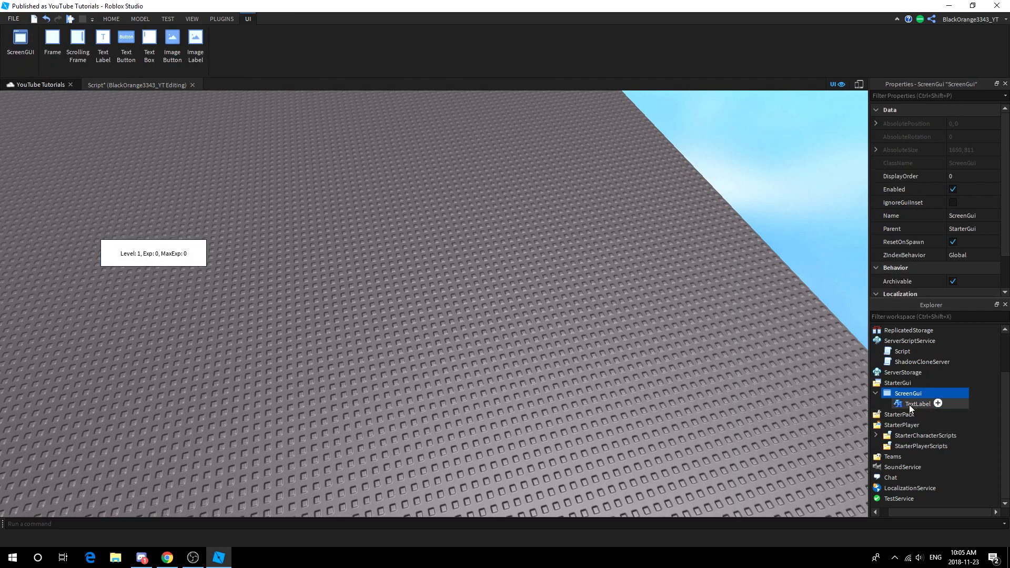
click(937, 402)
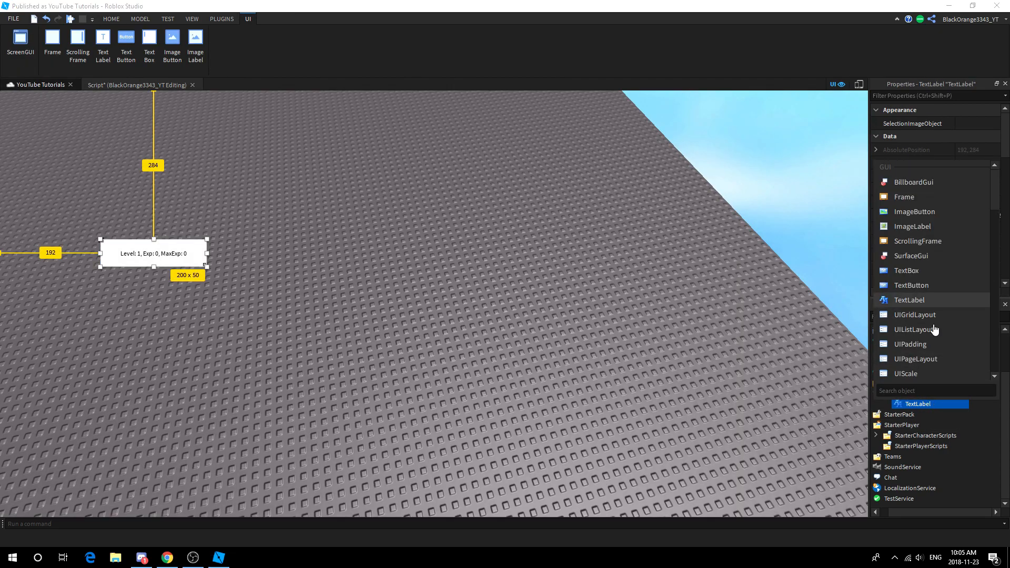
text(local)
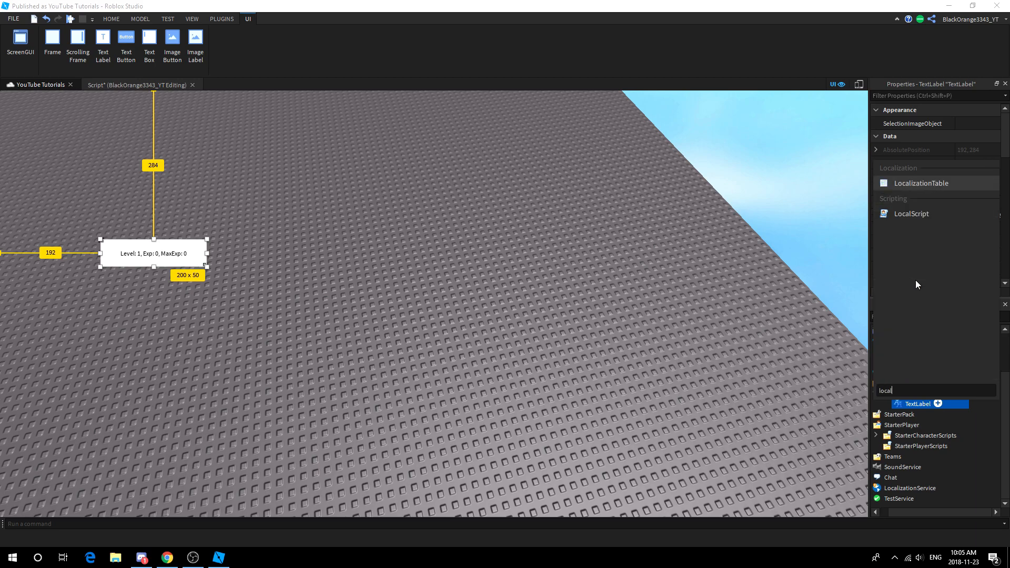
double_click(911, 213)
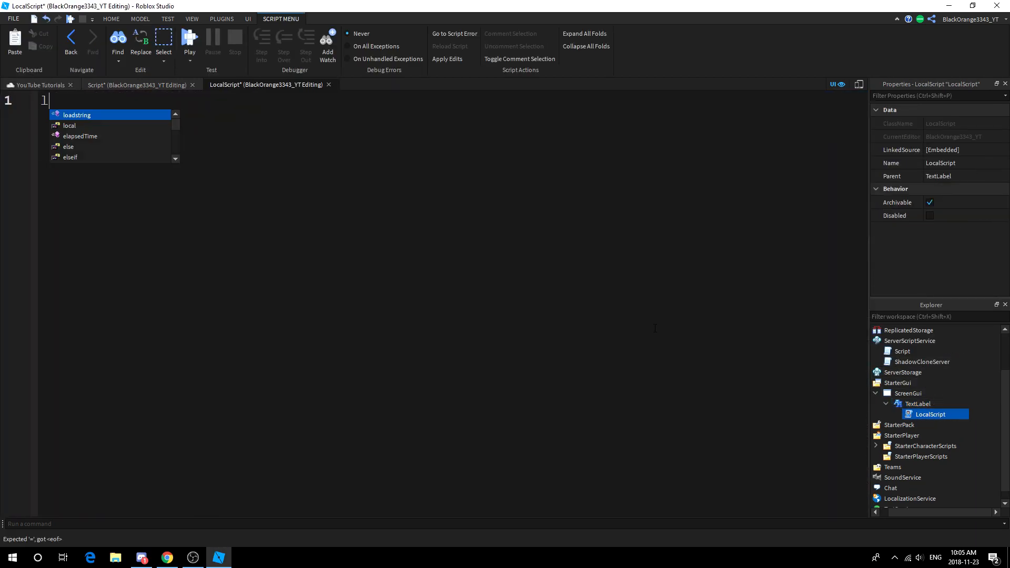
Step: Define plr as LocalPlayer and Stats via plr:WaitForChild('Stats')
text(local plr =)
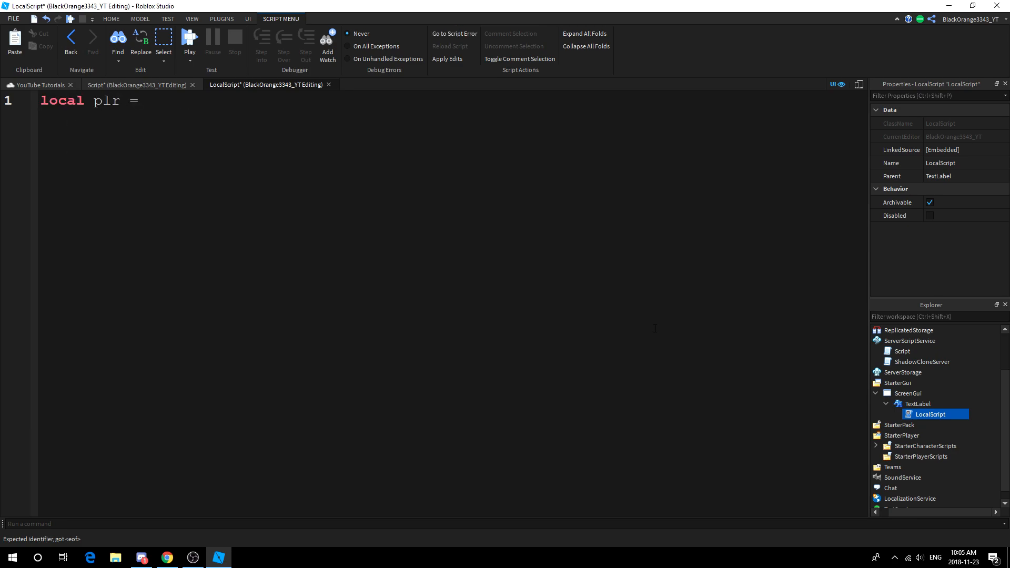
text(game.Players.LocalPlayer)
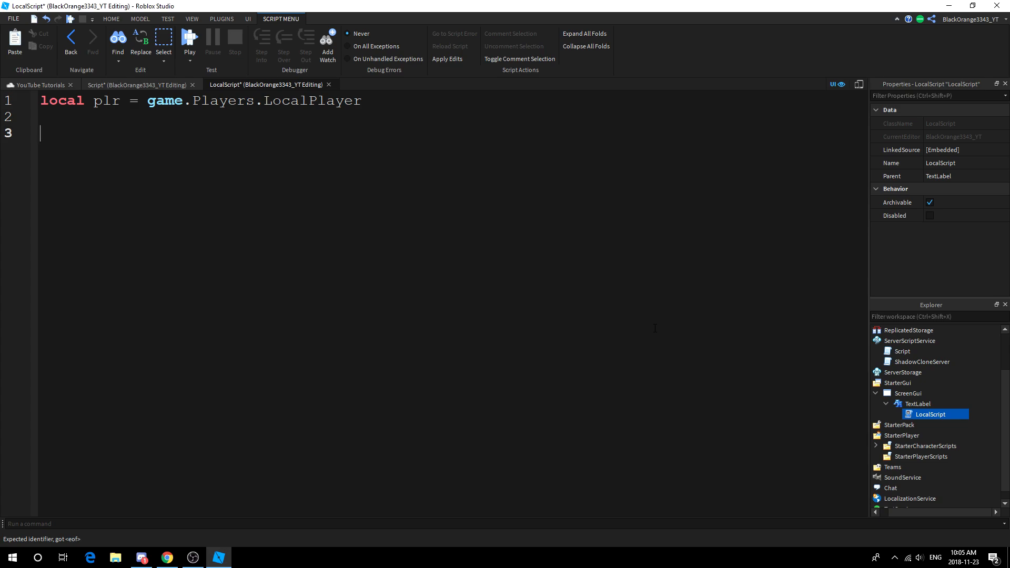
text(local S)
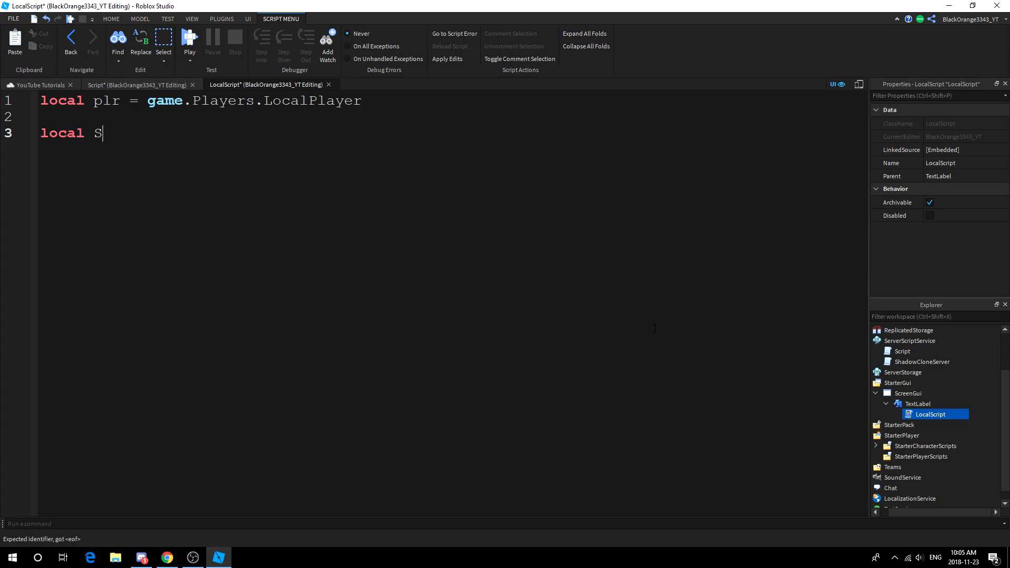
text(tats = plr)
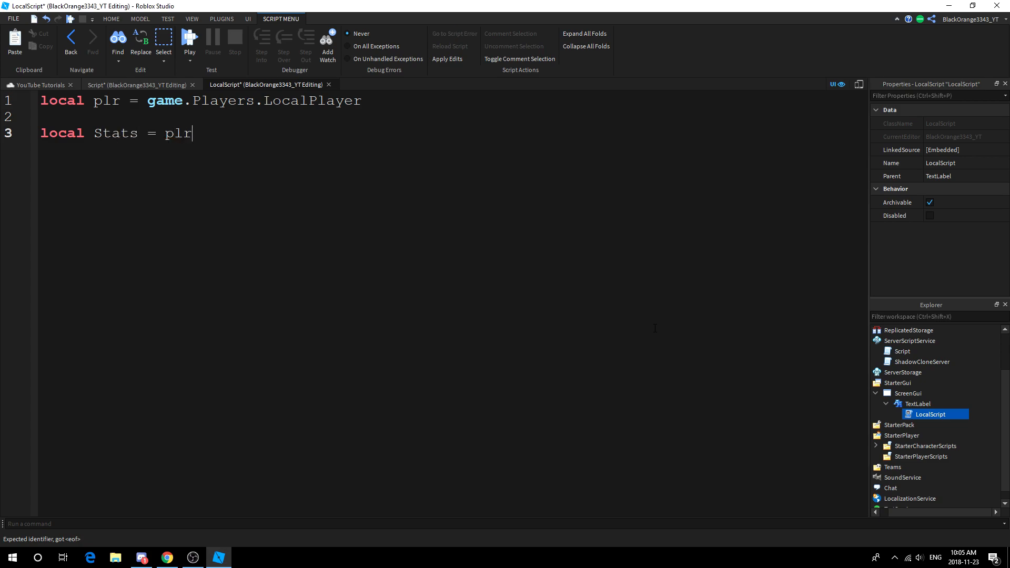
text(:WaitForChild('Stats'))
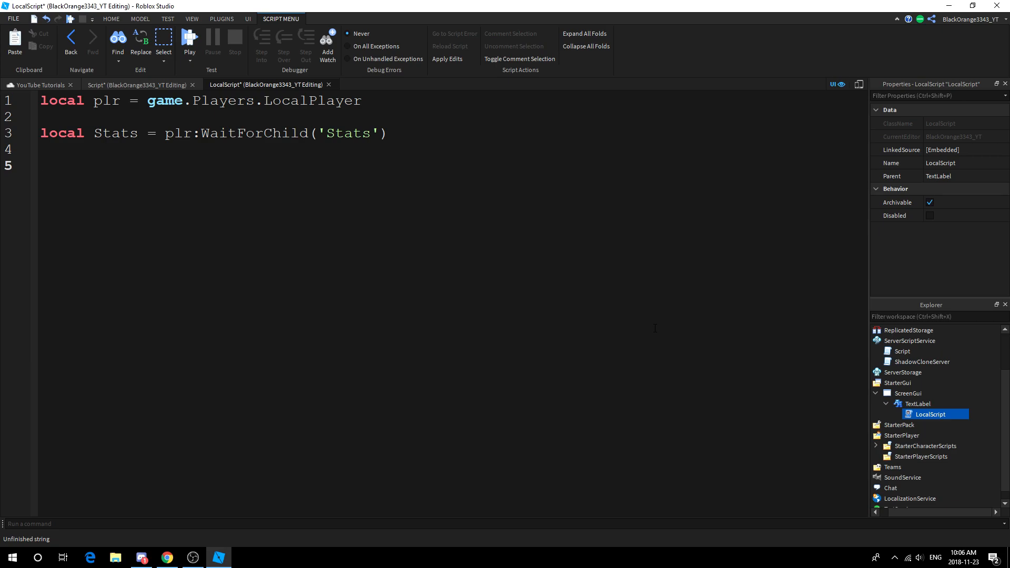
Step: Connect empty Changed handlers for Stats.Level, Stats.Exp and Stats.MaxExp
text(stats.L)
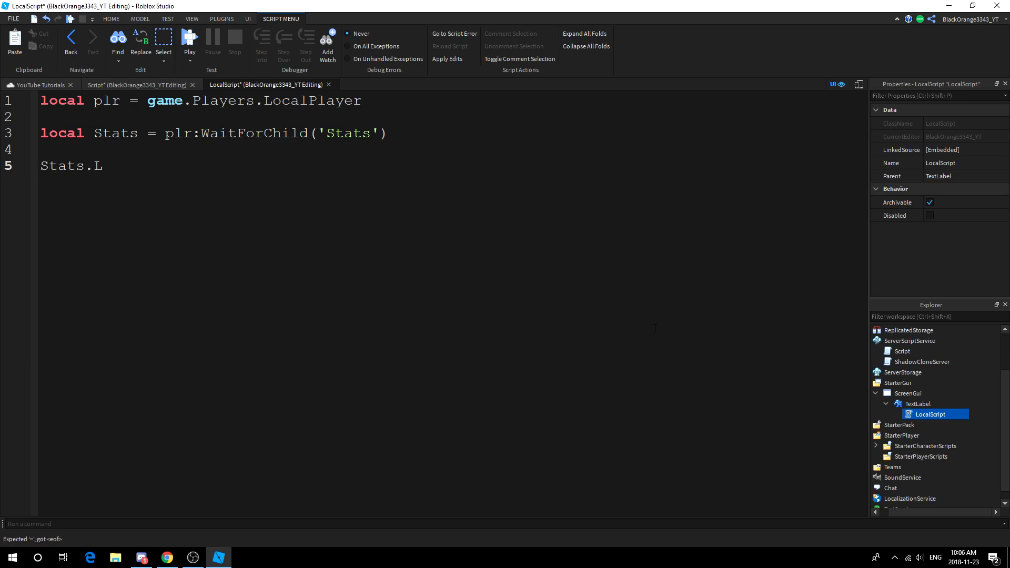
text(evel.Changed:C)
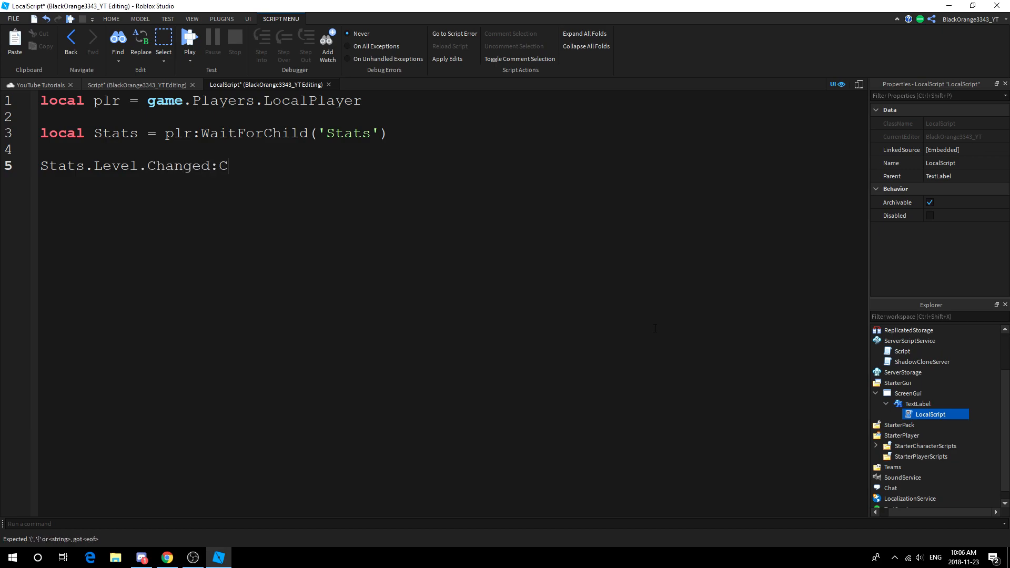
text(onnect(function())
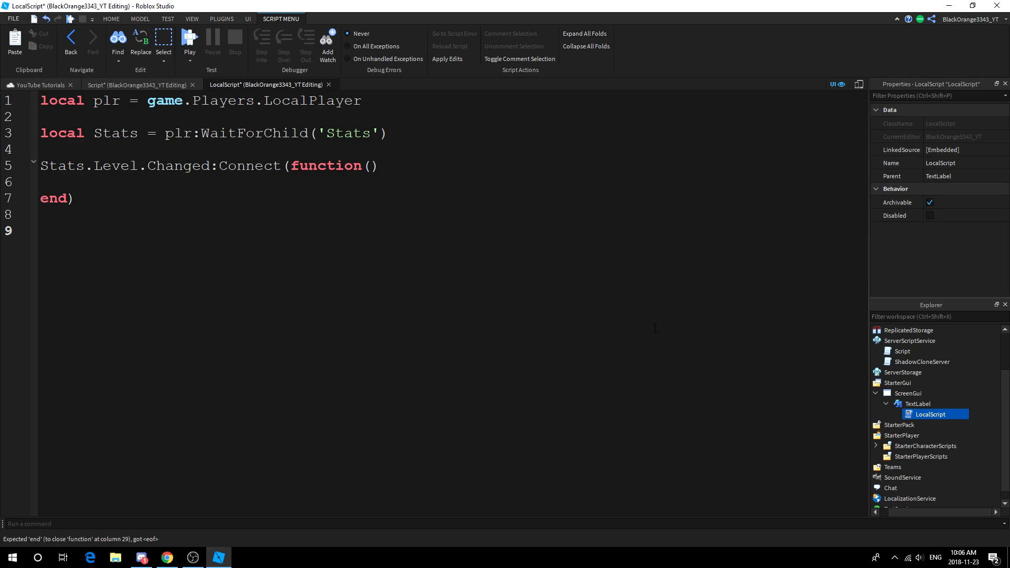
text(Stats.)
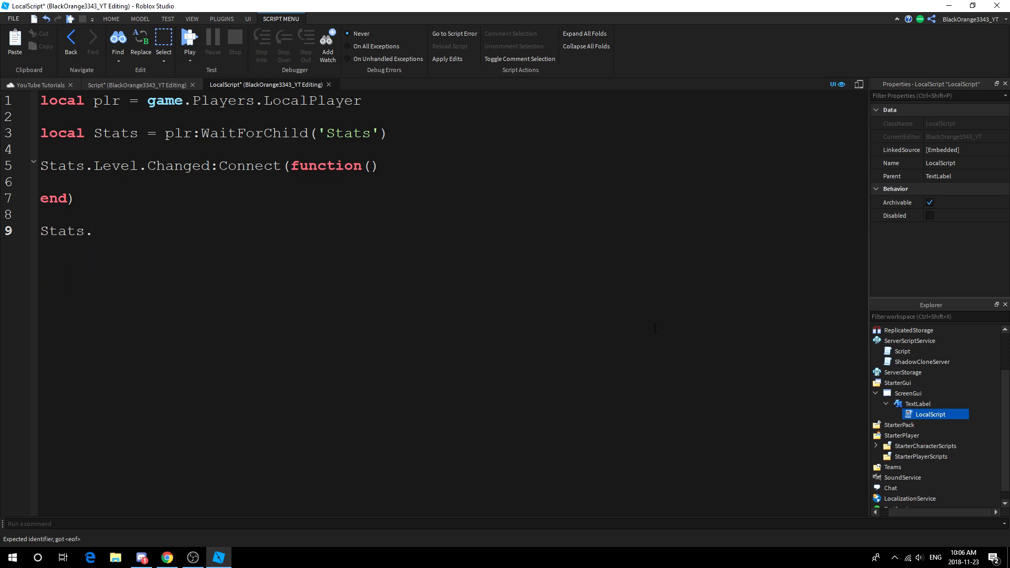
text(Exp.Ch)
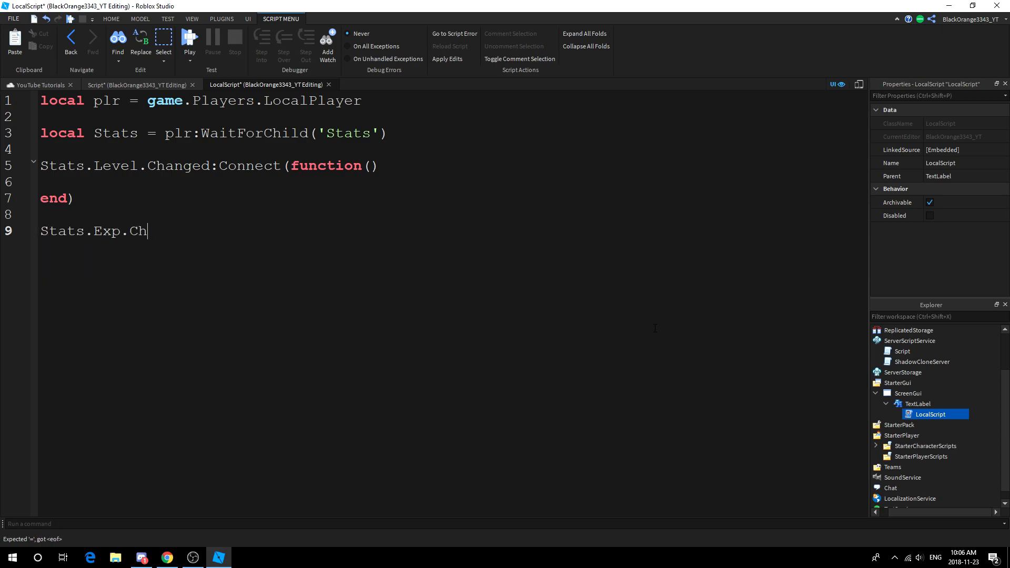
text(anged:Connect)
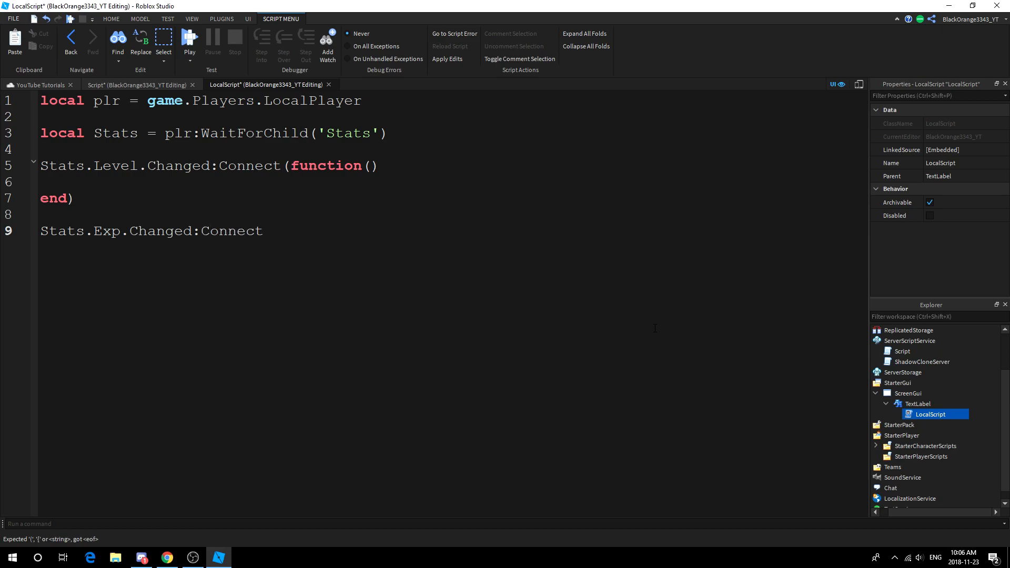
text((function())
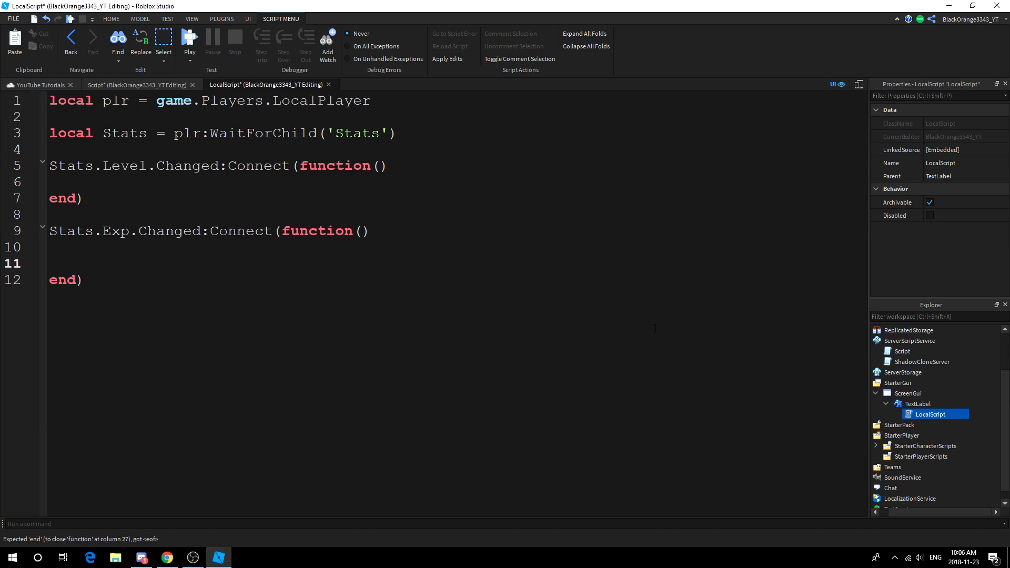
text(Stats)
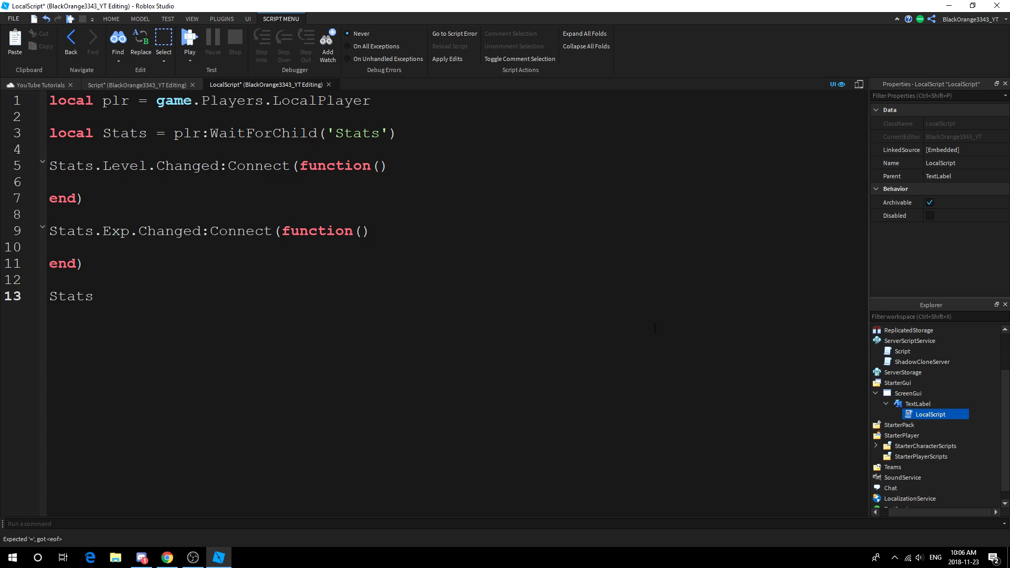
text(.MaxExp.)
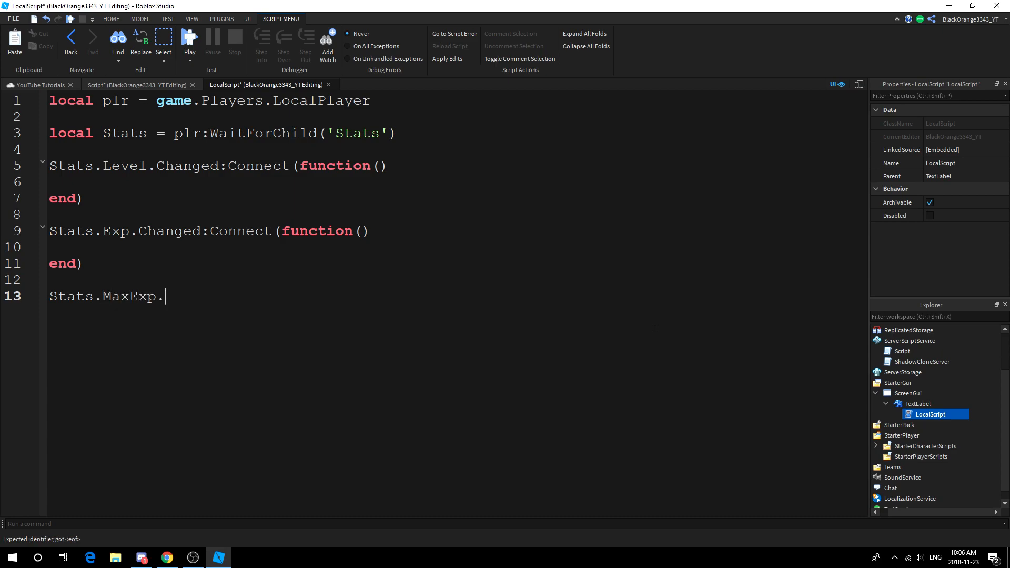
text(Changed:Connect)
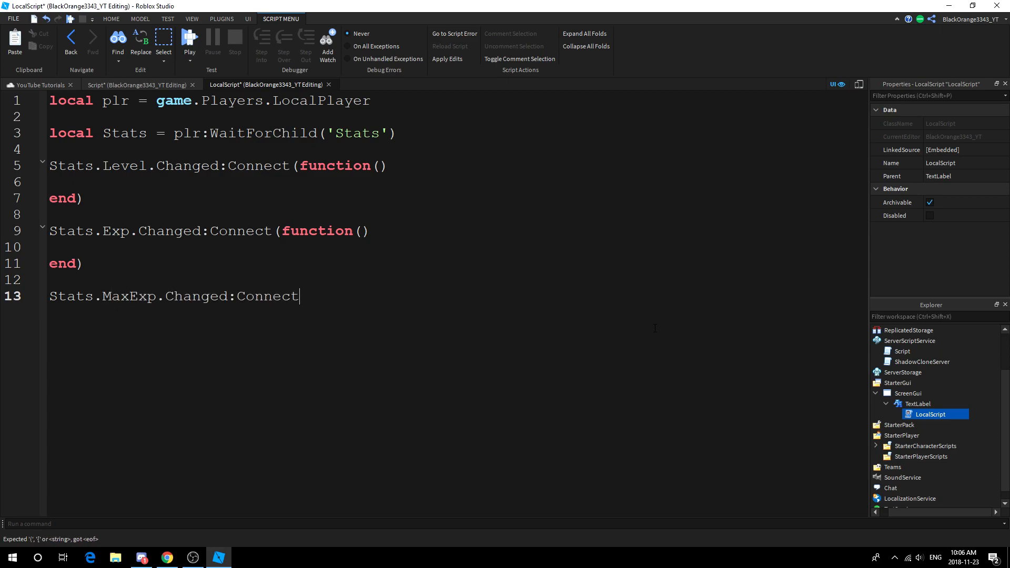
text((function())
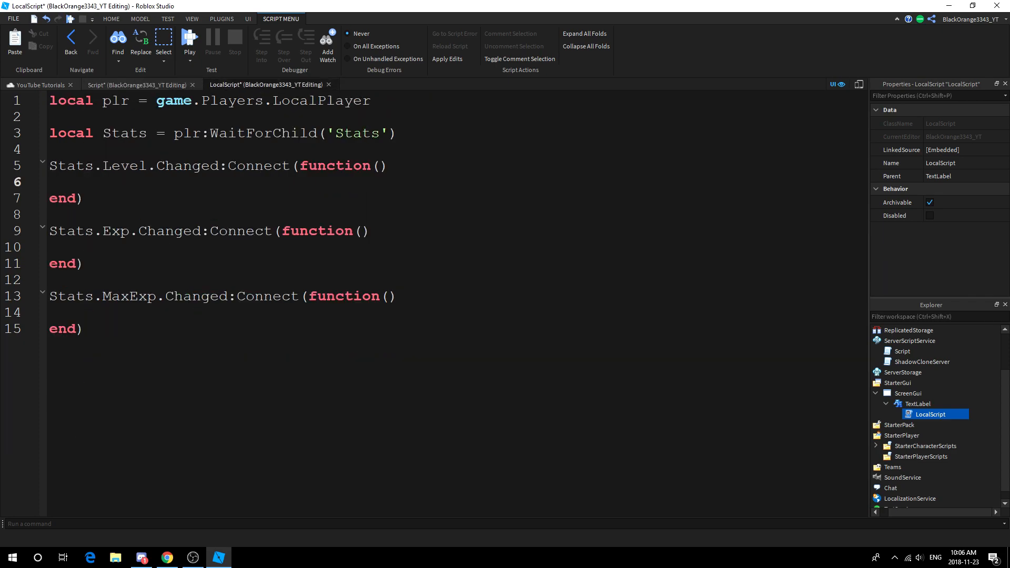
Step: Write UpdateTextLabel setting script.Parent.Text to 'Level: '..Stats.Level.Value
text(s)
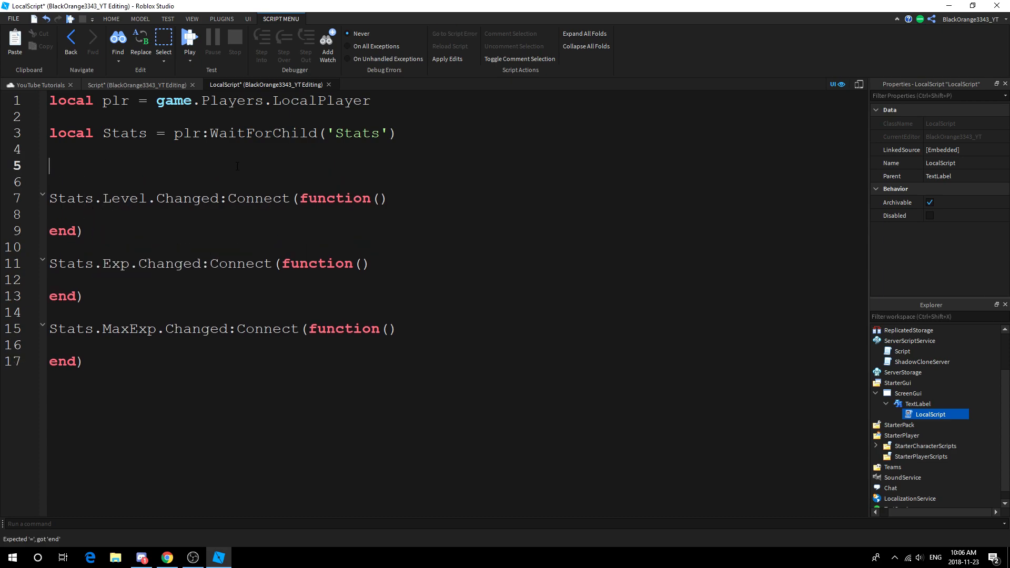
text(local function)
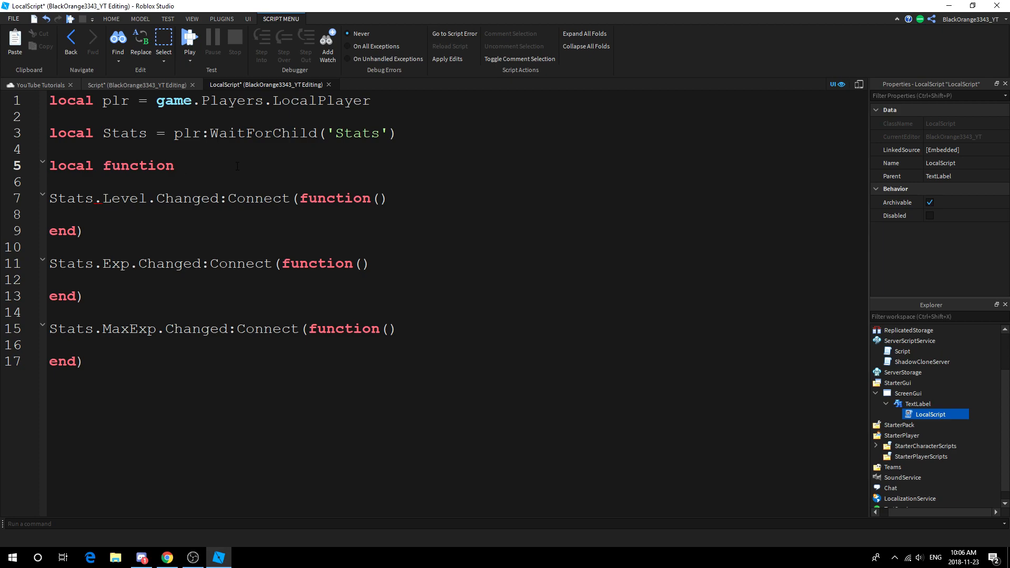
text(U)
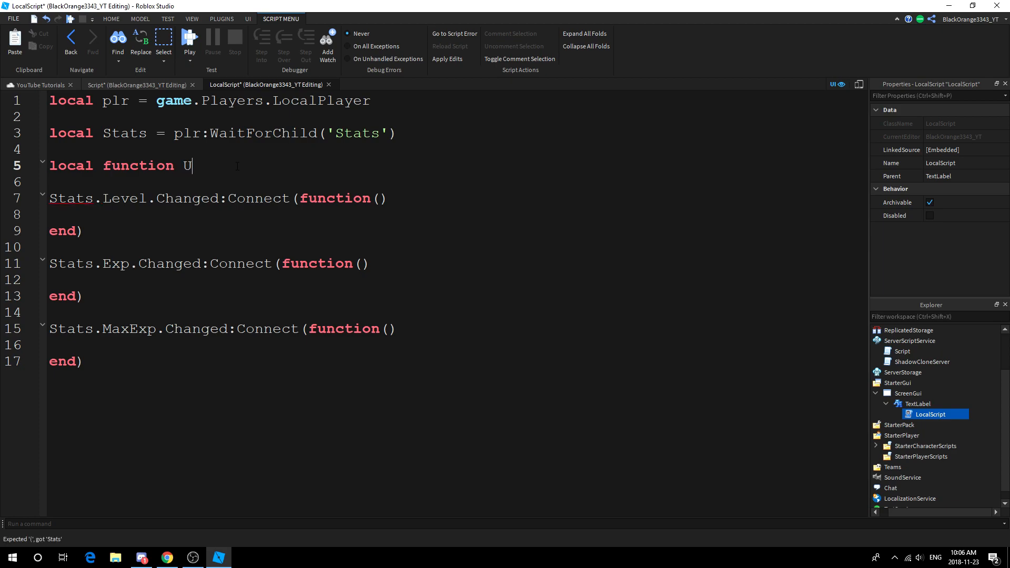
text(pdateTextLabel()
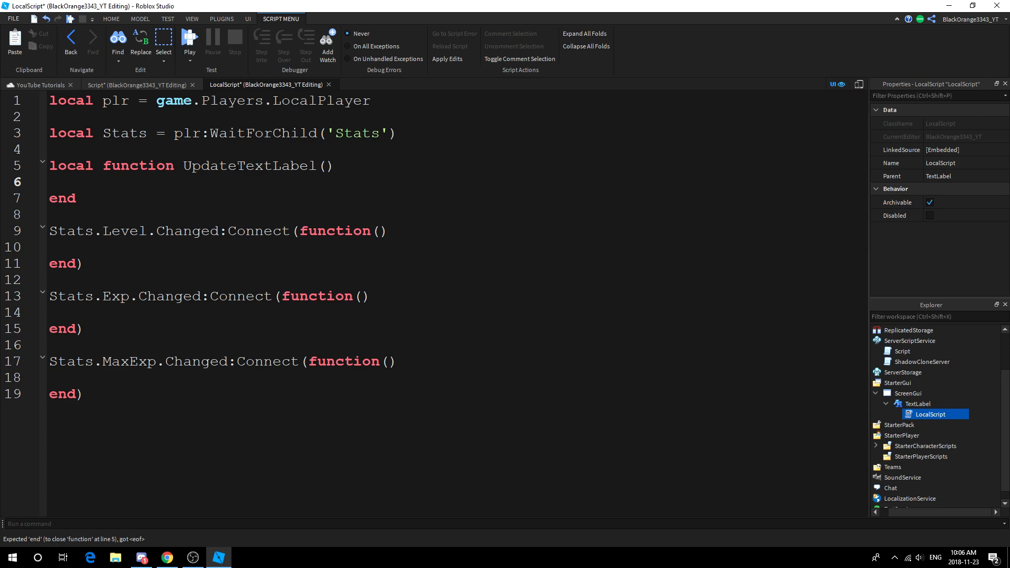
text(script.)
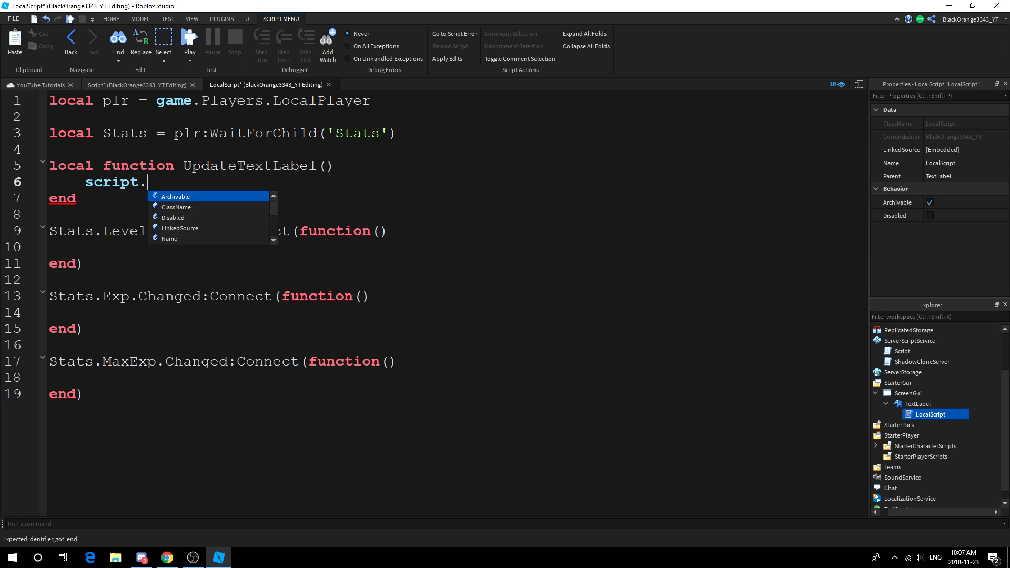
text(Parent.Text = ')
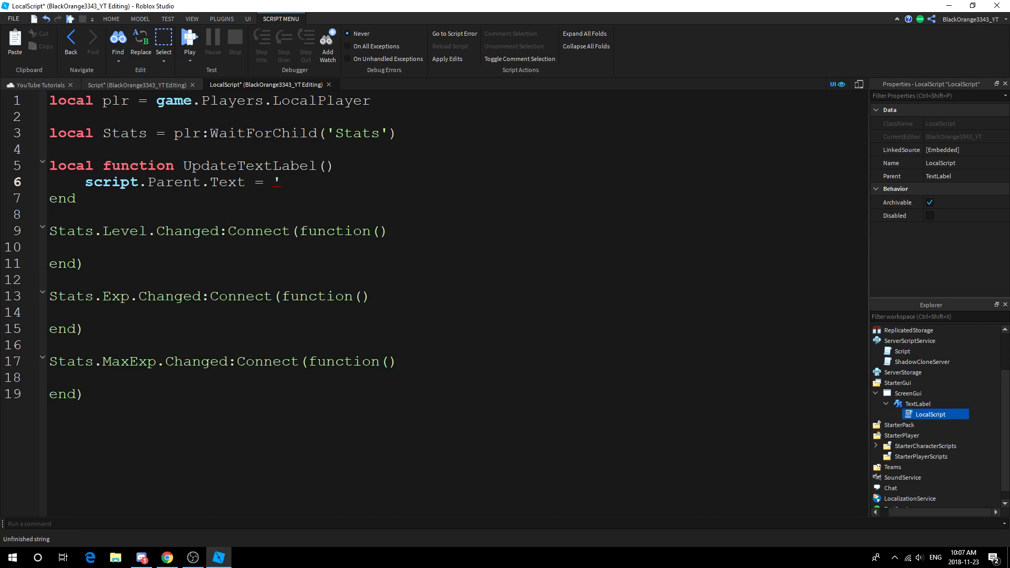
text(')
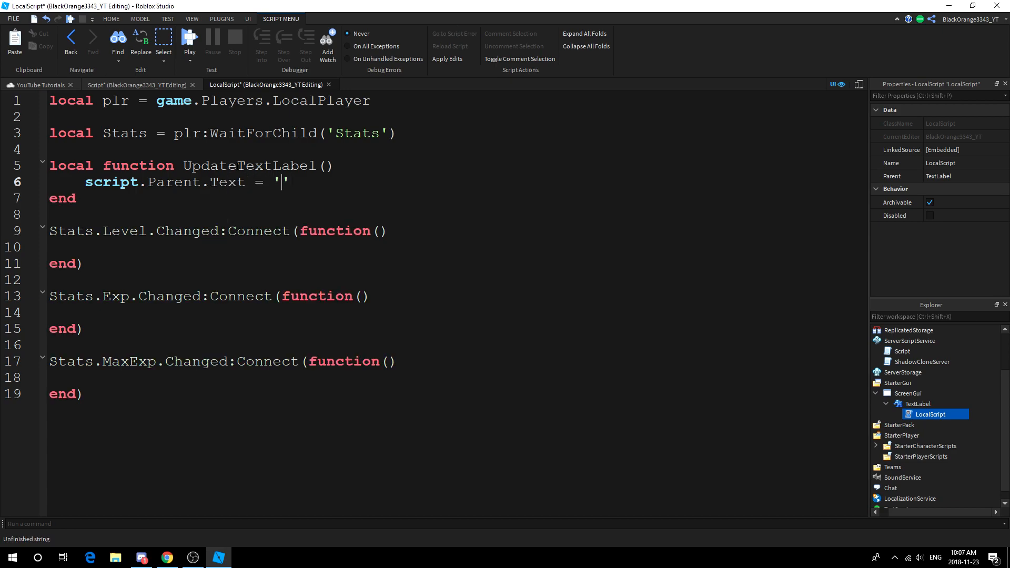
text(Level:)
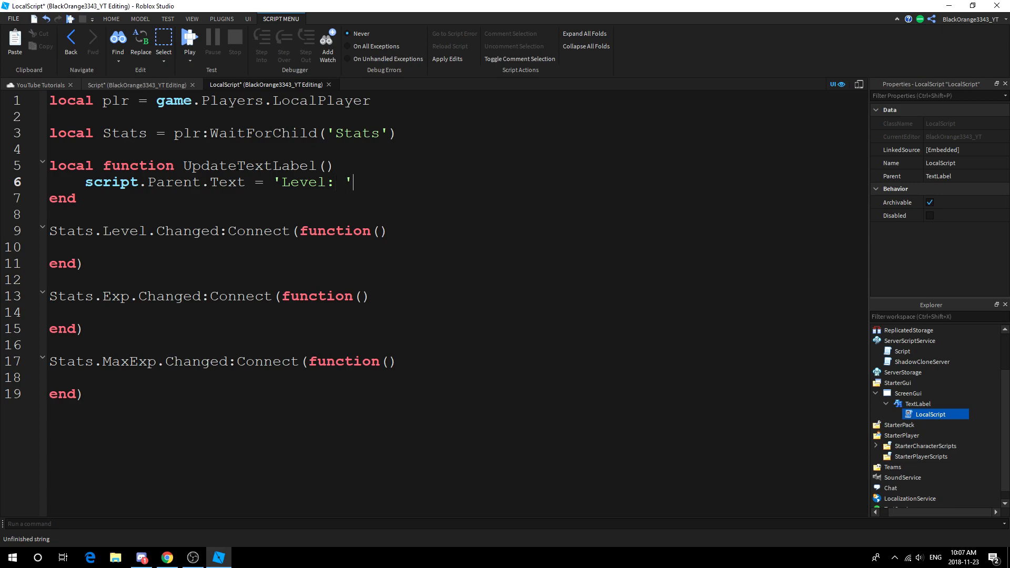
text(..)
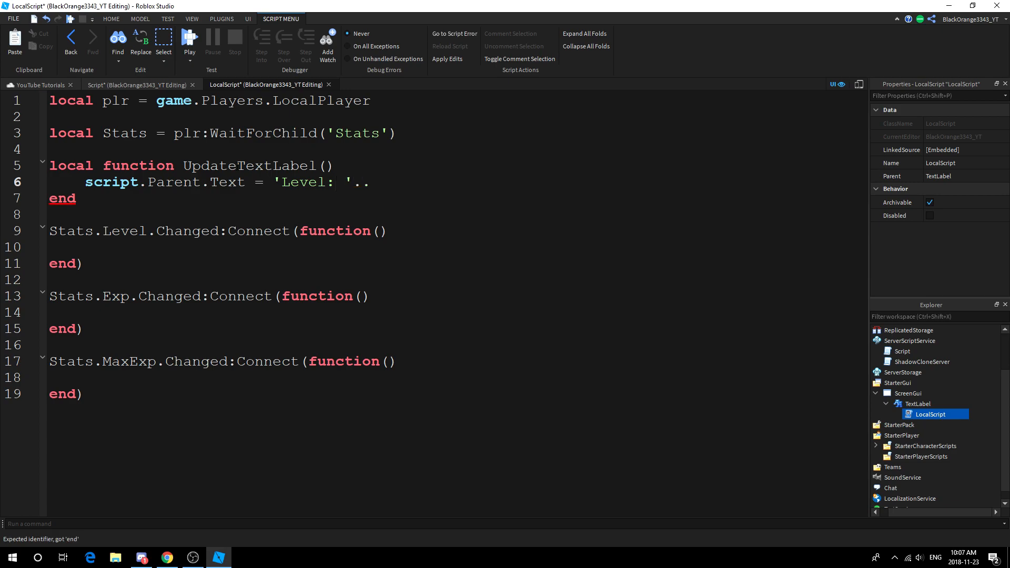
text(stat)
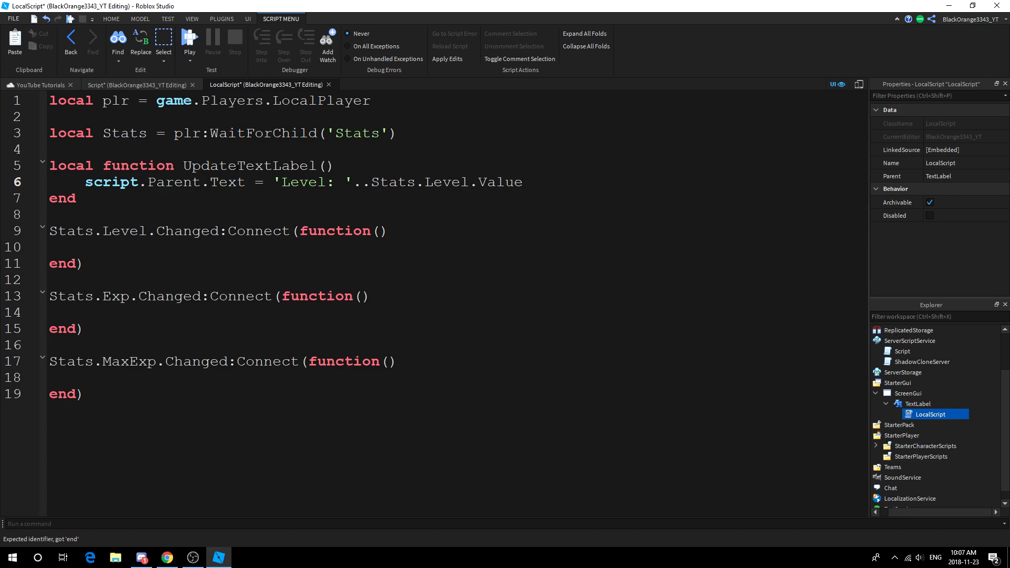
text(..',)
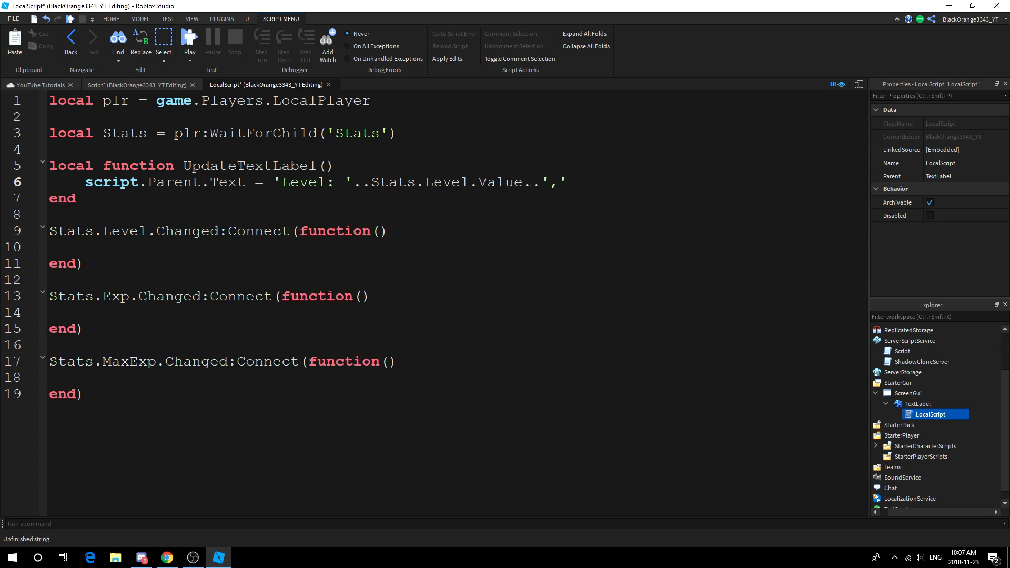
Step: Extend the label text with ', Exp: '..Stats.Exp.Value and the MaxExp value, reviewing the line
text(Exp)
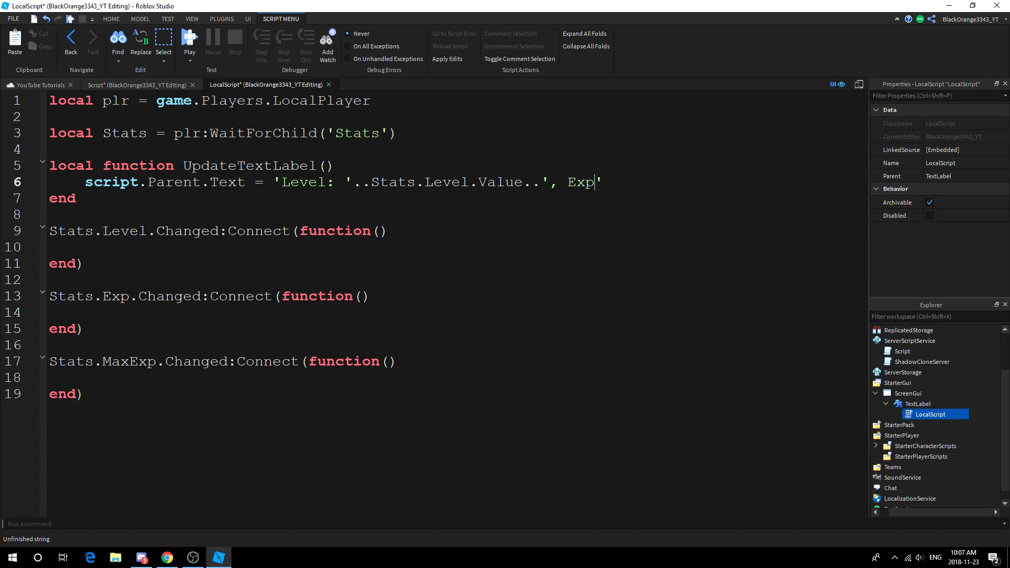
text(: ')
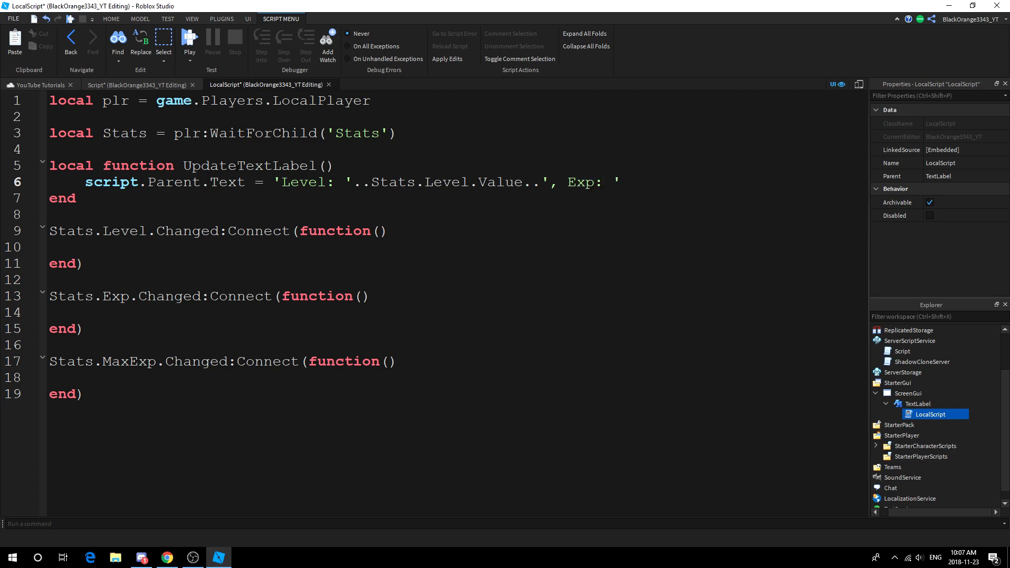
text(..Stats.Ex)
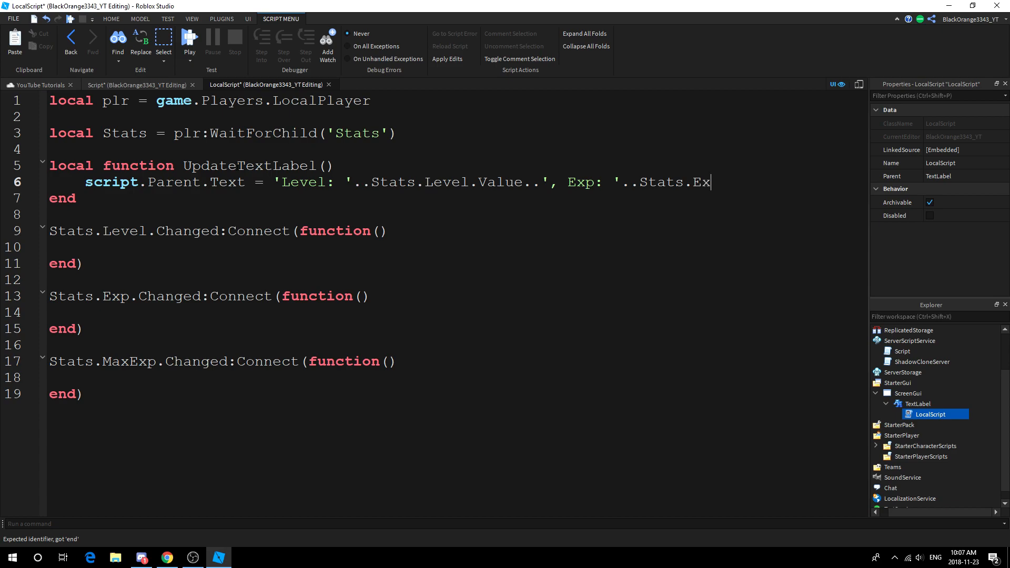
text(p.Value..)
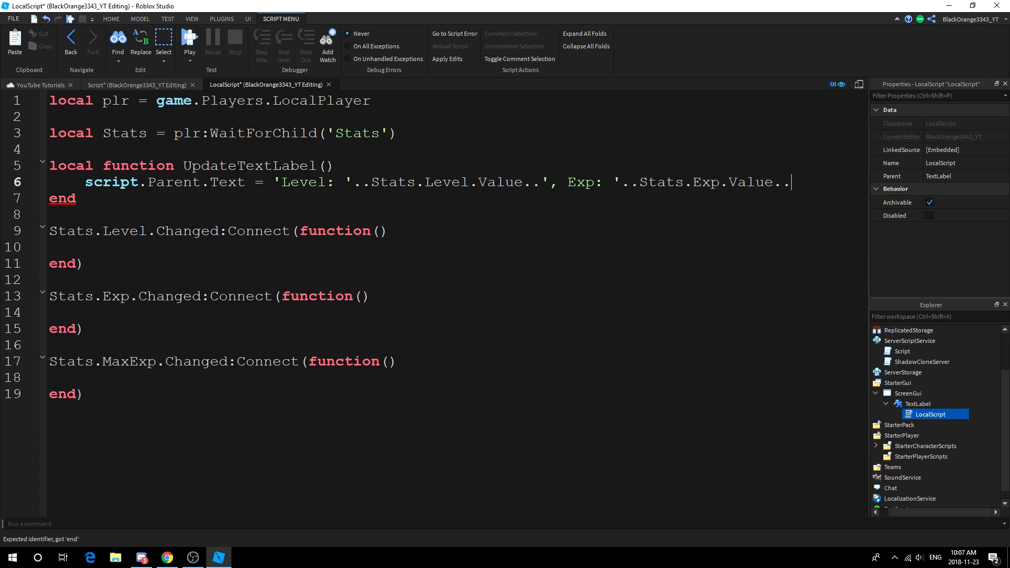
text('')
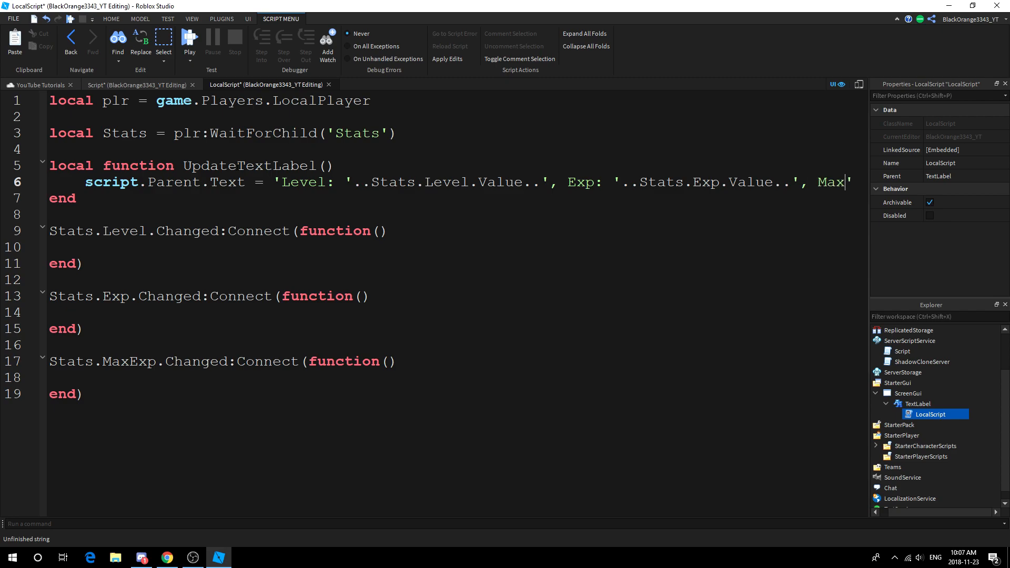
scroll(right, 3)
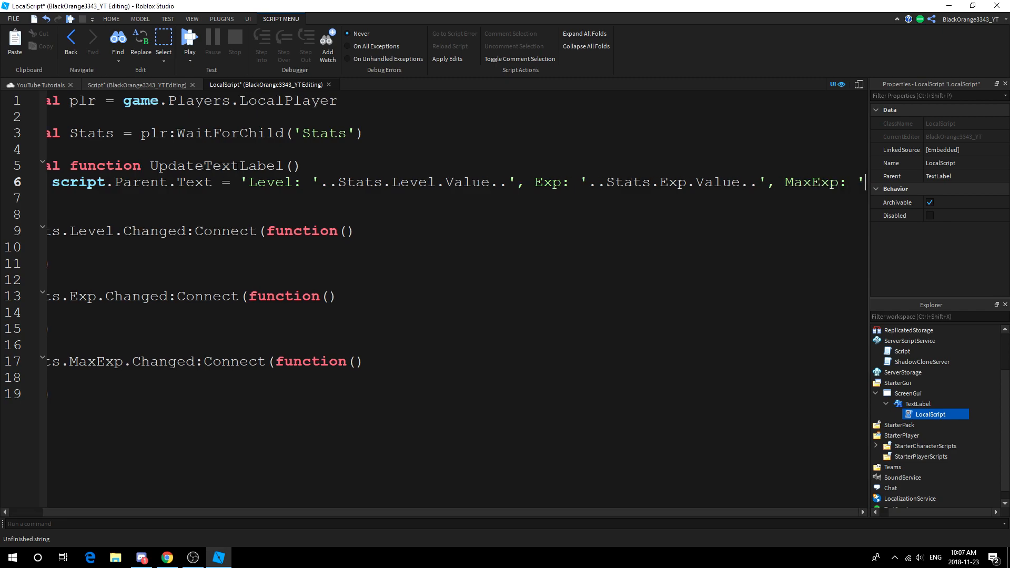
scroll(right, 3)
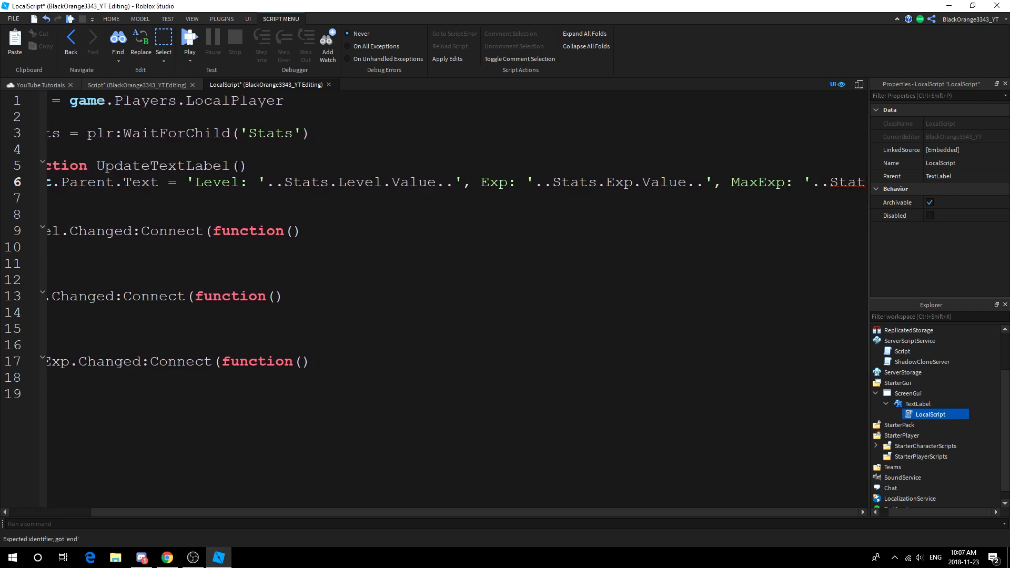
scroll(left, 3)
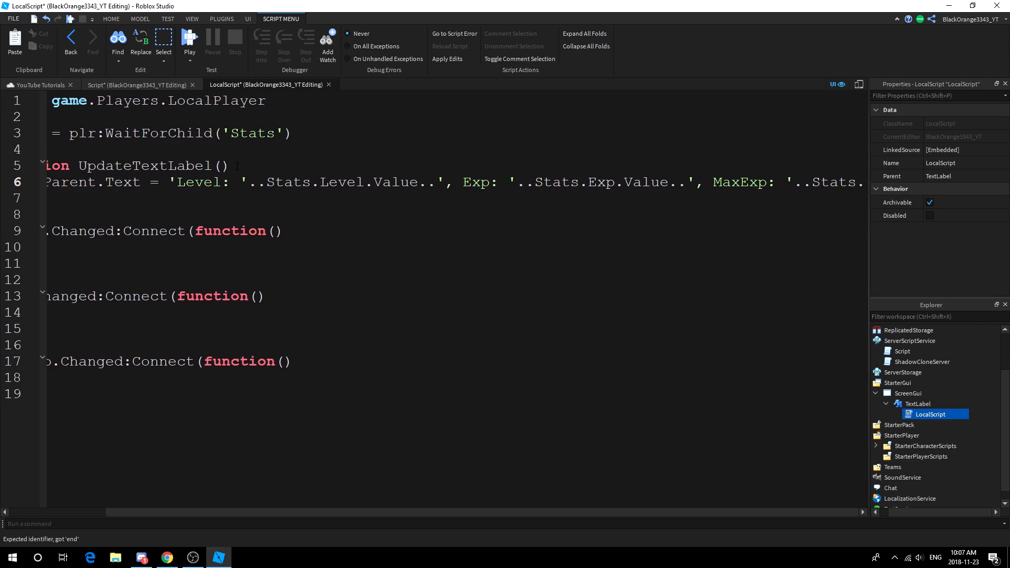
scroll(right, 3)
text(MaxExp.Value)
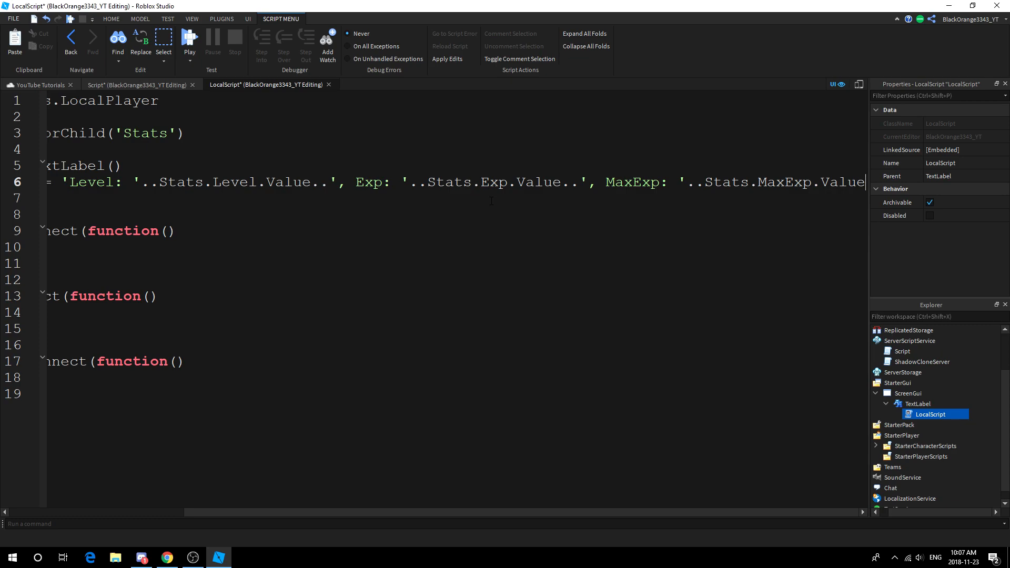
scroll(left, 3)
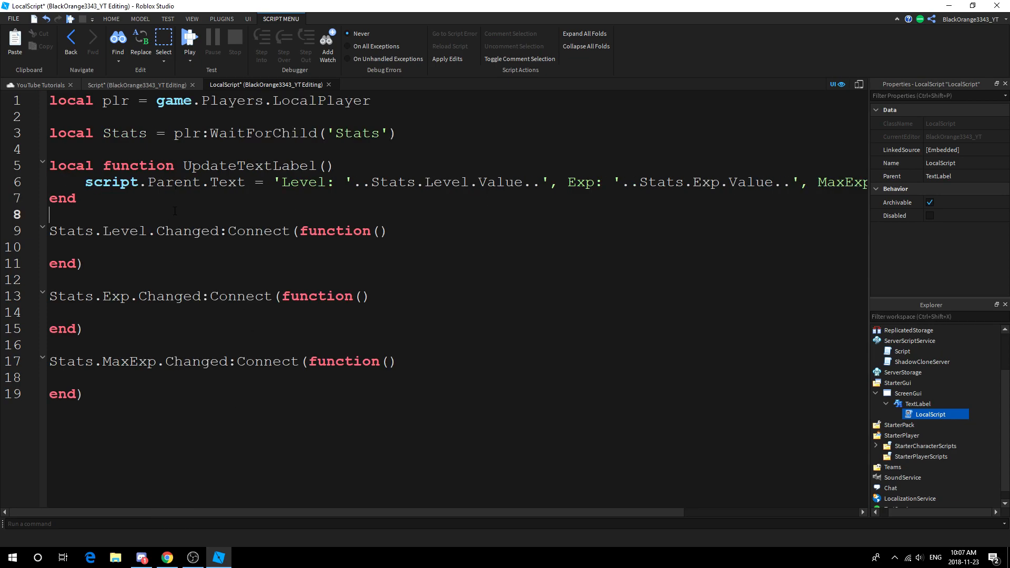
scroll(right, 3)
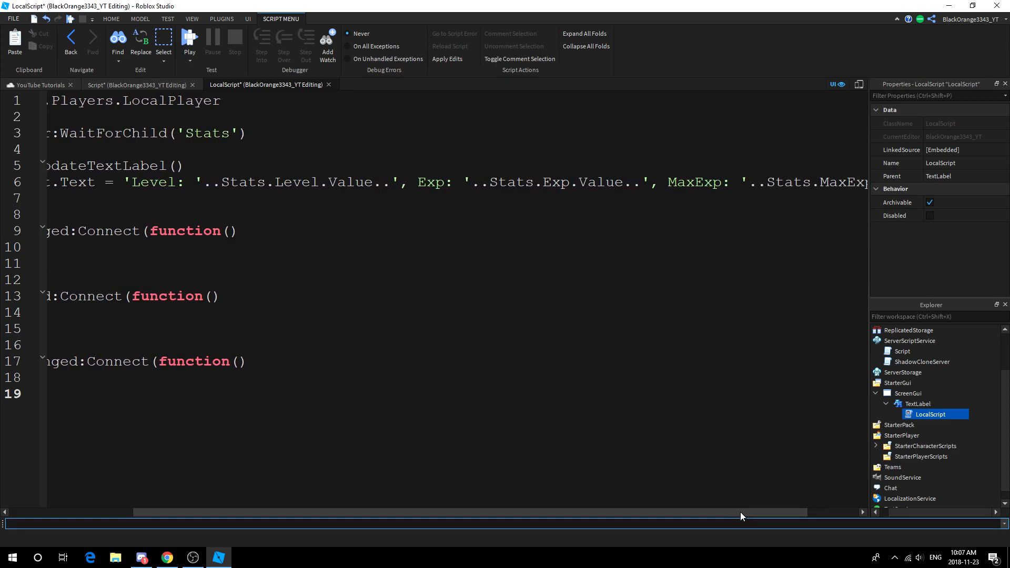
scroll(right, 3)
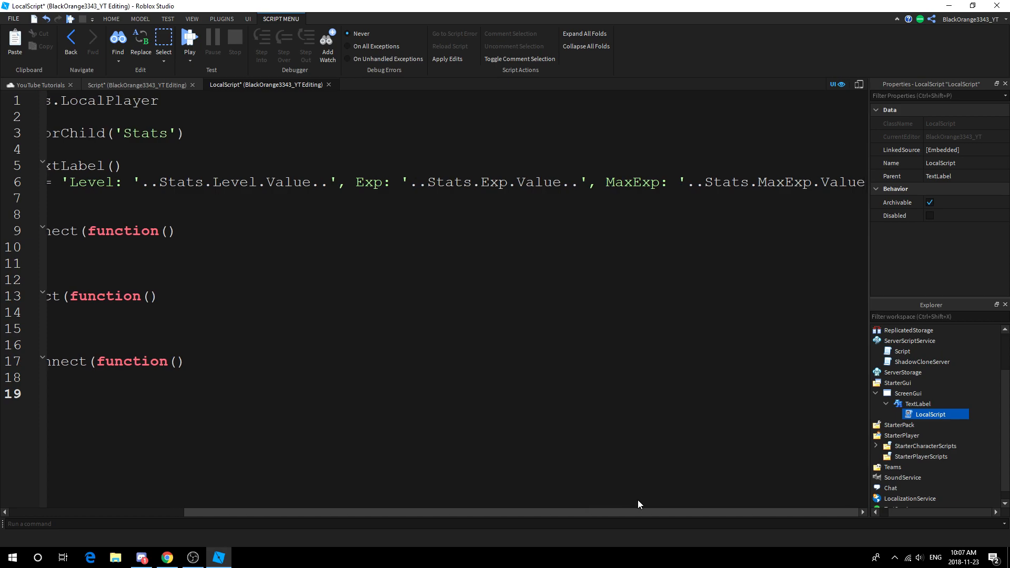
mouse_move(479, 521)
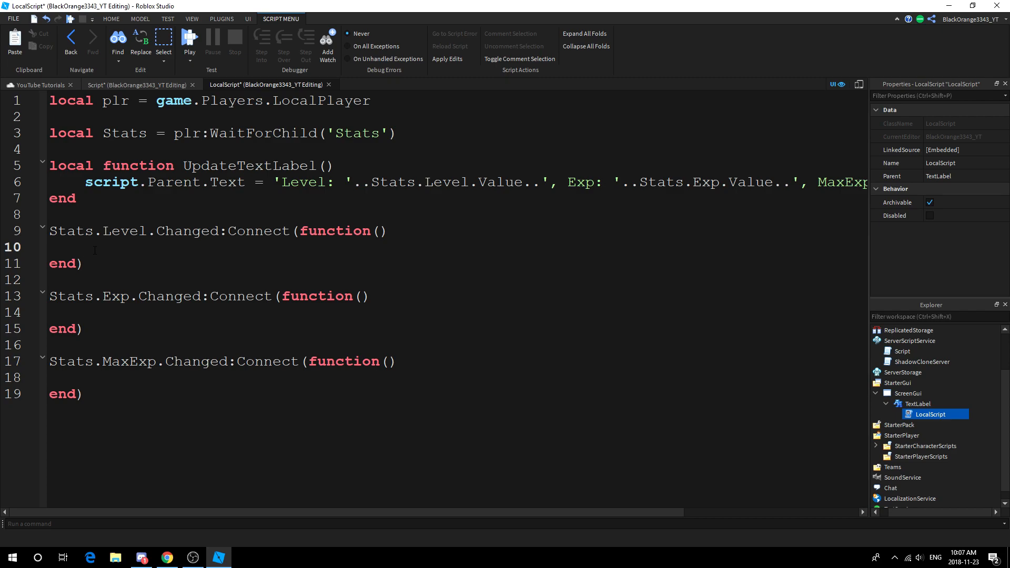
Step: Call UpdateTextLabel() in each Changed handler and close the LocalScript
text(u)
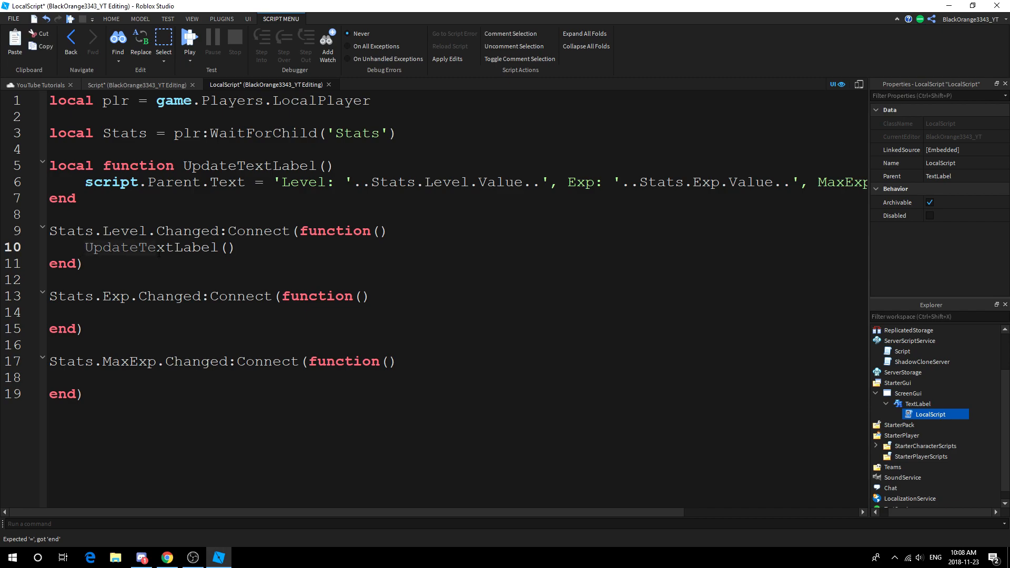
click(239, 247)
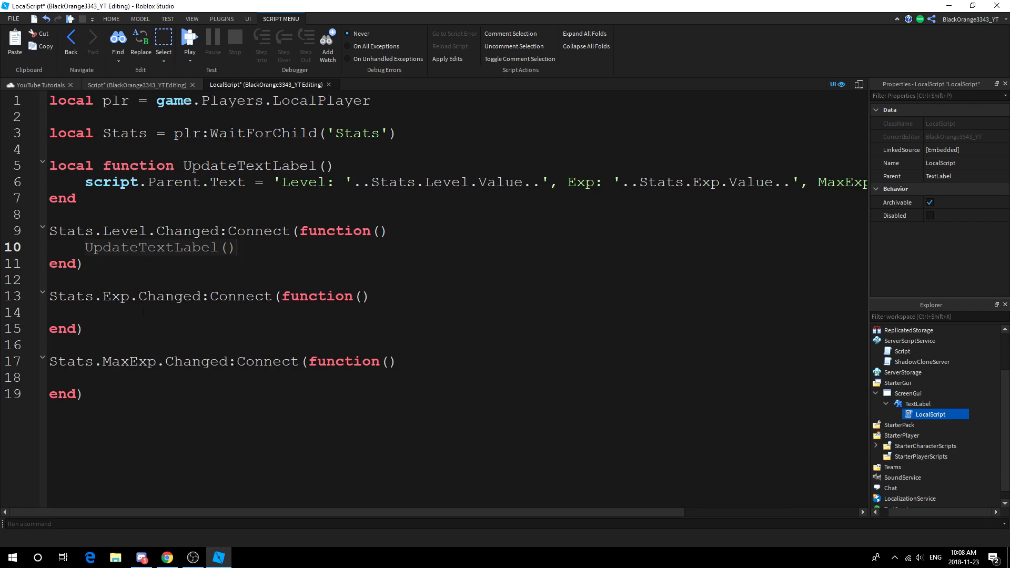
text(UpdateTextLabel())
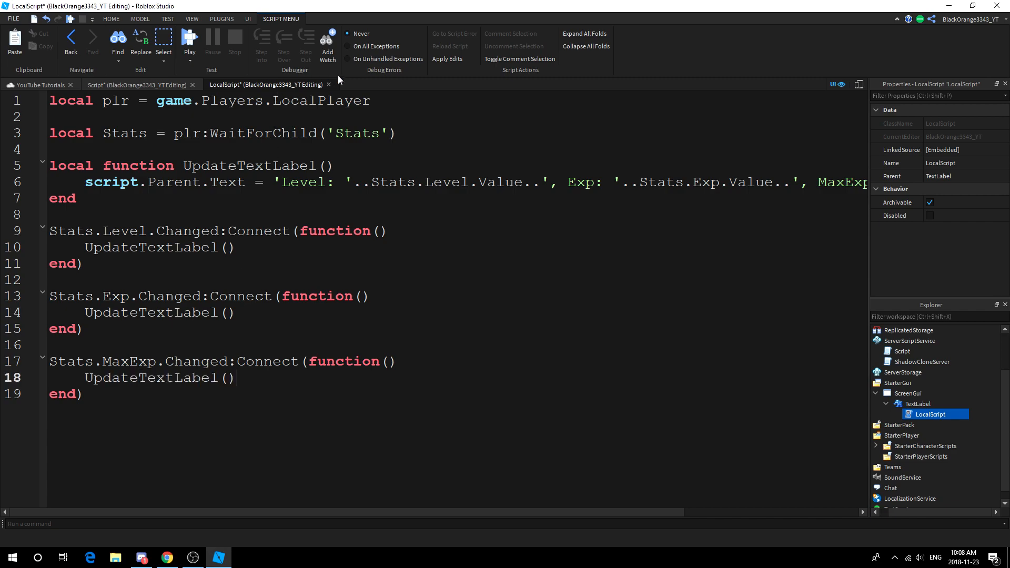
click(136, 84)
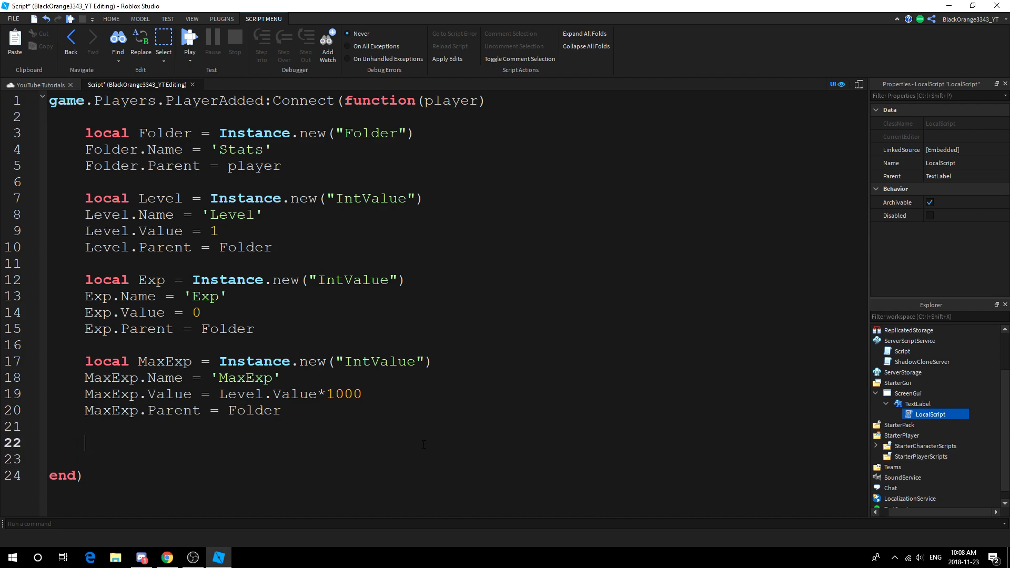
Step: Write an Exp.Changed:Connect handler with the condition if Exp.Value >= MaxExp.Value
text(Exp.Changed)
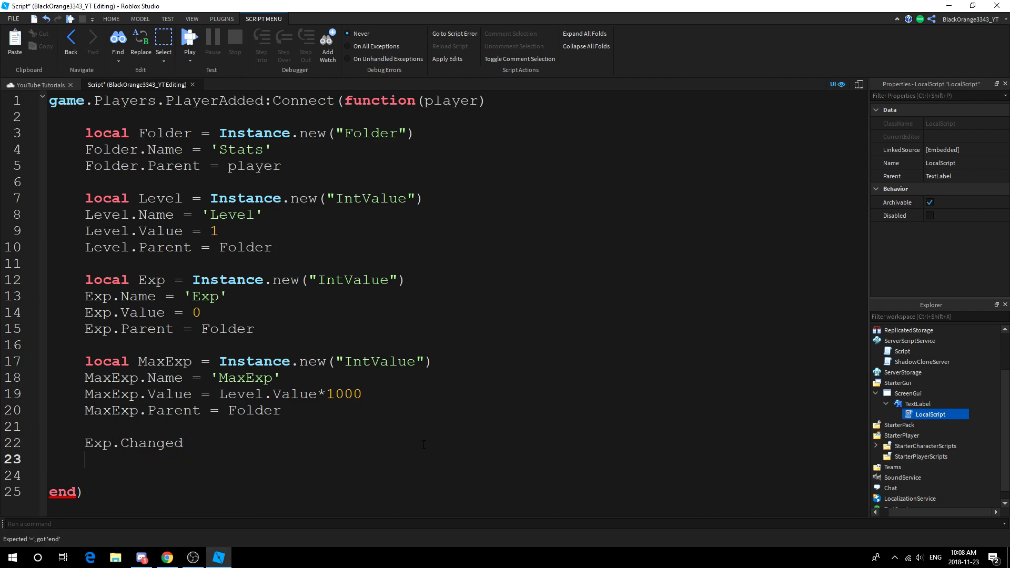
text(:Connect(function()
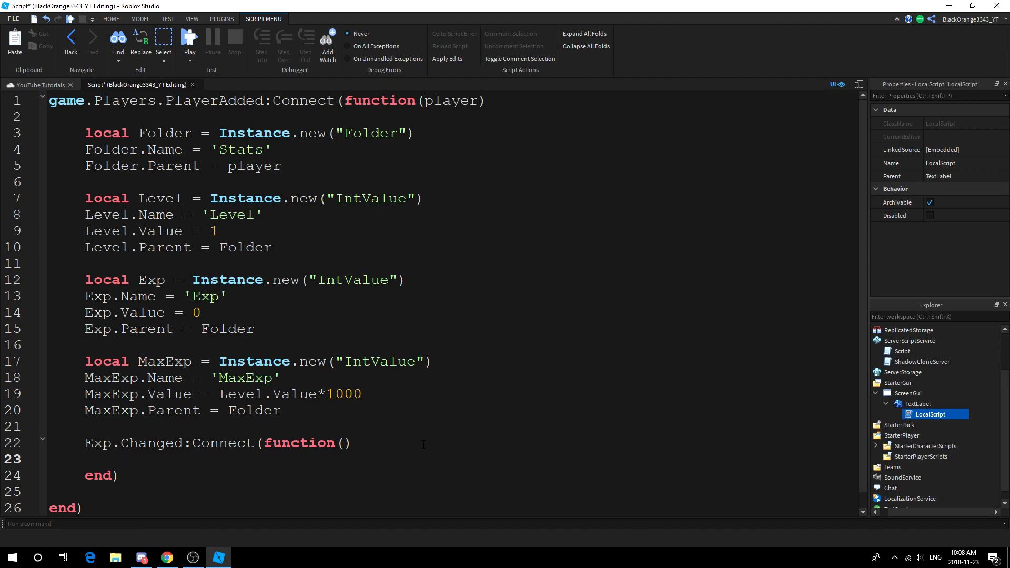
text(if Exp)
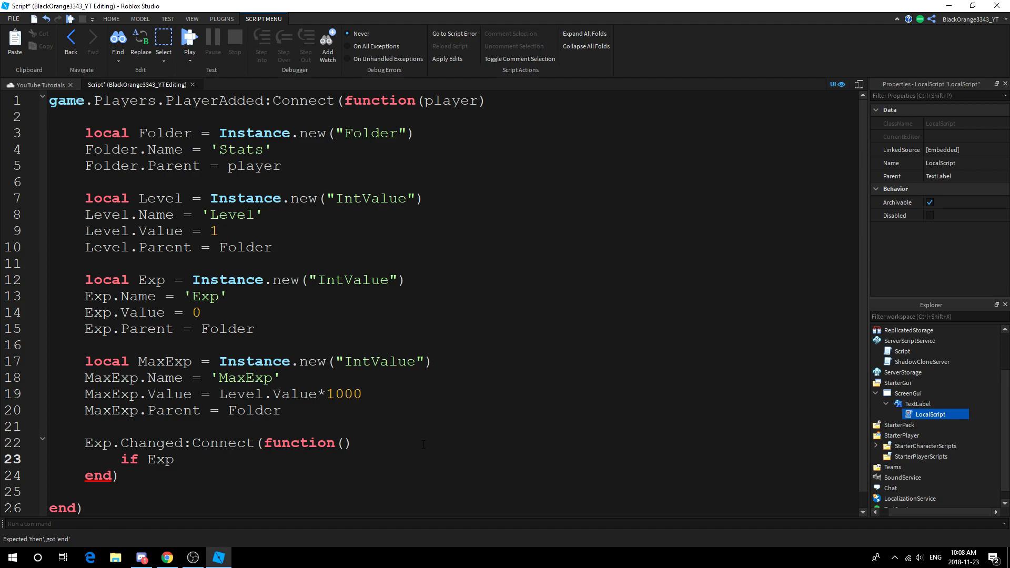
text(.Value >)
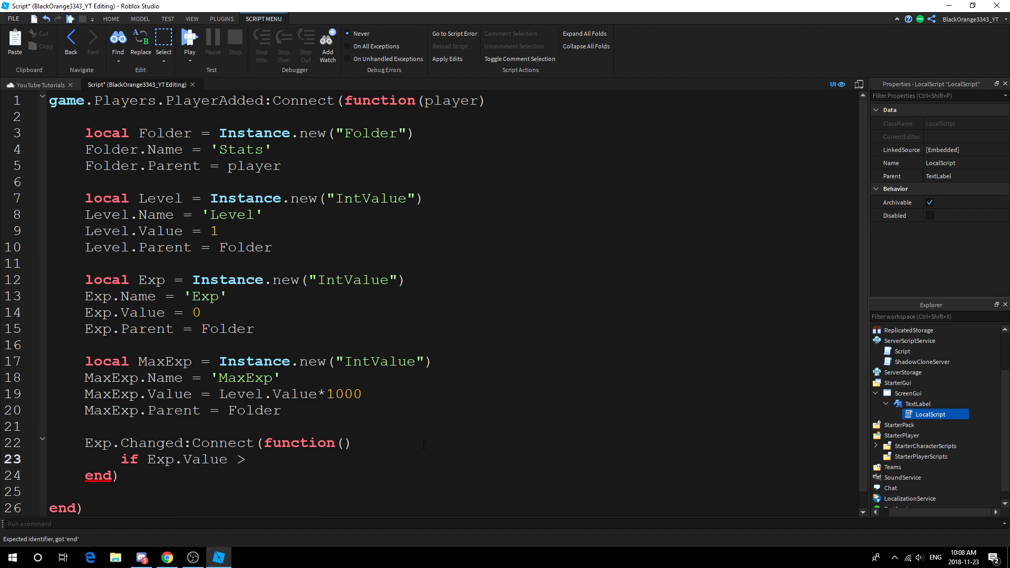
text(= MaxExp.Value then)
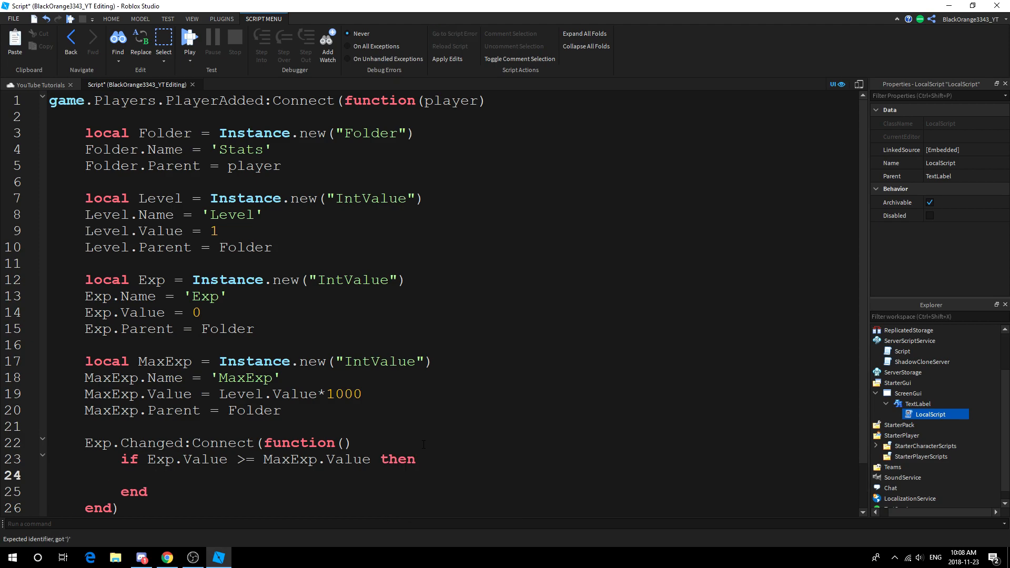
Step: Inside the block, increment Level, reset Exp to 0 and set MaxExp.Value to Level.Value*1000
text(Level.Value = Level.Value + 1)
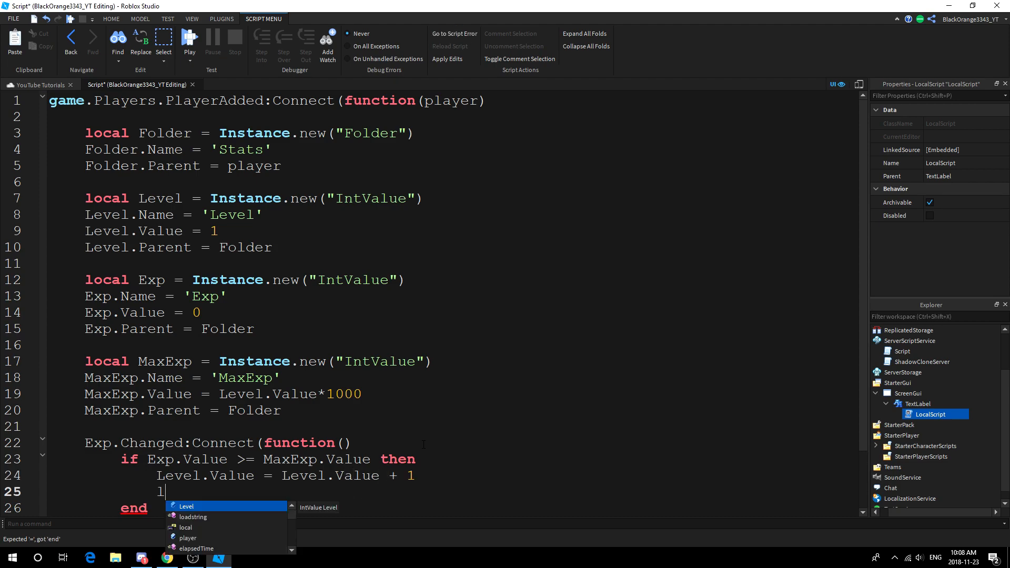
text(xp.Value = 0)
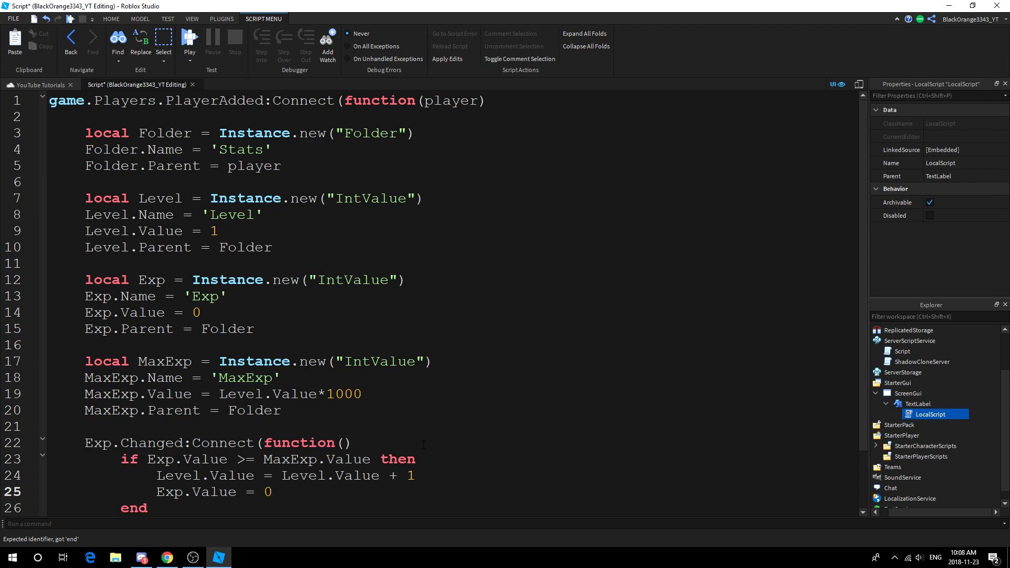
text(MaxExp.)
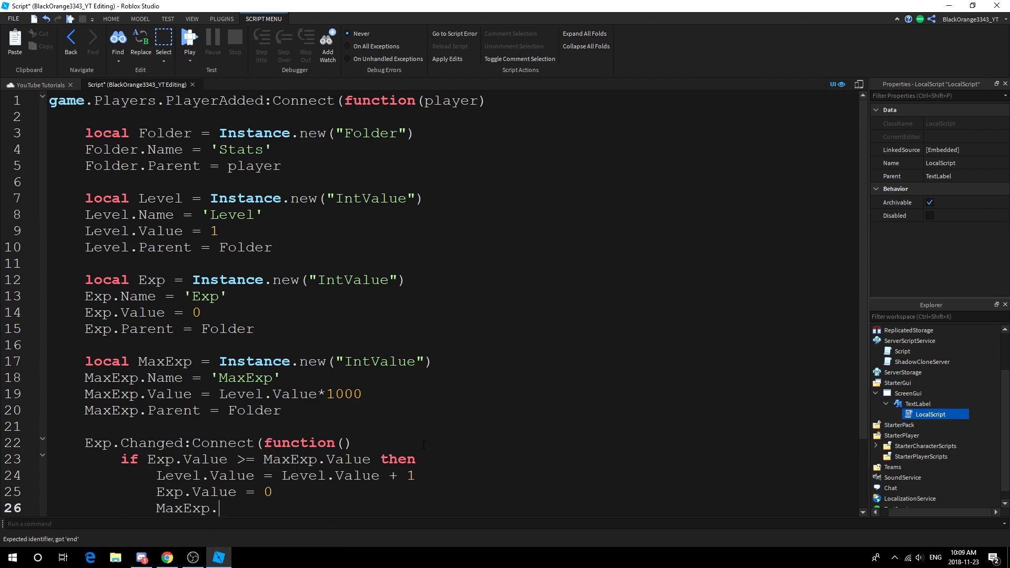
text(Value =)
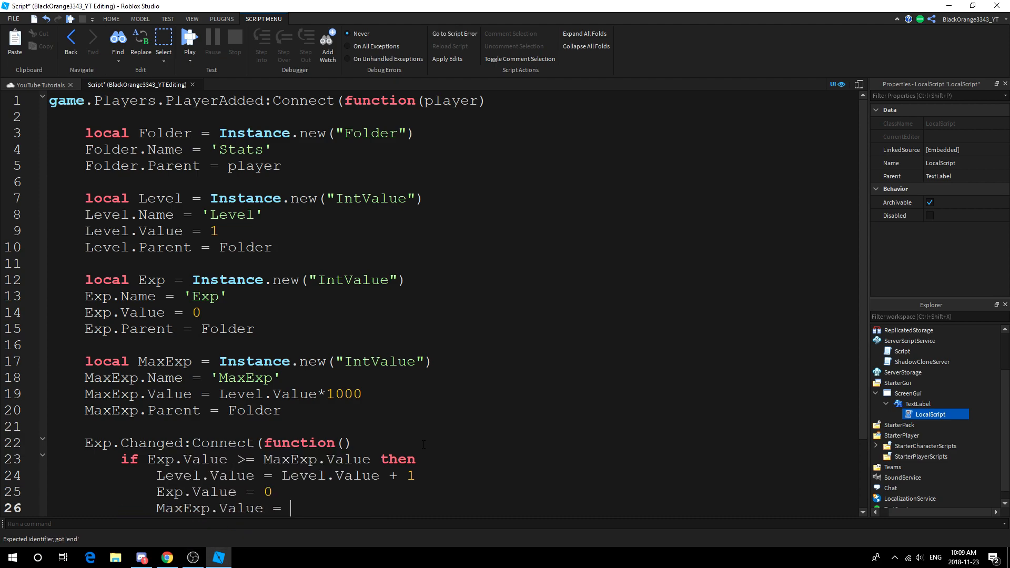
text(Level.Value*1000)
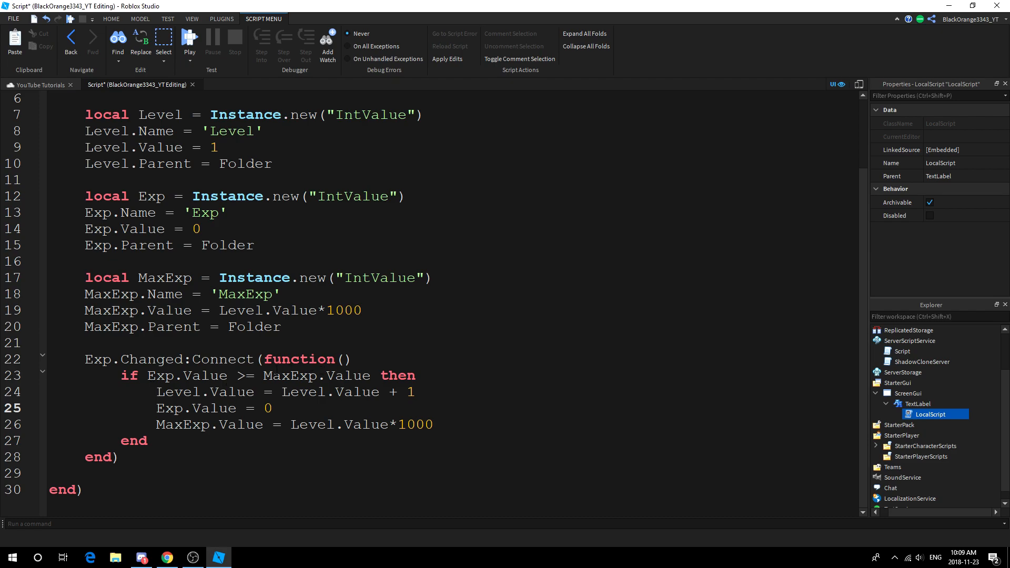
Step: Move Exp.Value = 0 above the Level increment in the if block, then start a play test
double_click(164, 278)
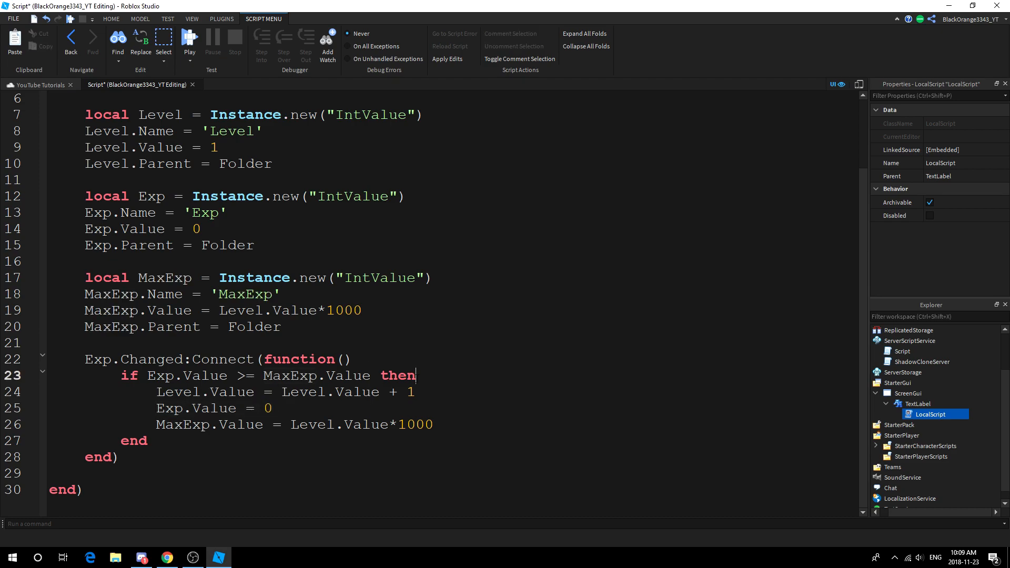
key(Enter)
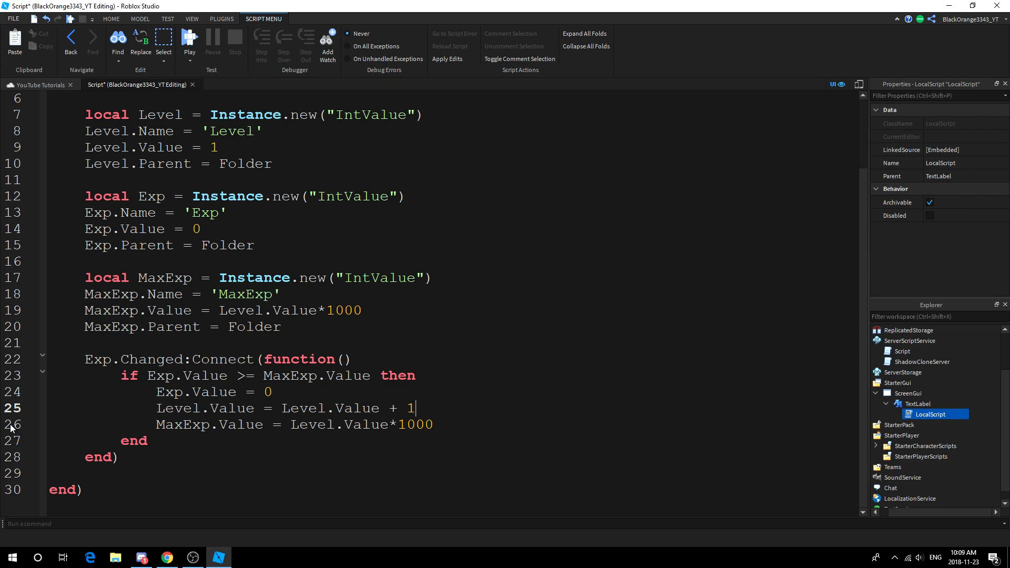
scroll(up, 3)
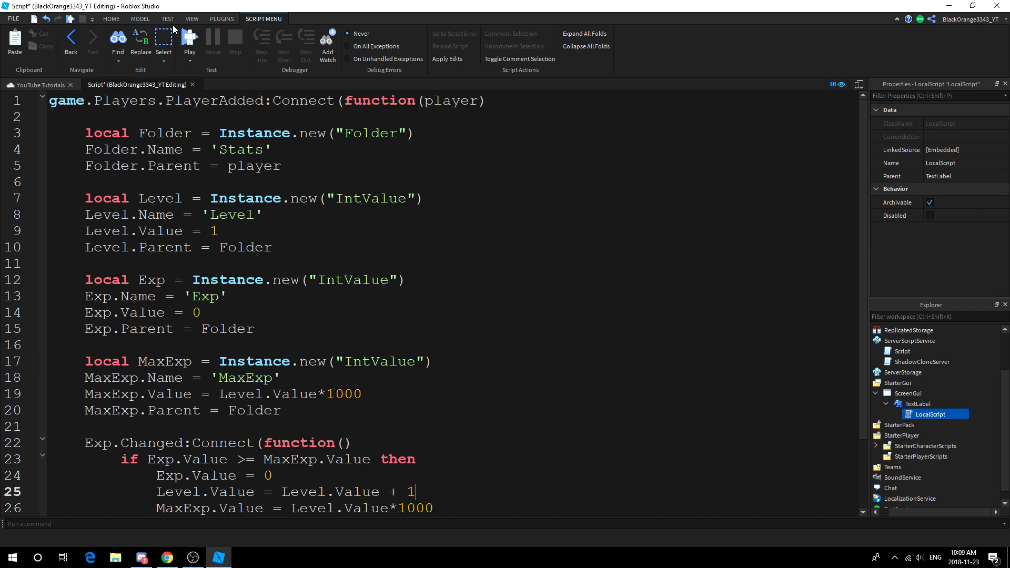
click(189, 40)
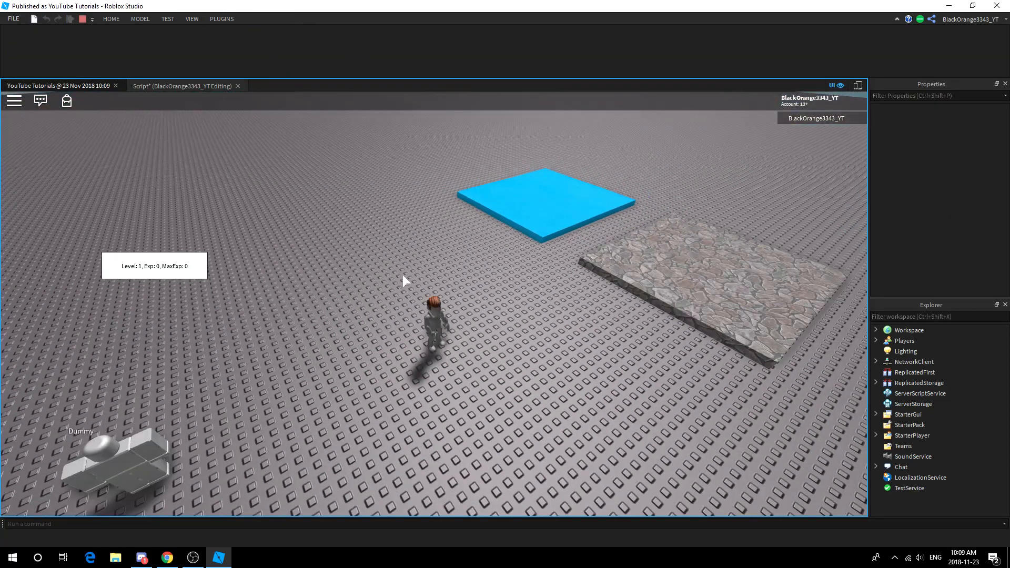
Step: Browse the ribbon tabs, then toggle Current: Client so the test runs from the server side
click(168, 19)
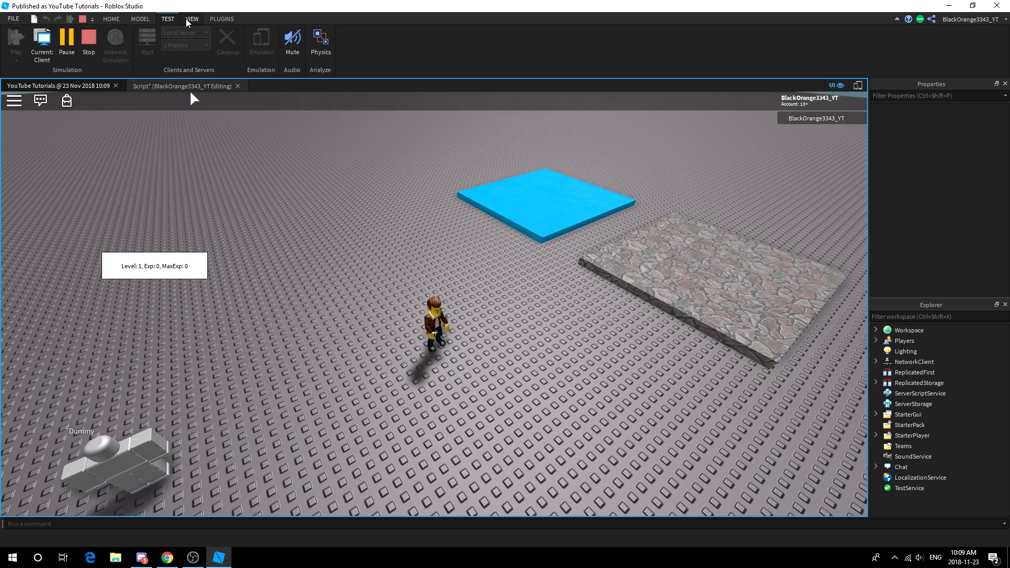
click(139, 19)
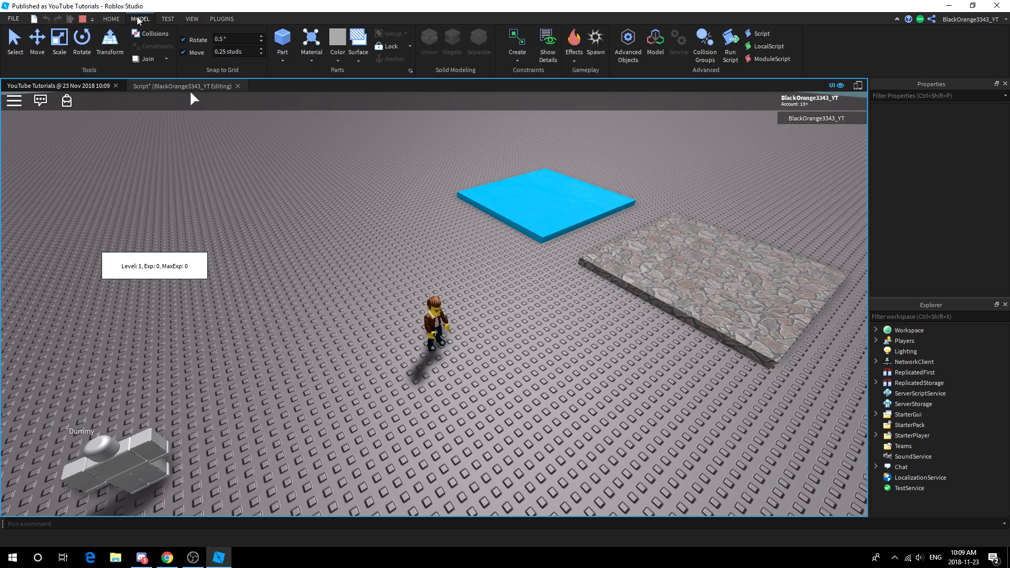
click(167, 18)
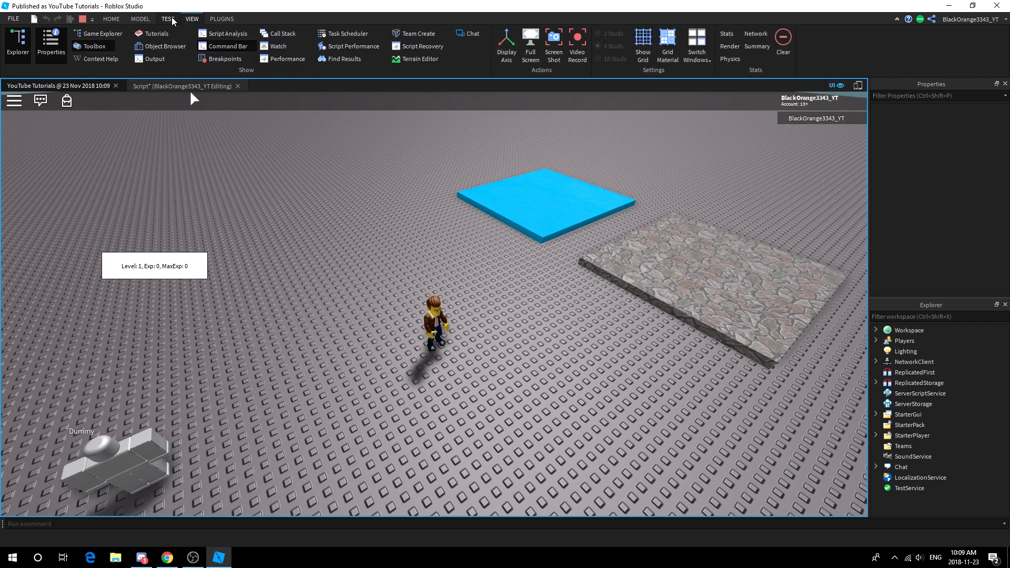
click(110, 19)
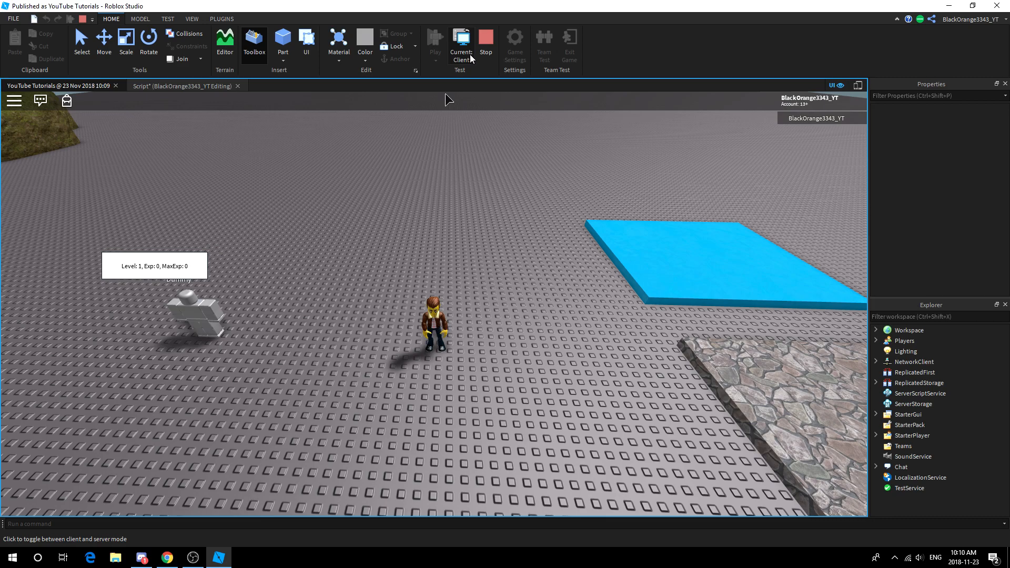
click(461, 45)
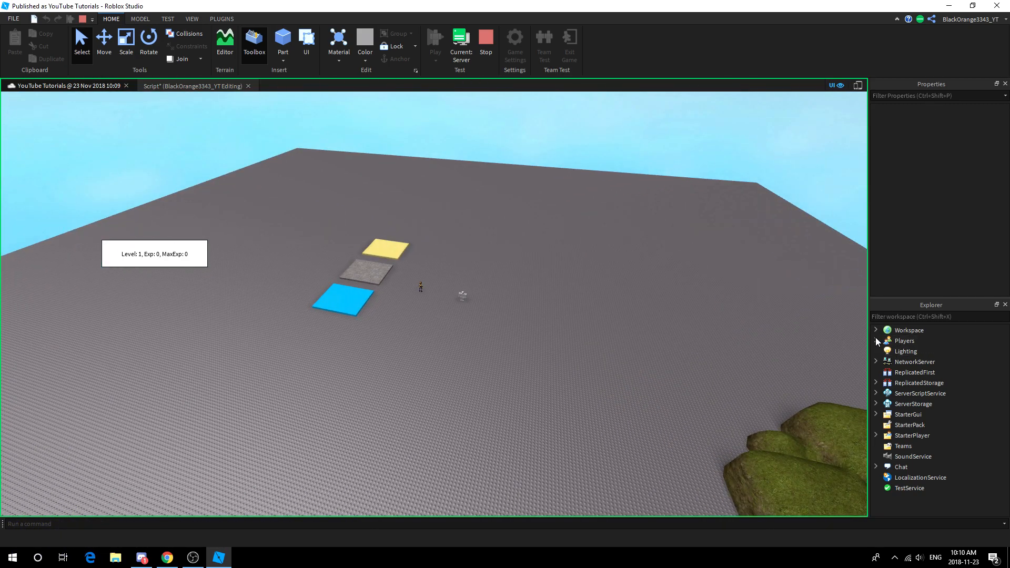
Step: Expand Players > player > Stats in Explorer and inspect the Exp and MaxExp values
click(876, 340)
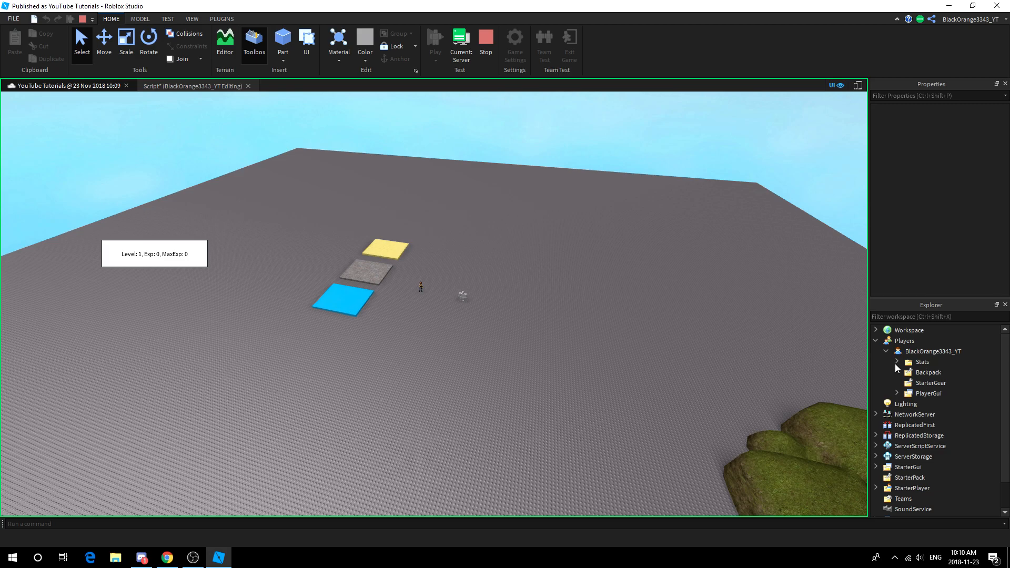
click(897, 361)
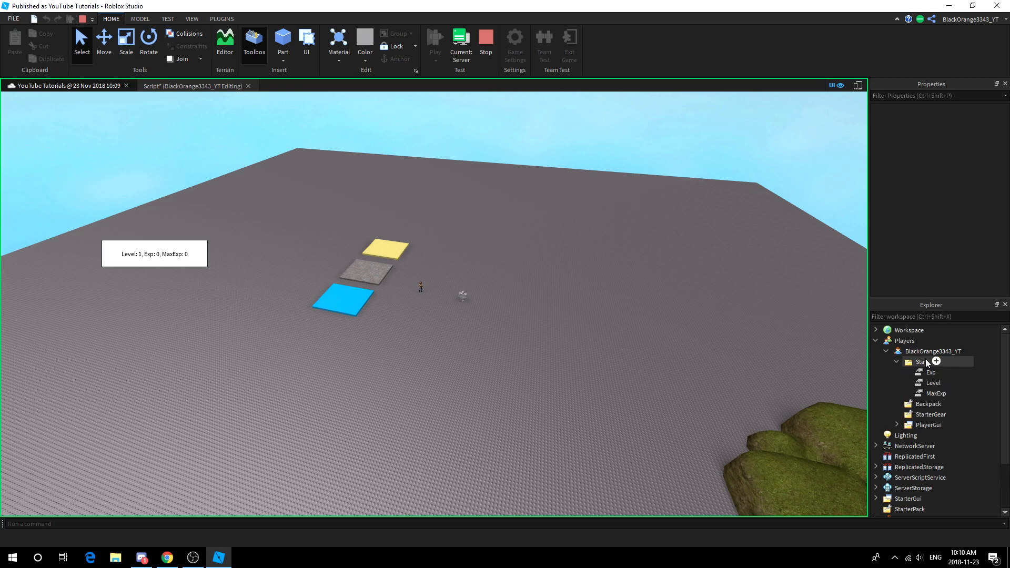
click(930, 371)
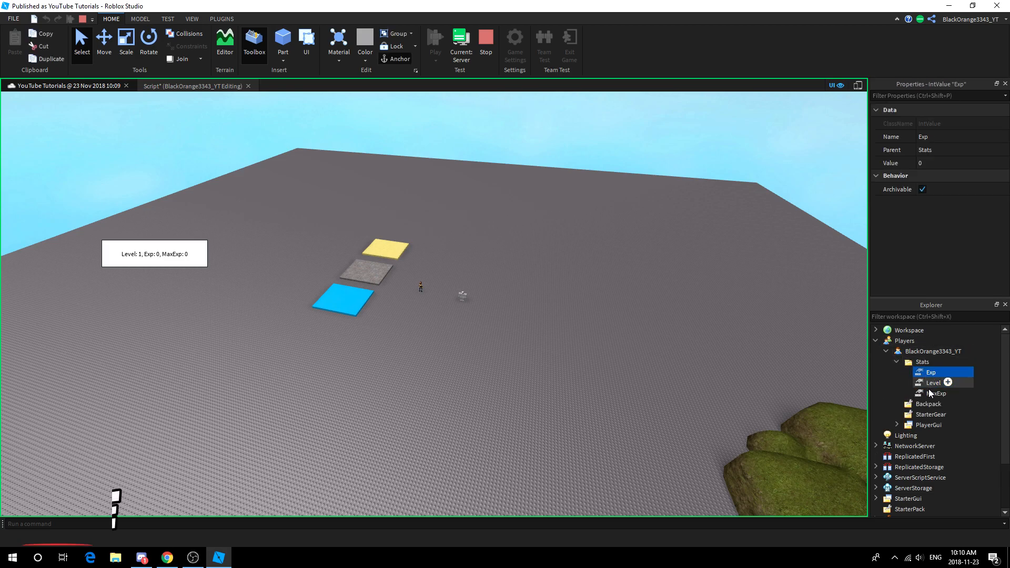
click(936, 392)
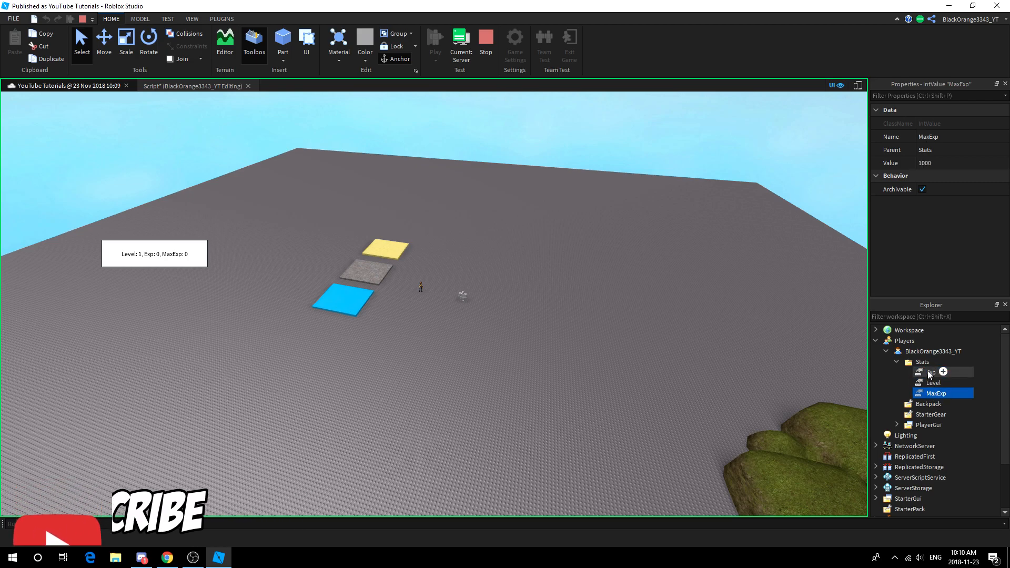
Step: Set Exp's Value to 1000 and confirm Level rose to 2 with Exp back at 0
click(931, 371)
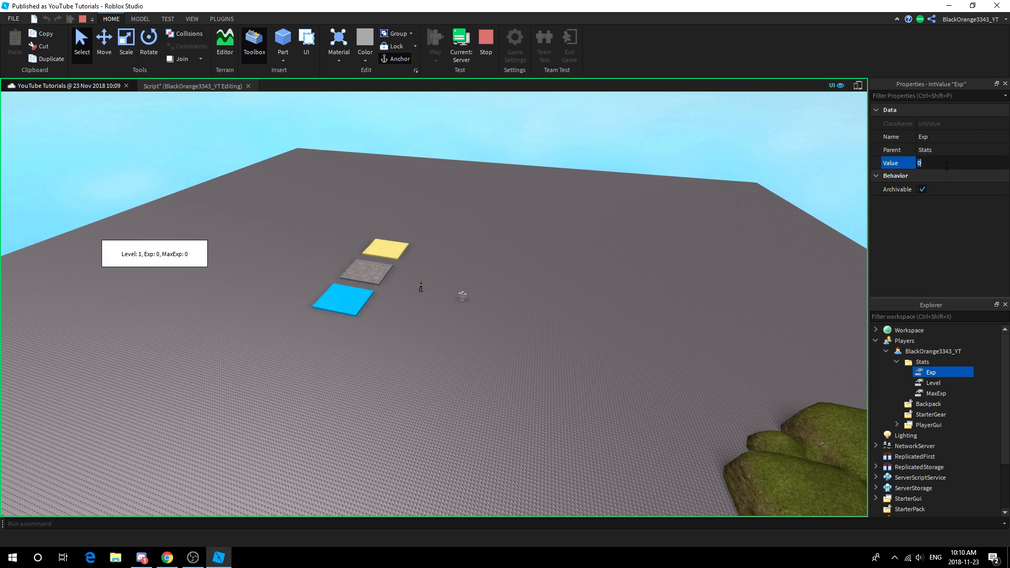
text(1000)
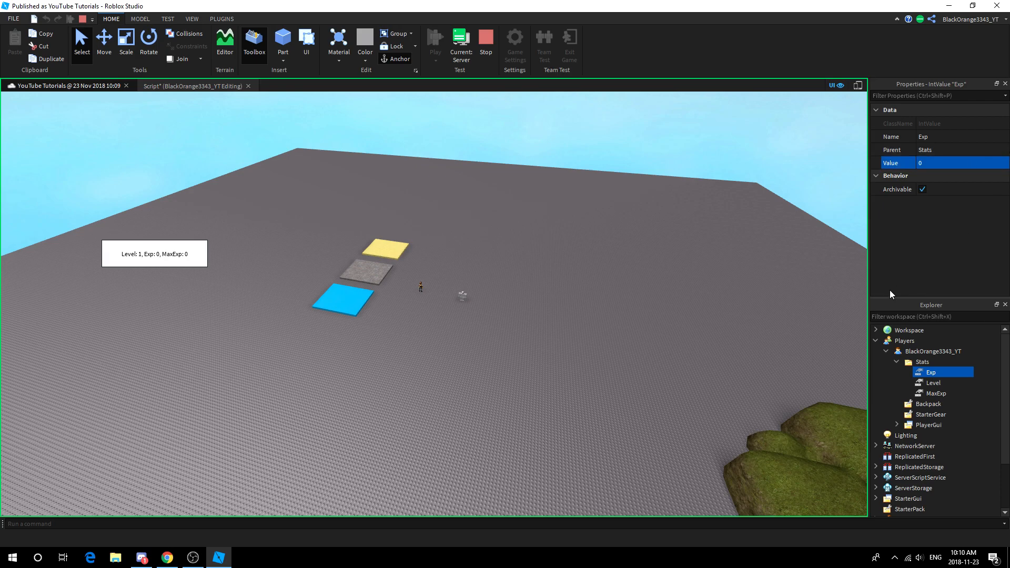
click(932, 383)
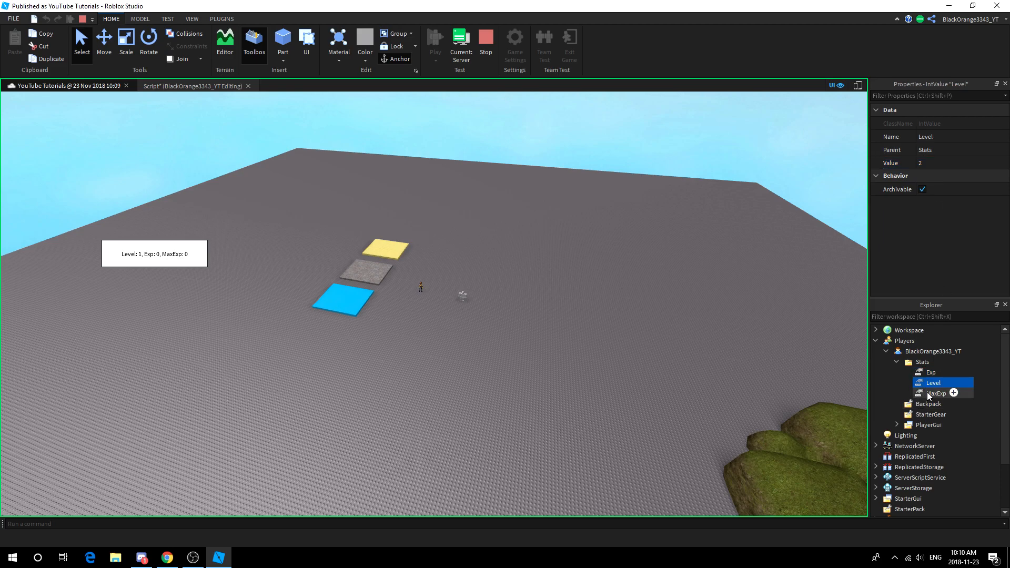
click(936, 393)
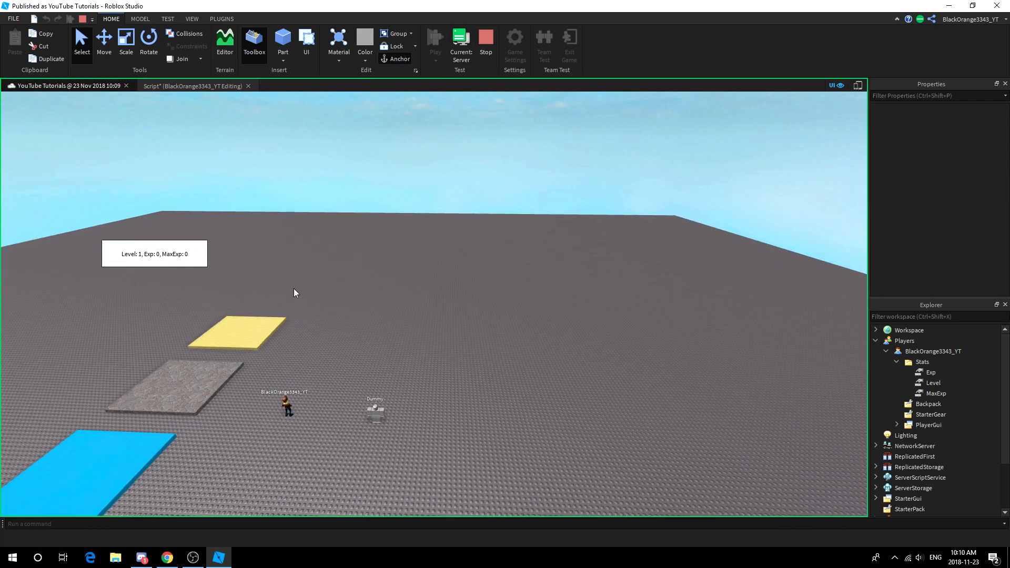
mouse_move(485, 37)
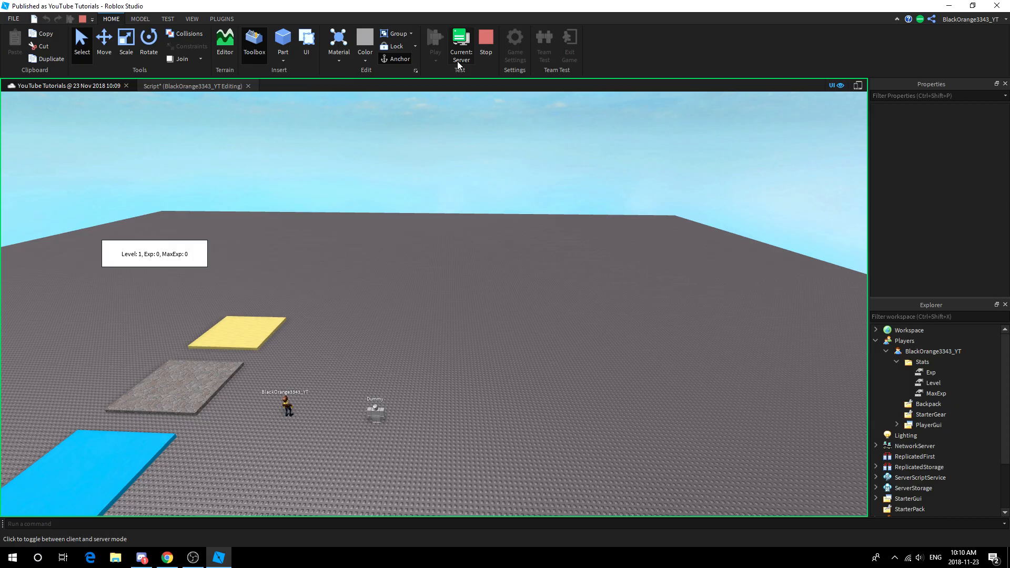
Step: Toggle Current: Server back to client view, showing Level: 2, Exp: 0, MaxExp: 2000
click(461, 45)
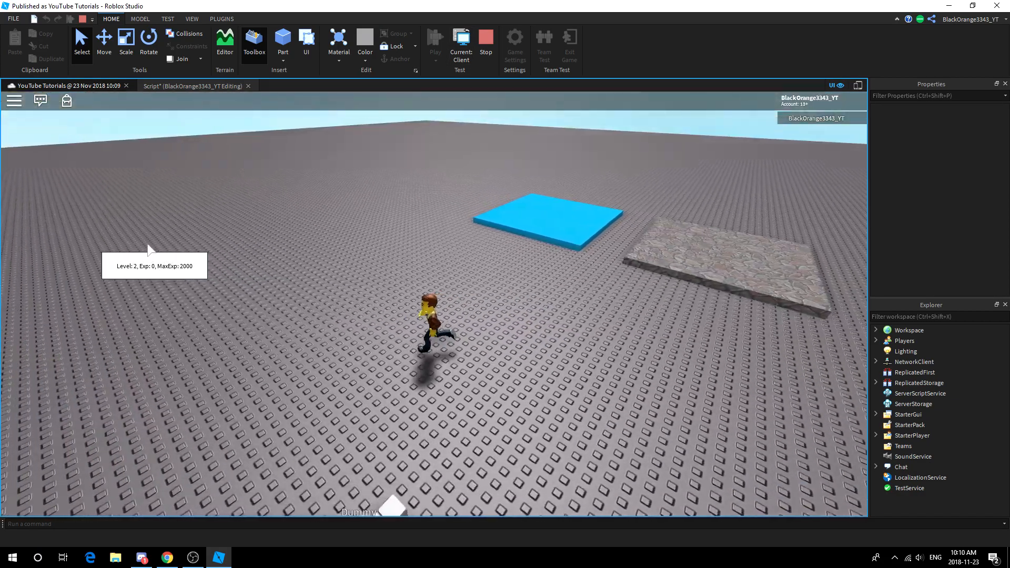